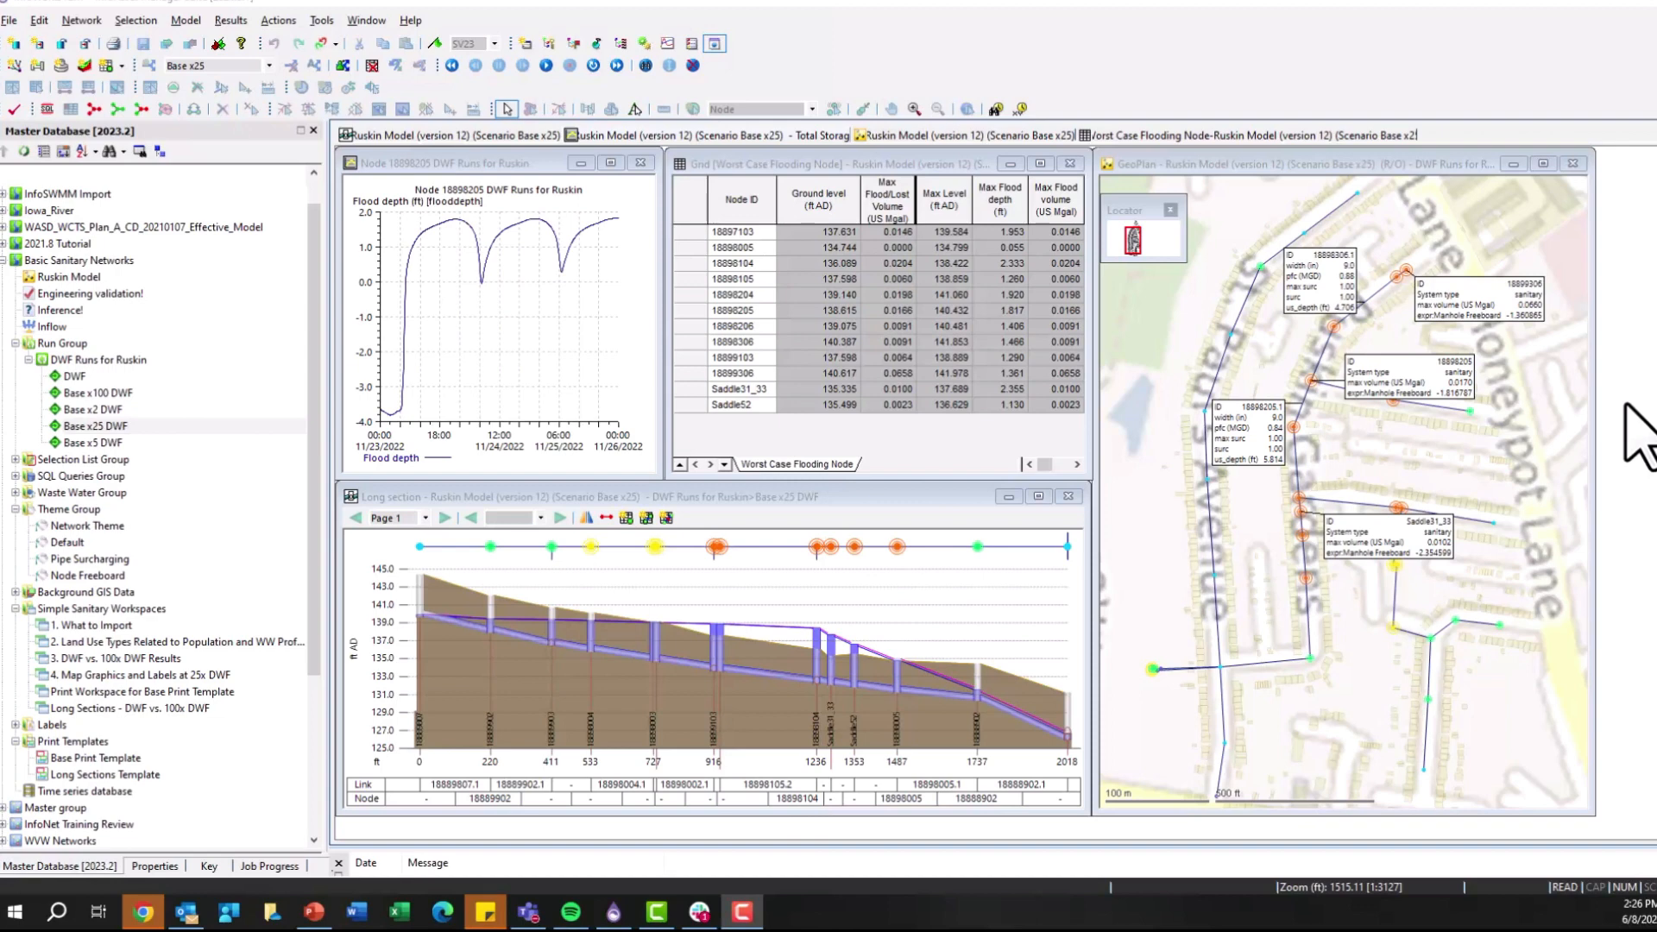
pyautogui.moveTo(757, 552)
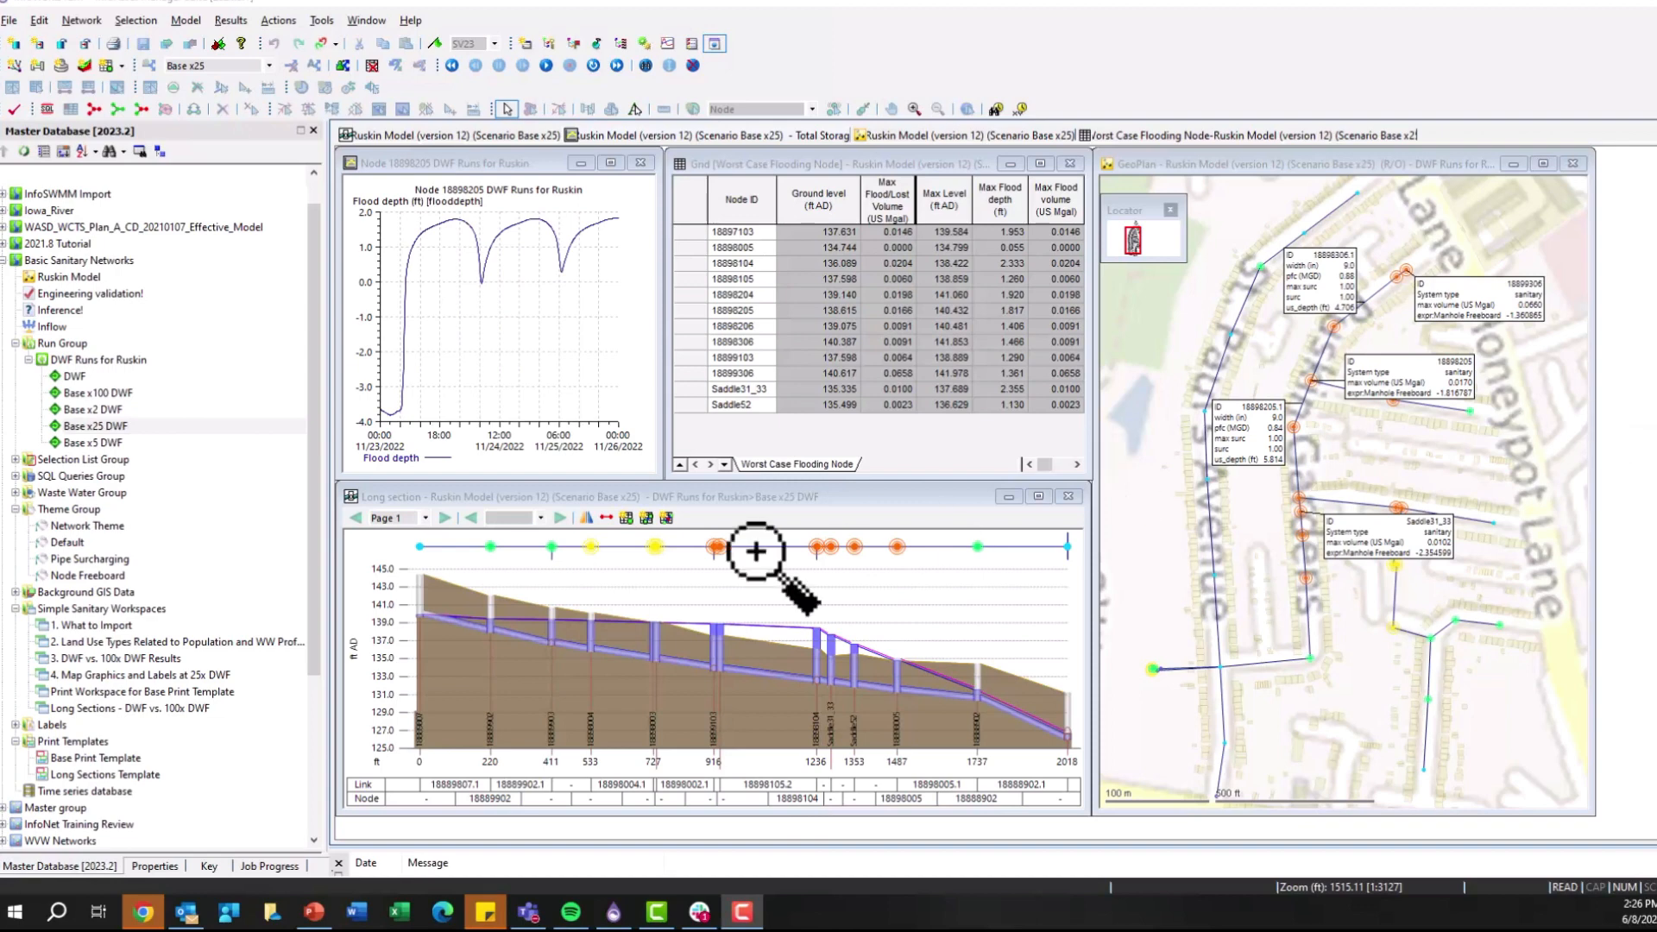
pyautogui.moveTo(170, 739)
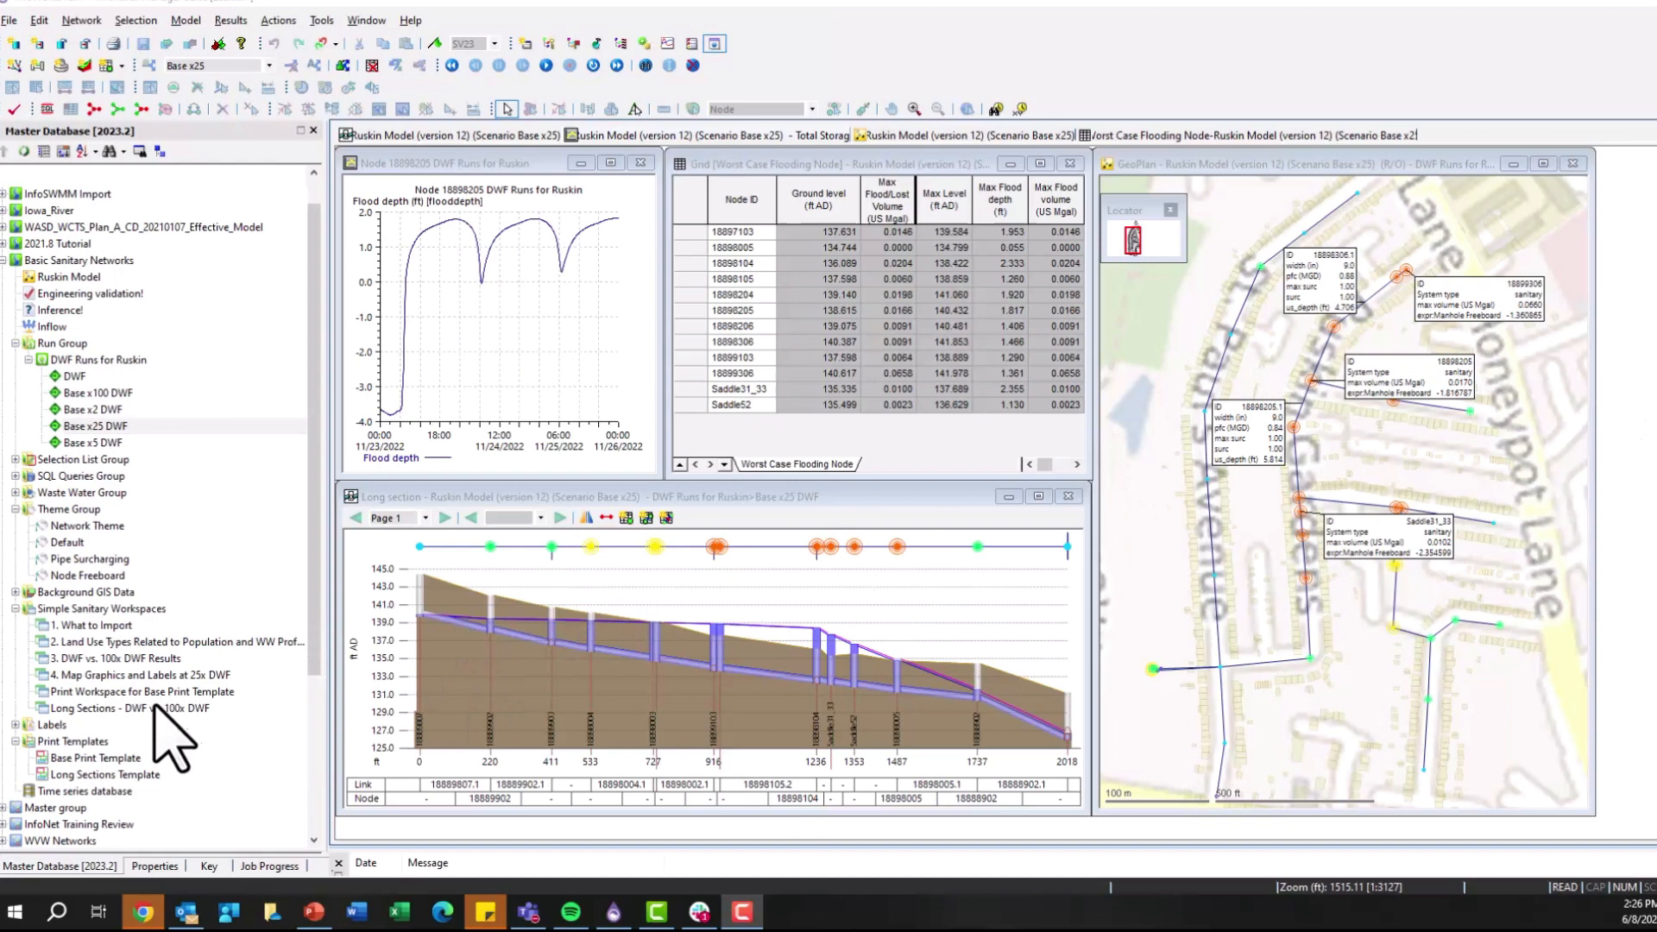
pyautogui.moveTo(124, 676)
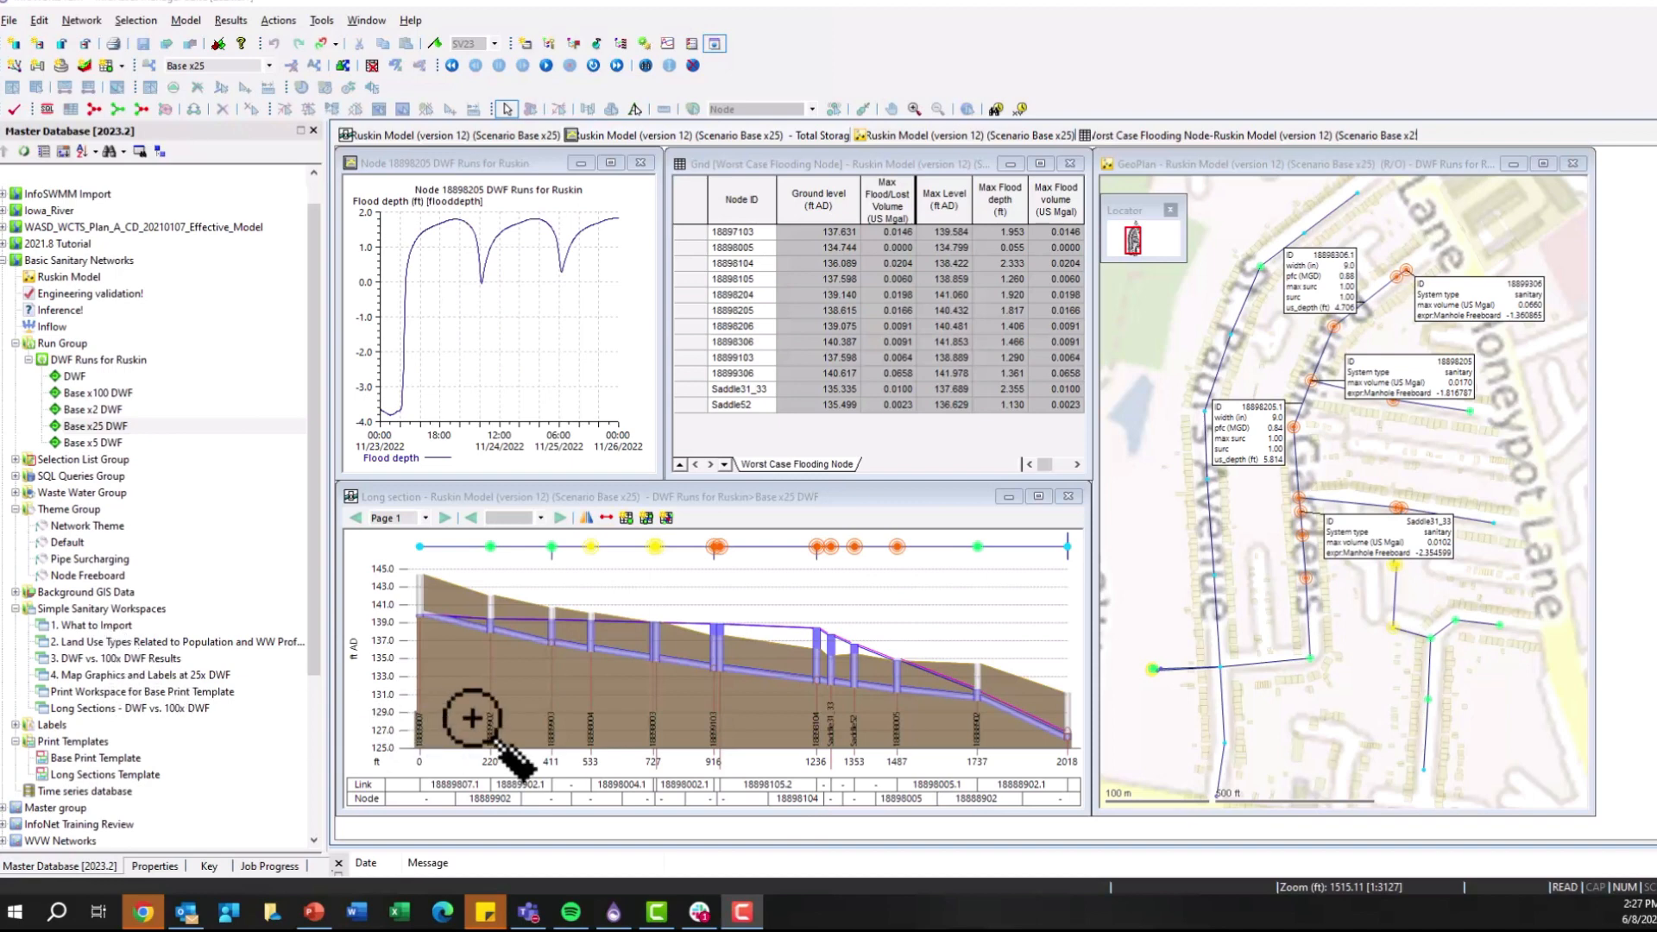
pyautogui.moveTo(1274, 328)
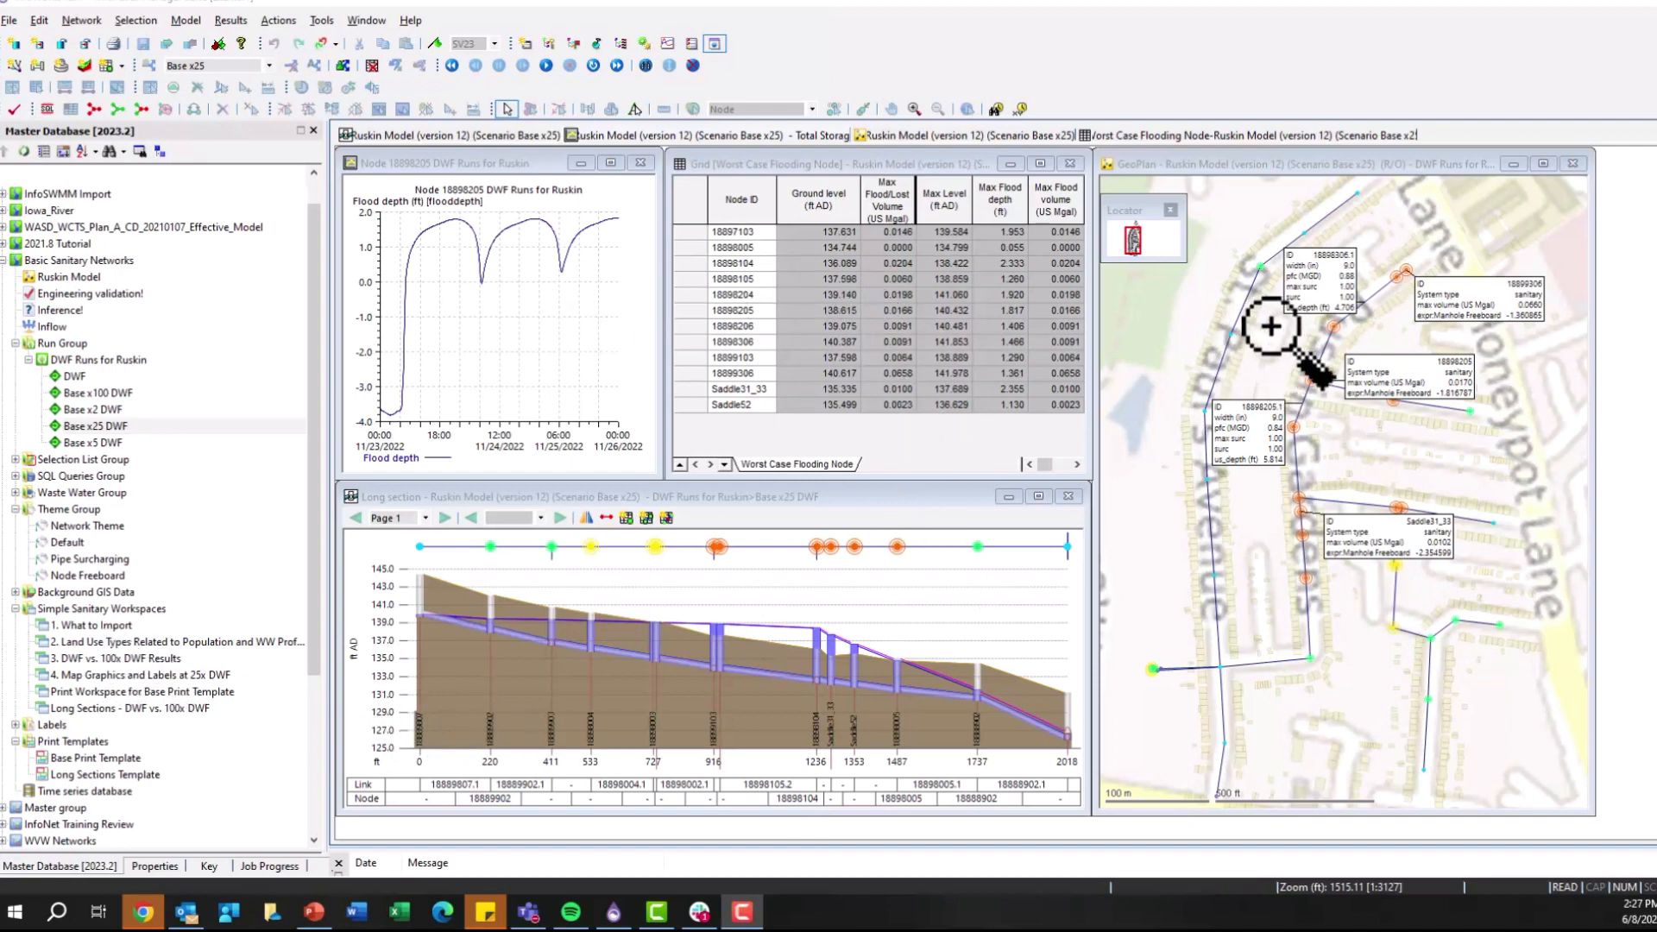
pyautogui.moveTo(1248, 416)
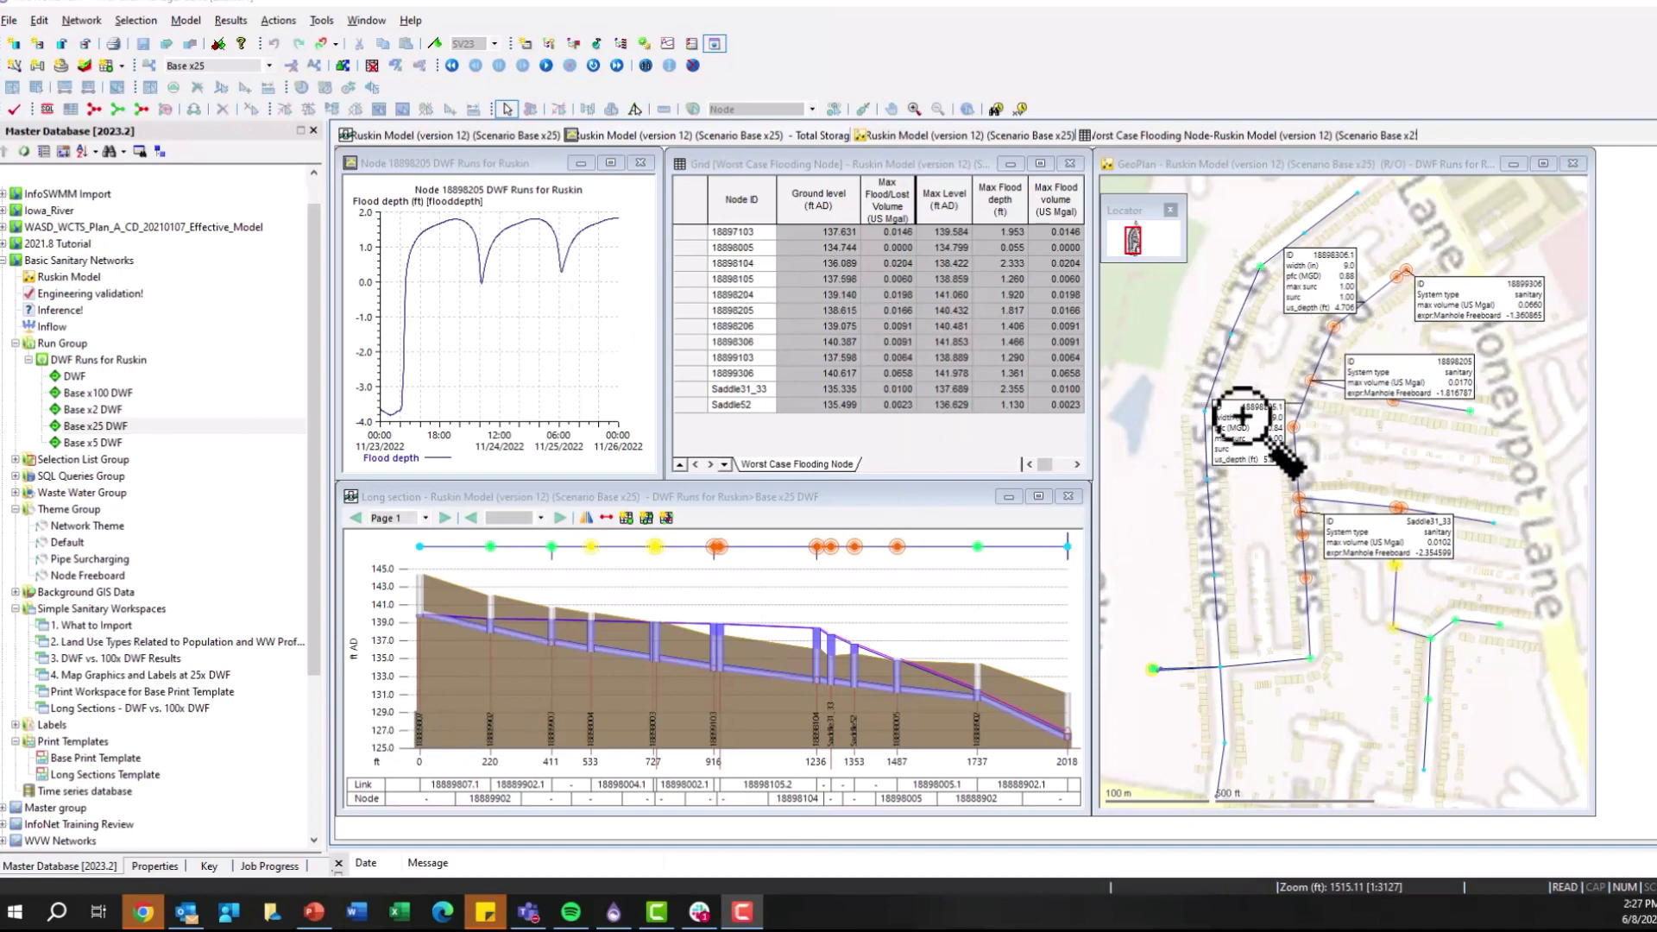
pyautogui.moveTo(138, 674)
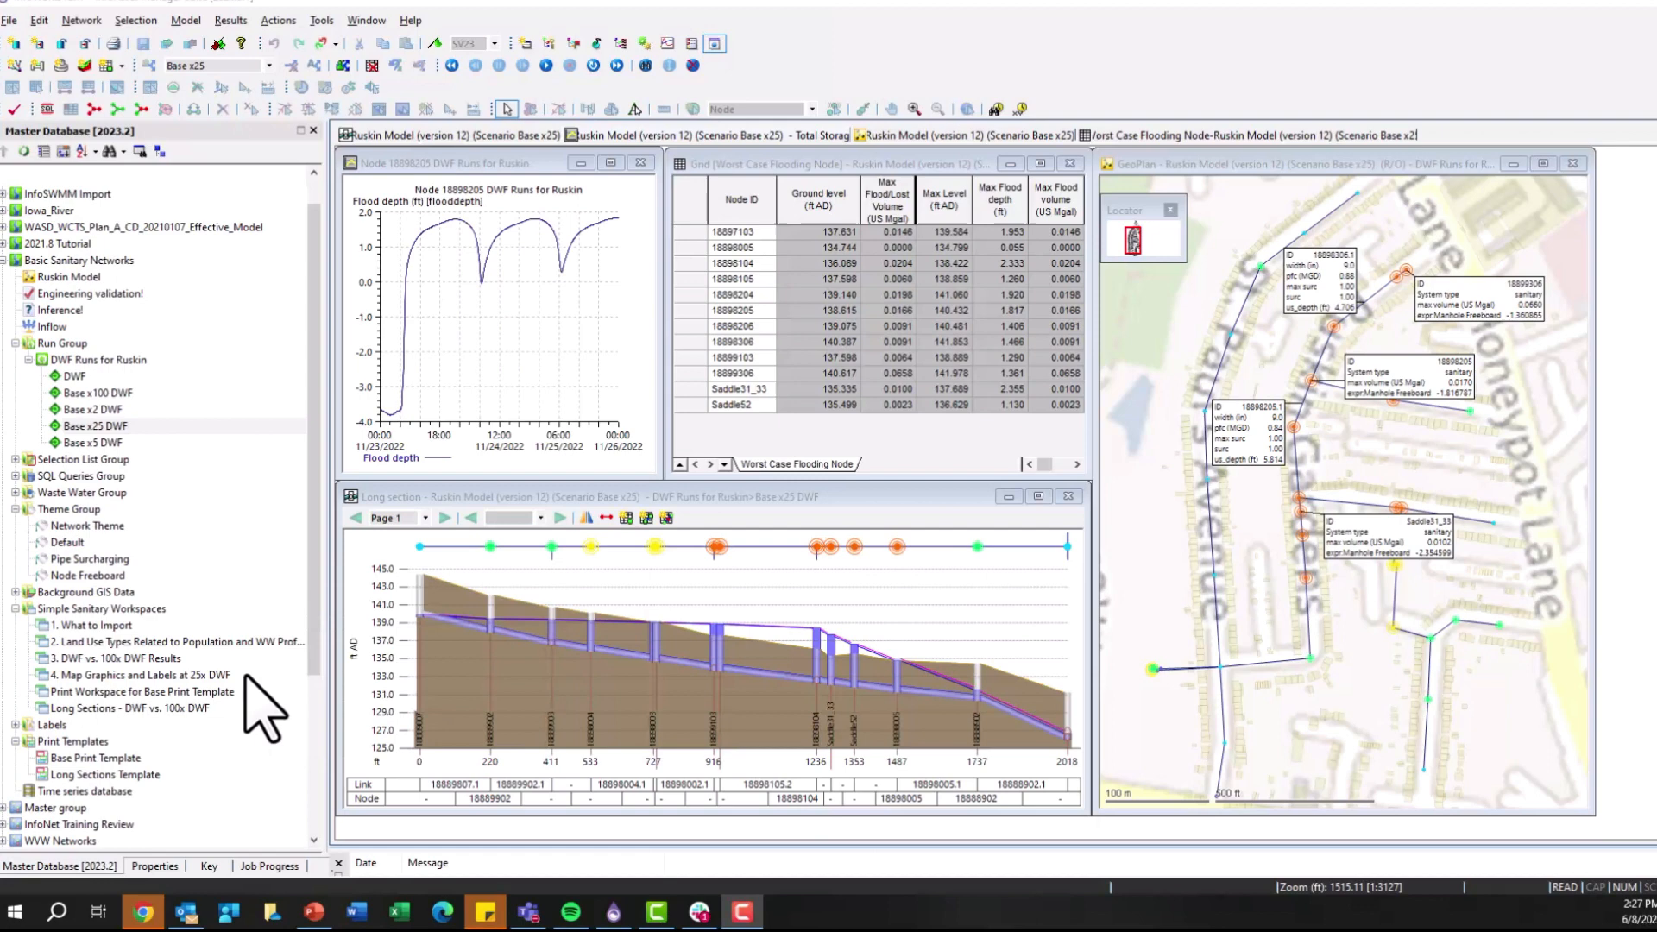
pyautogui.moveTo(1333, 328)
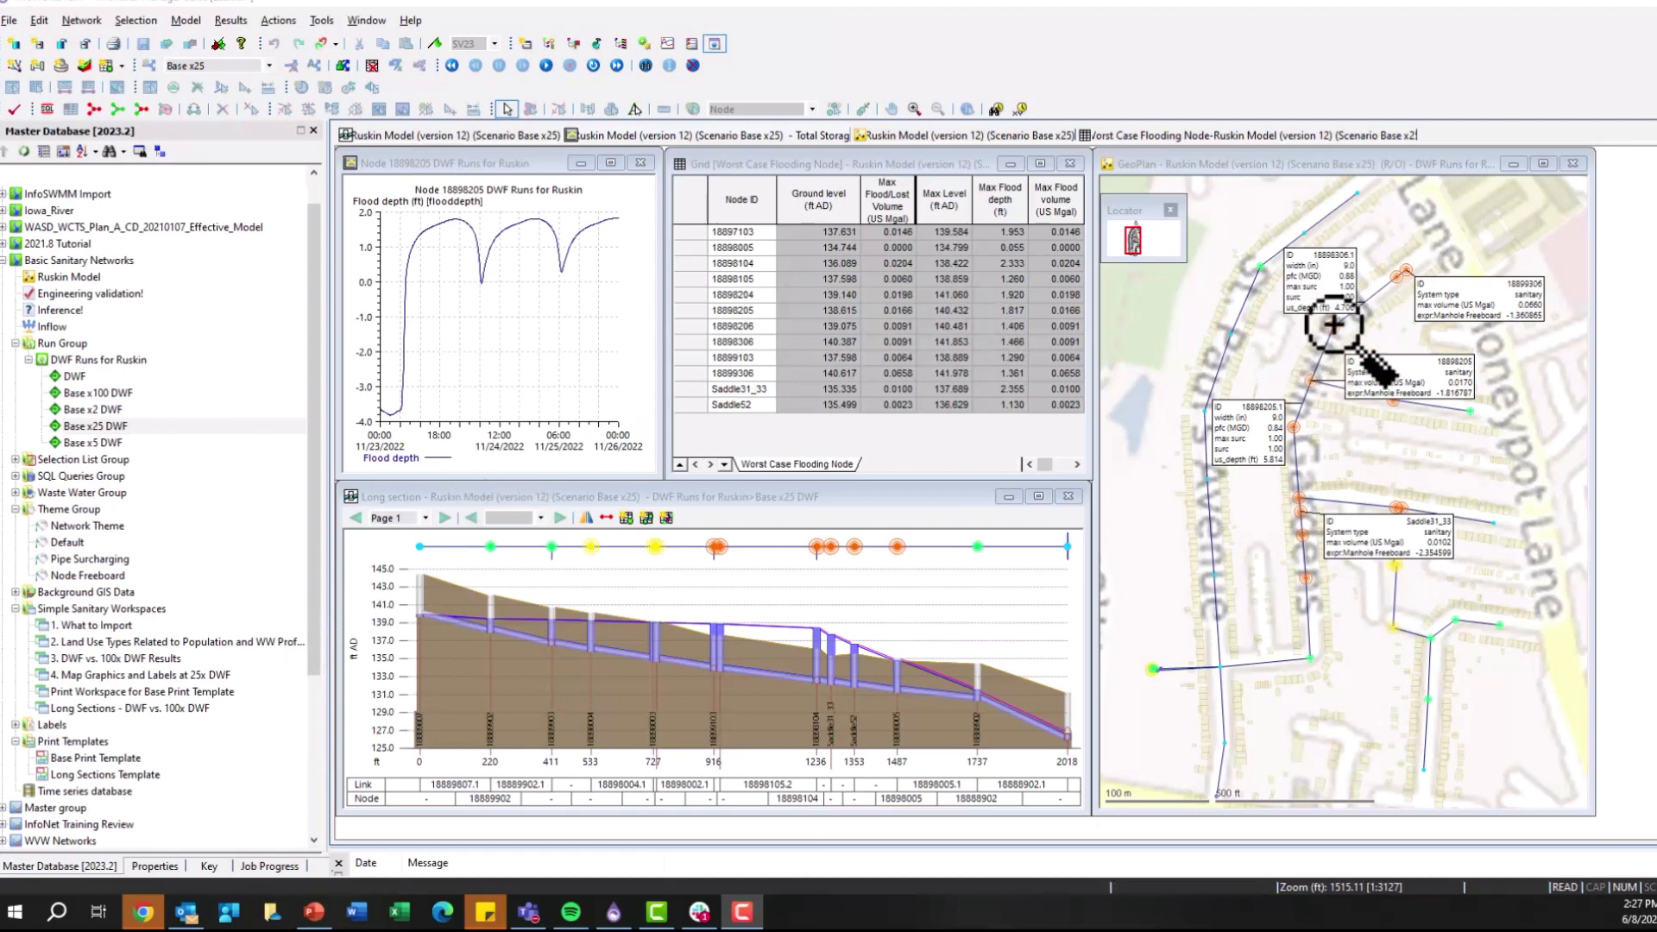
pyautogui.moveTo(100, 661)
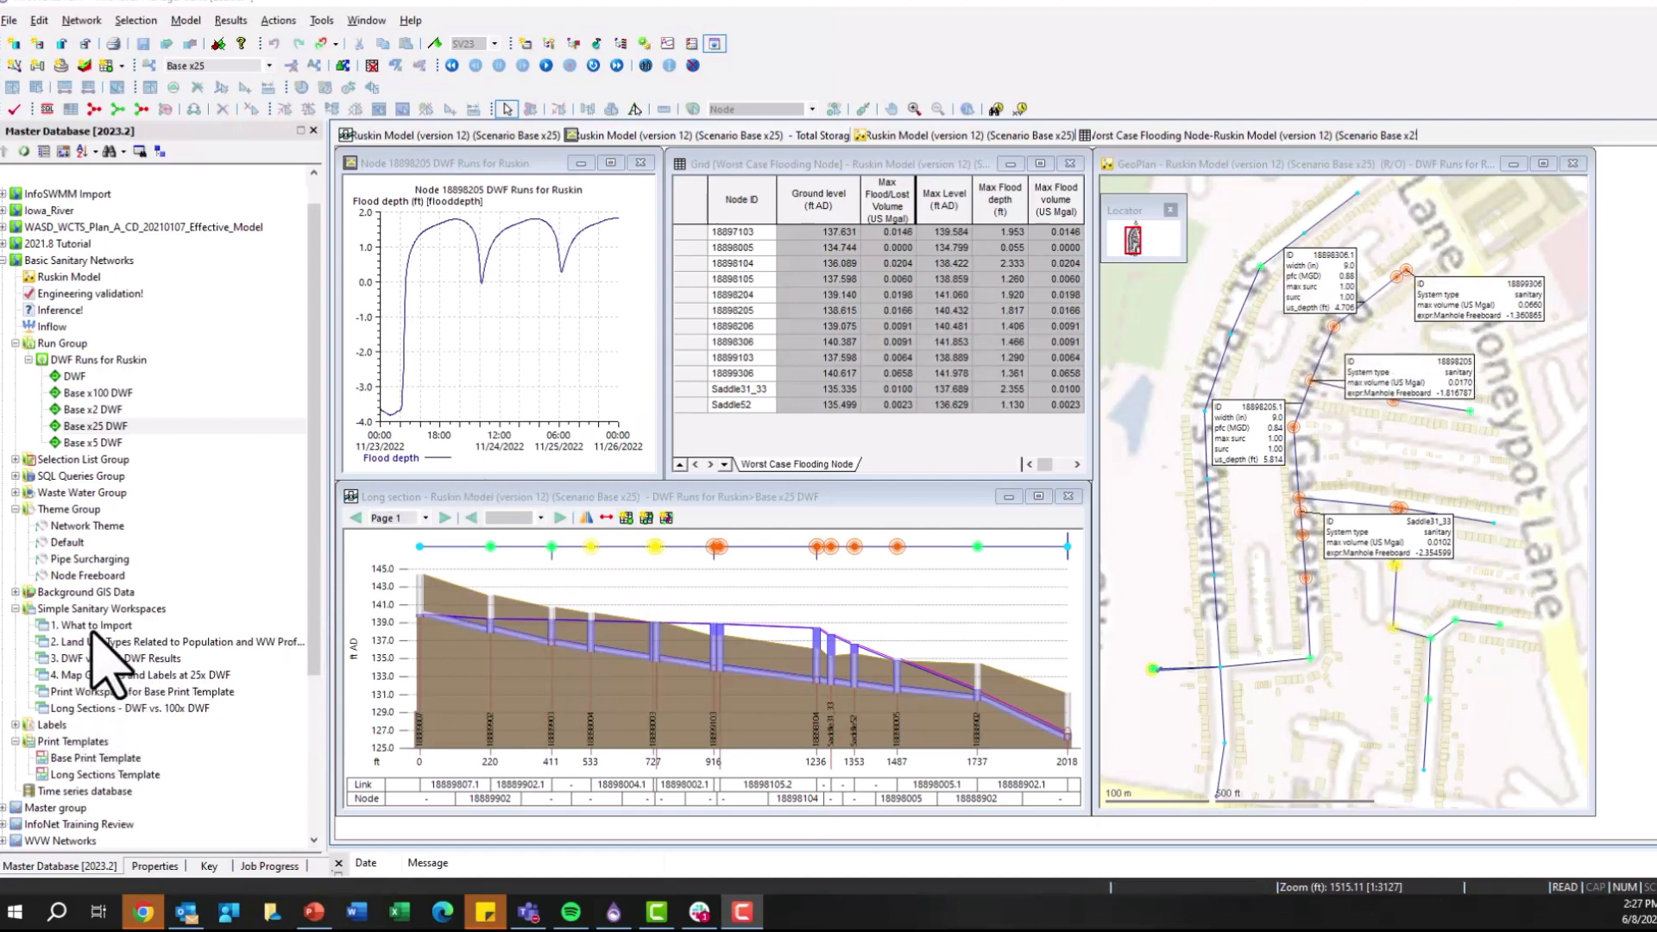
pyautogui.moveTo(84, 708)
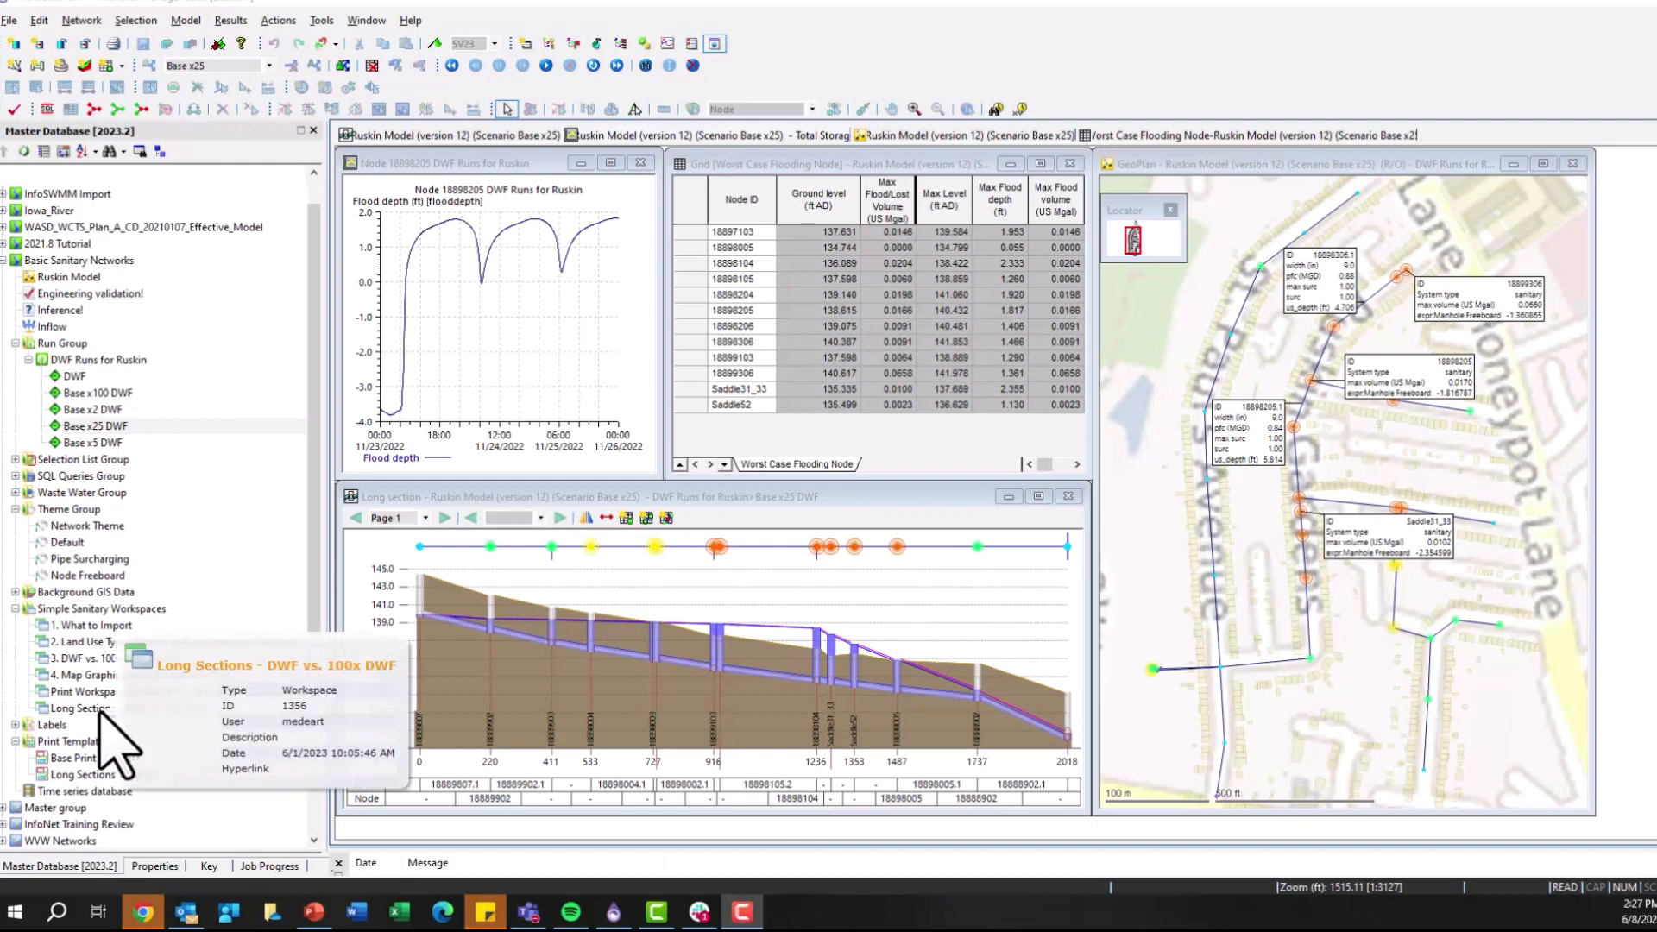
pyautogui.moveTo(155, 708)
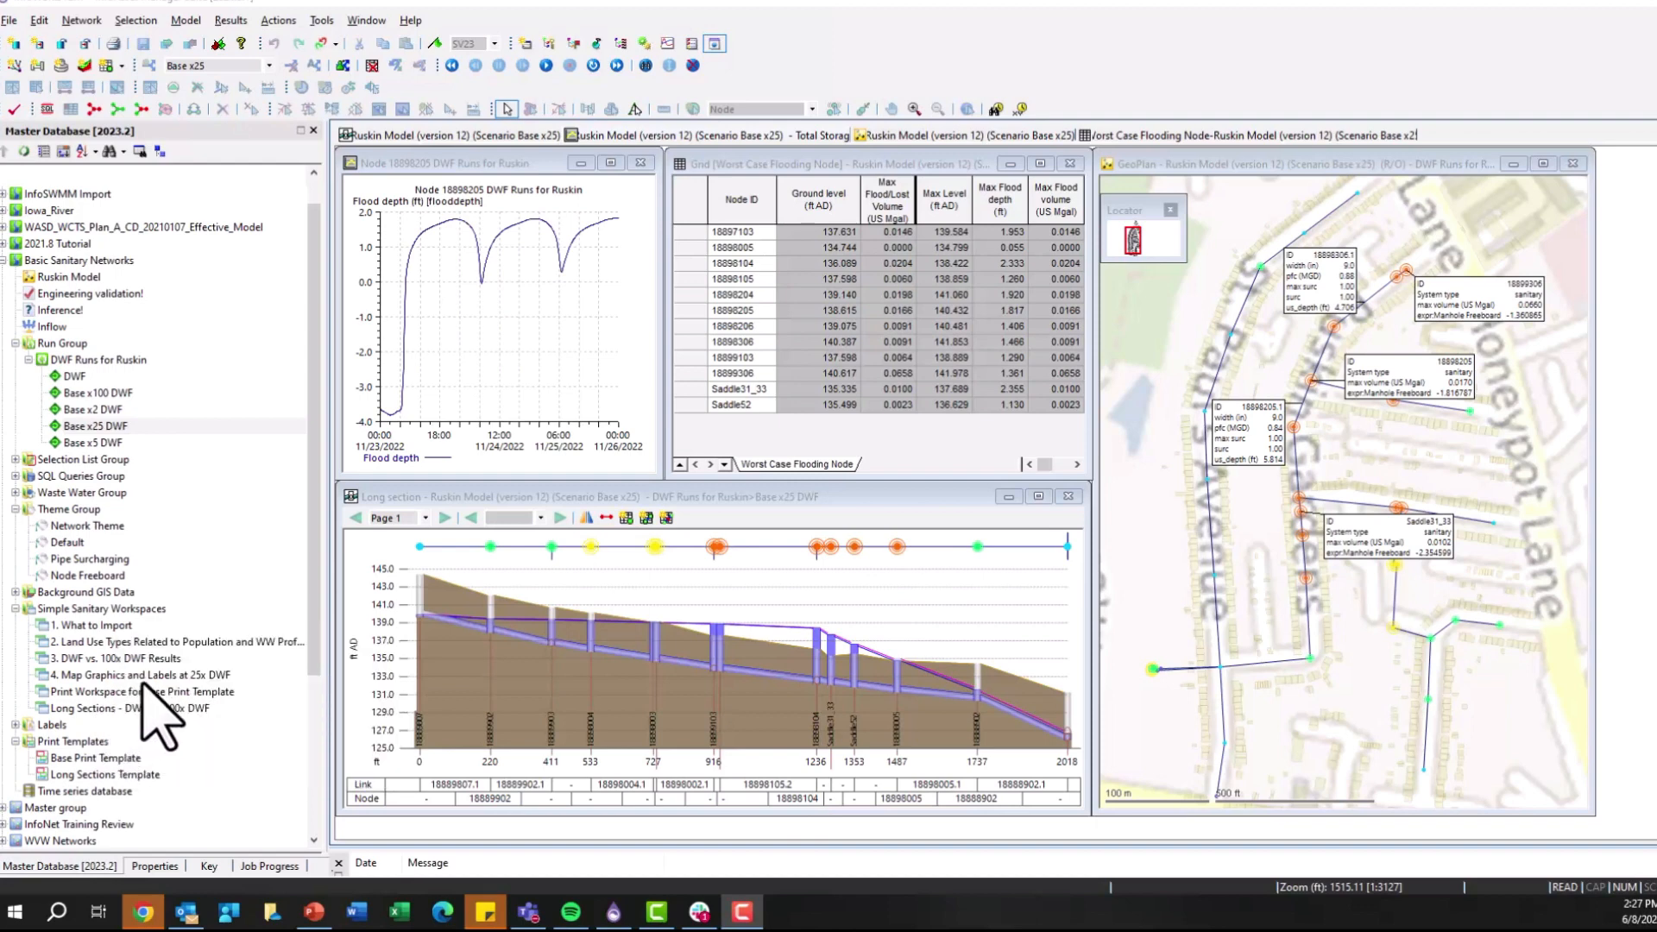
pyautogui.moveTo(278, 735)
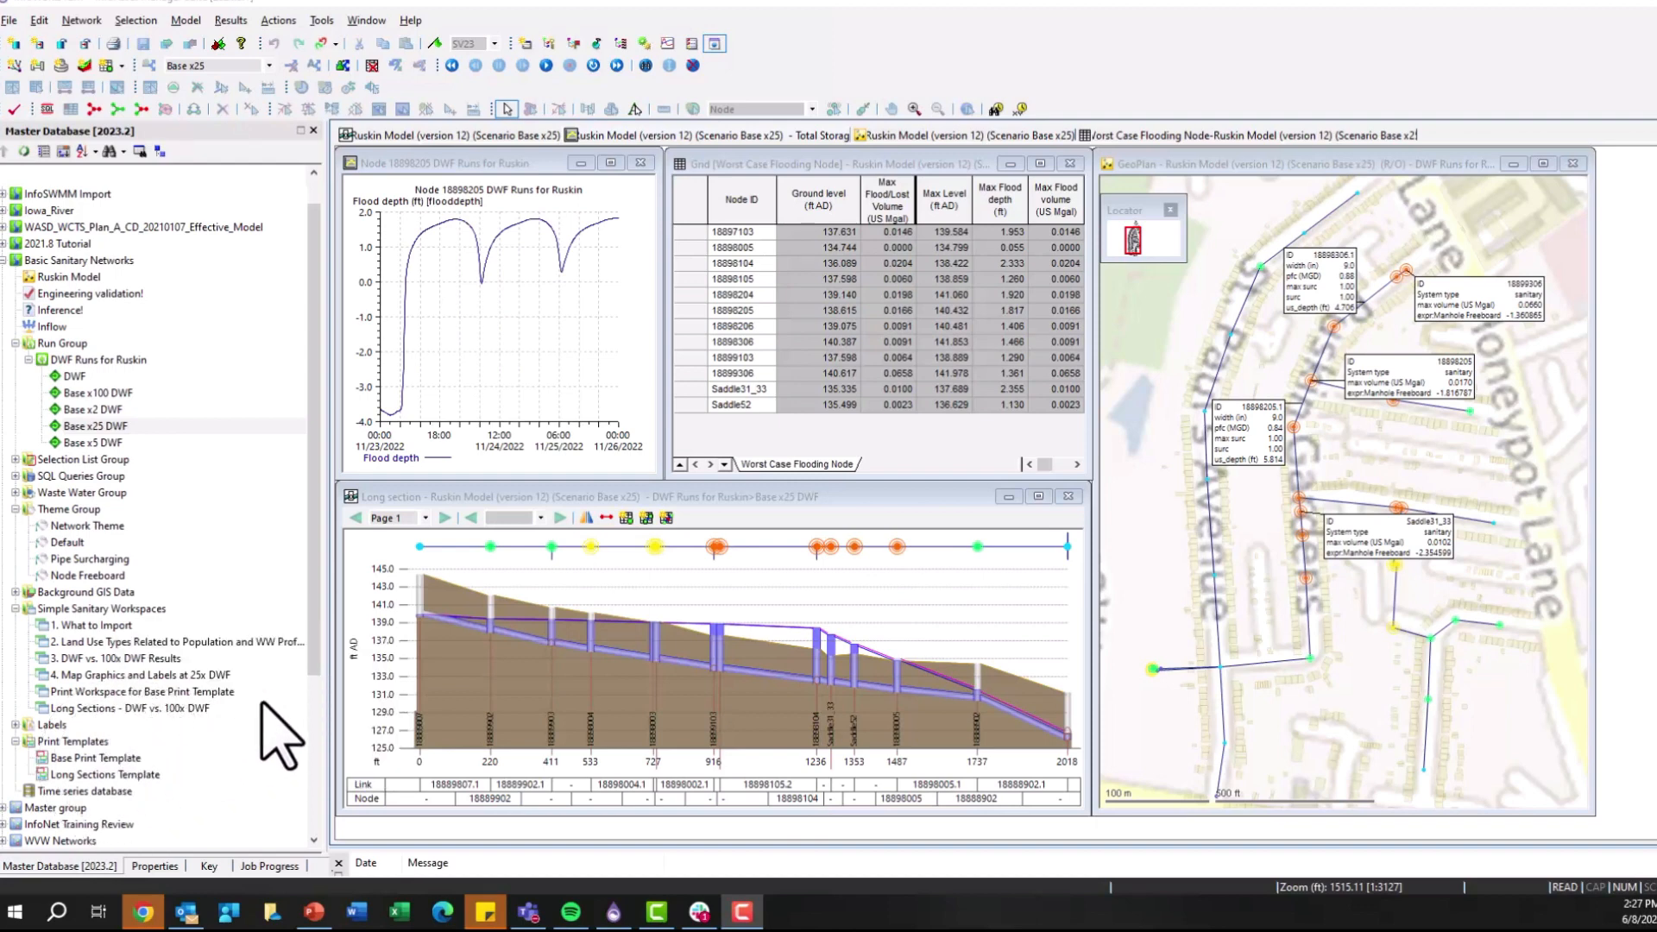
pyautogui.moveTo(128, 708)
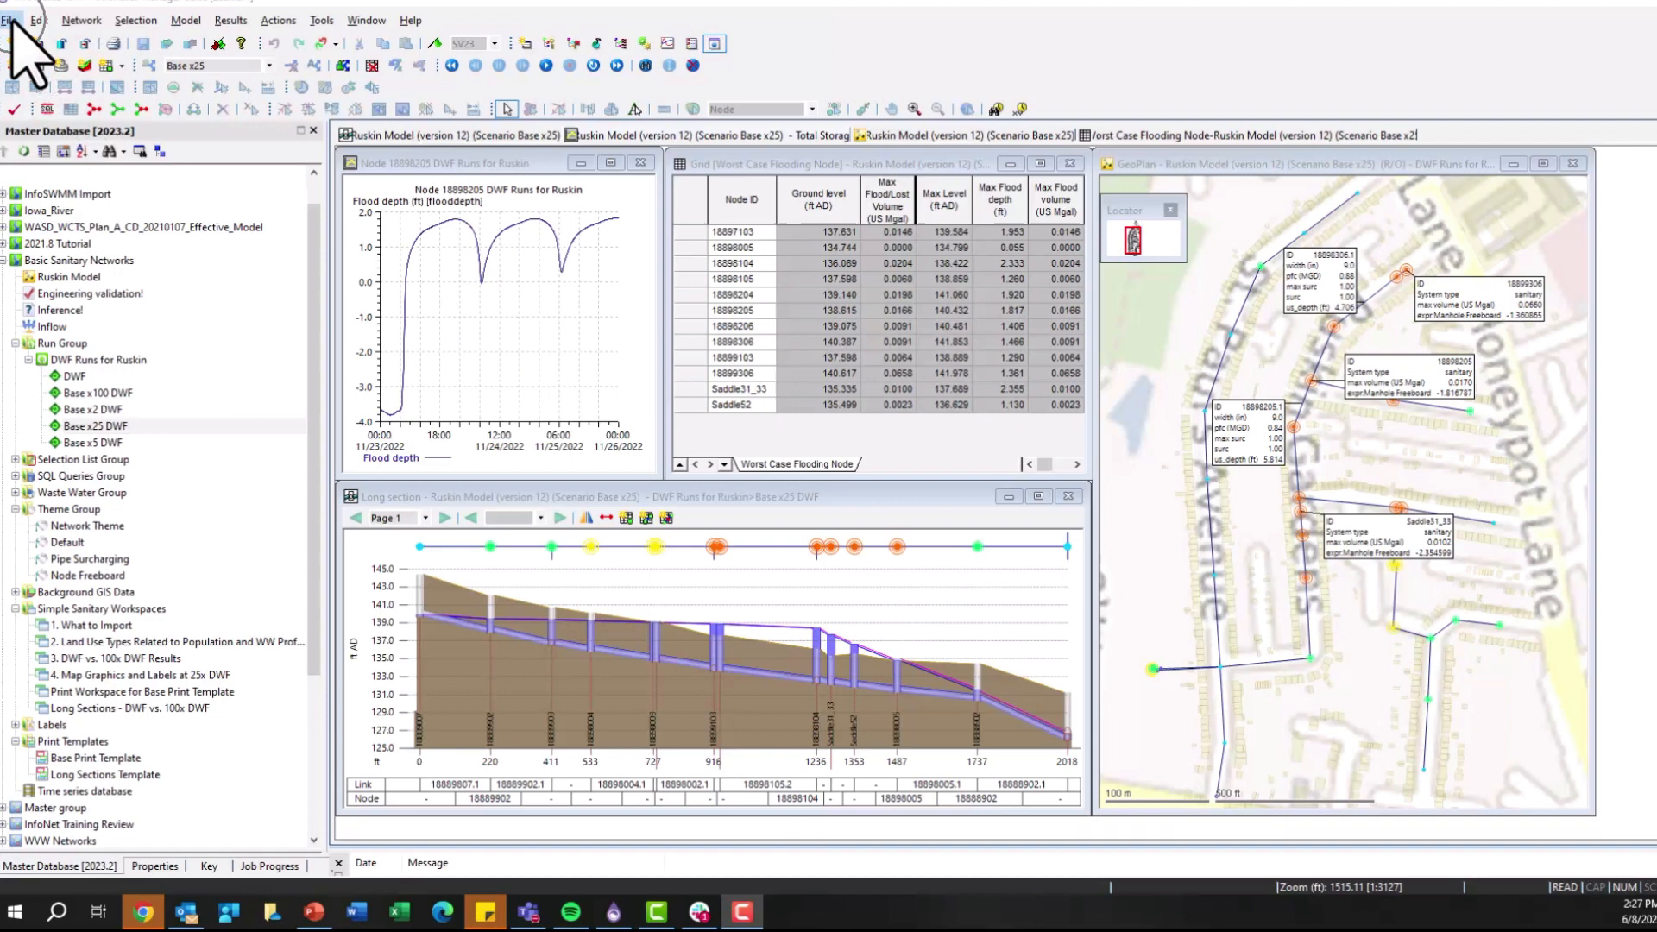
# Step: Open the File menu and start loading a different print template
pyautogui.click(9, 19)
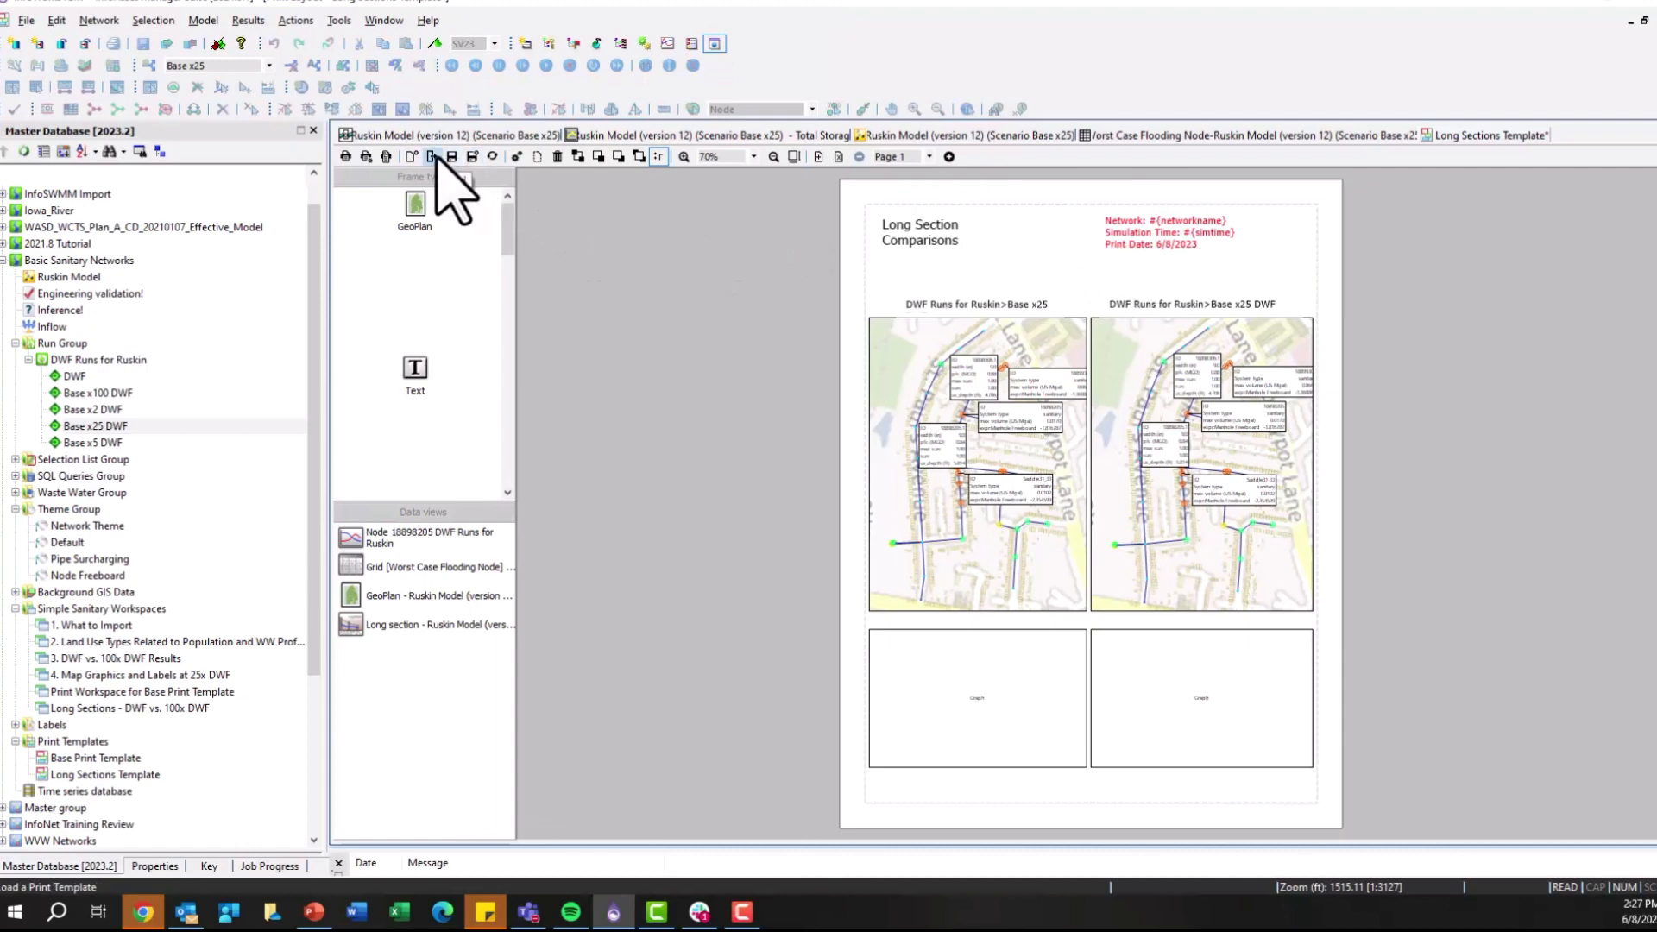
pyautogui.click(430, 155)
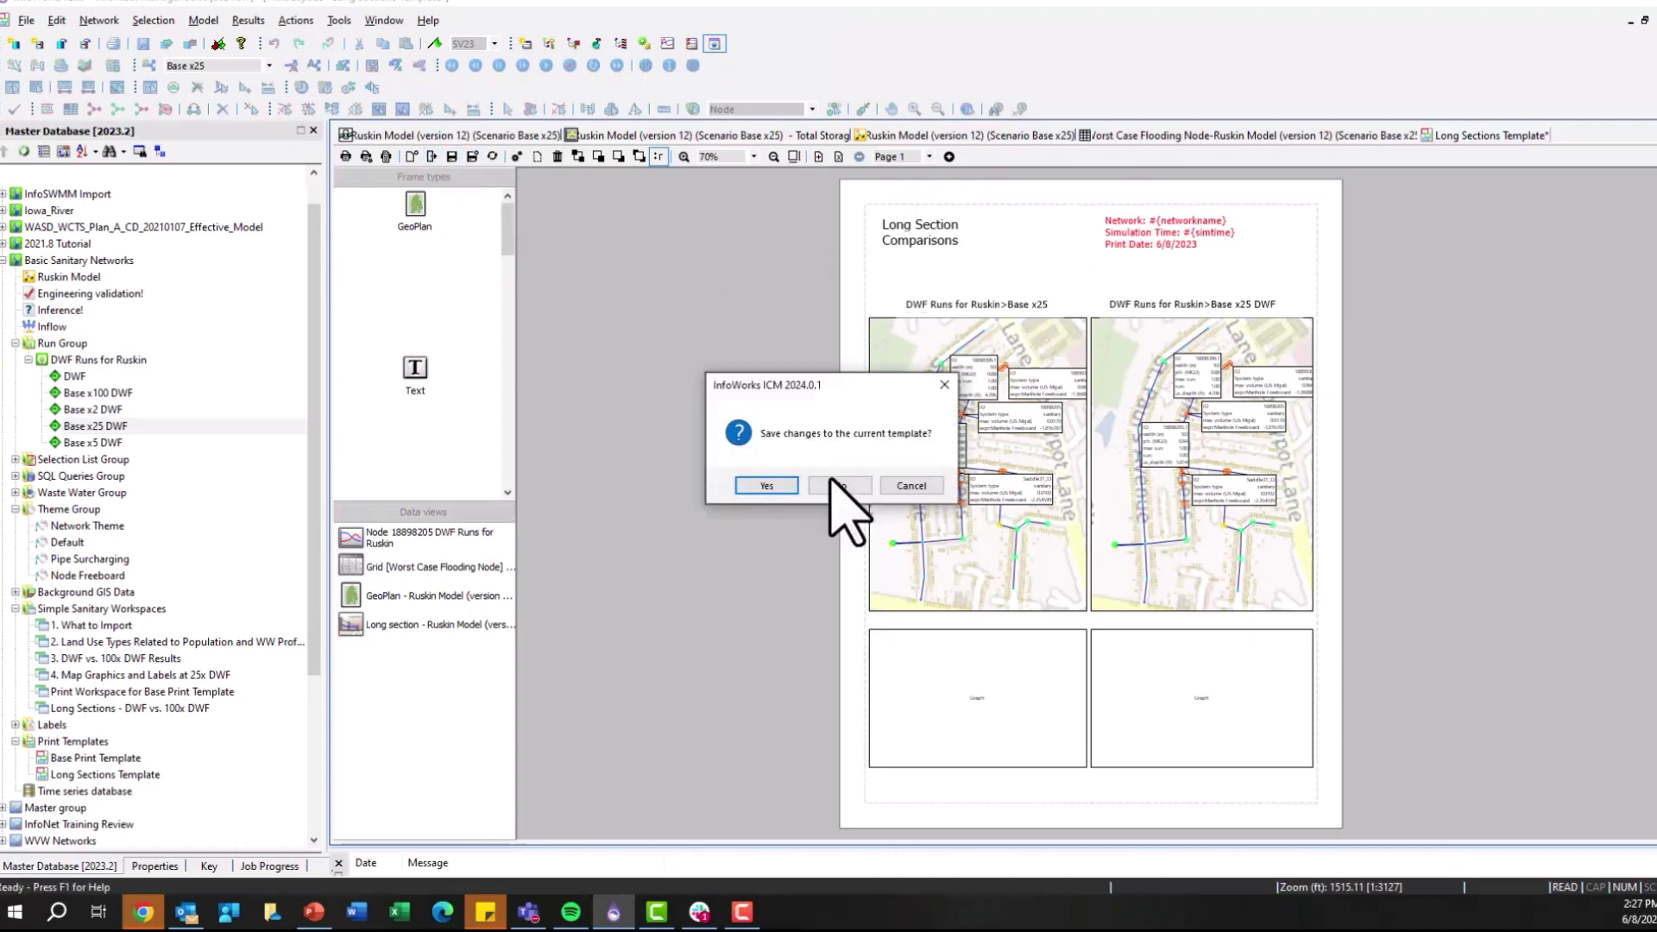
pyautogui.moveTo(838, 485)
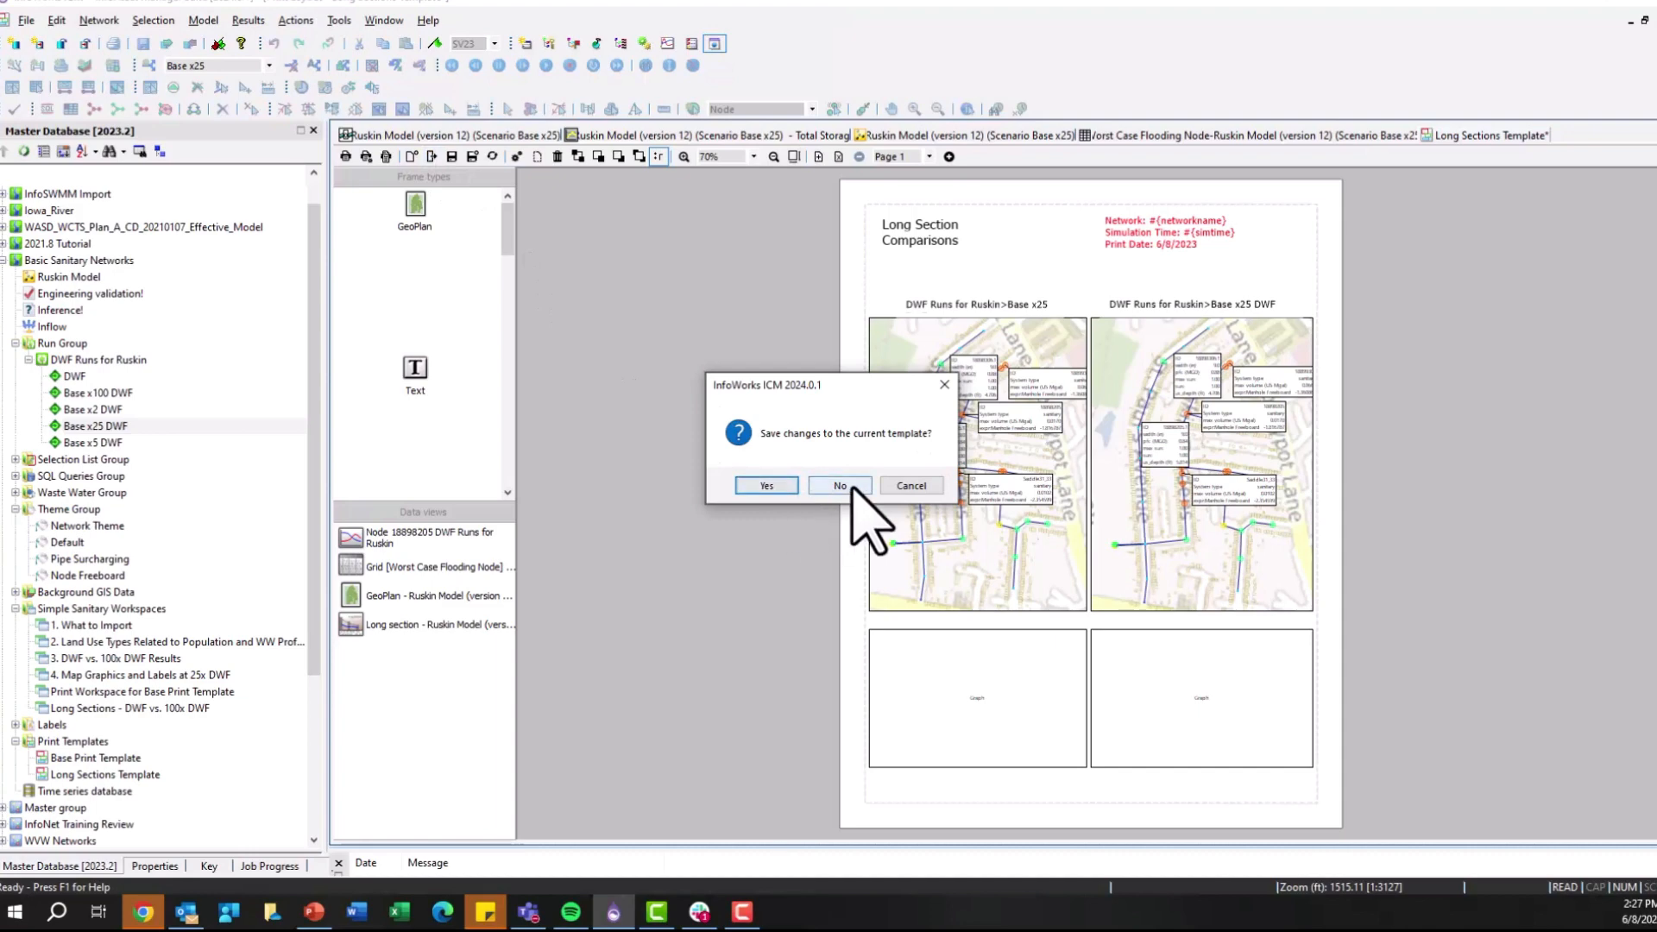
# Step: Discard template changes and load the saved Base Print Template from Basic Sanitary Networks > Print Templates
pyautogui.click(839, 485)
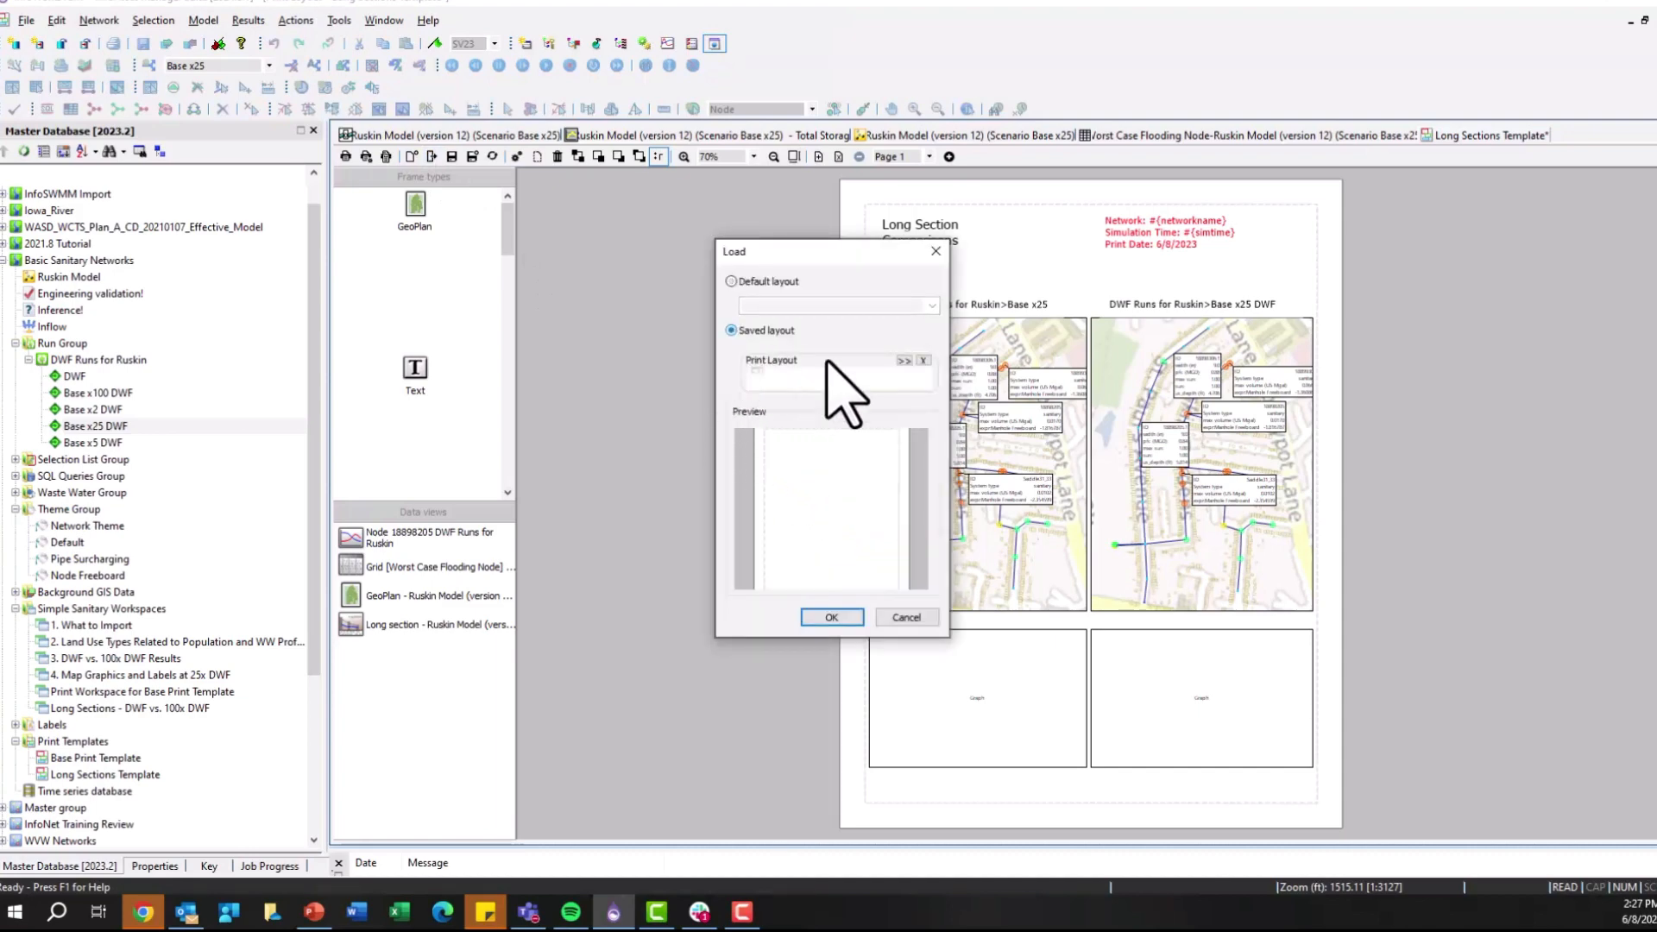
pyautogui.click(903, 361)
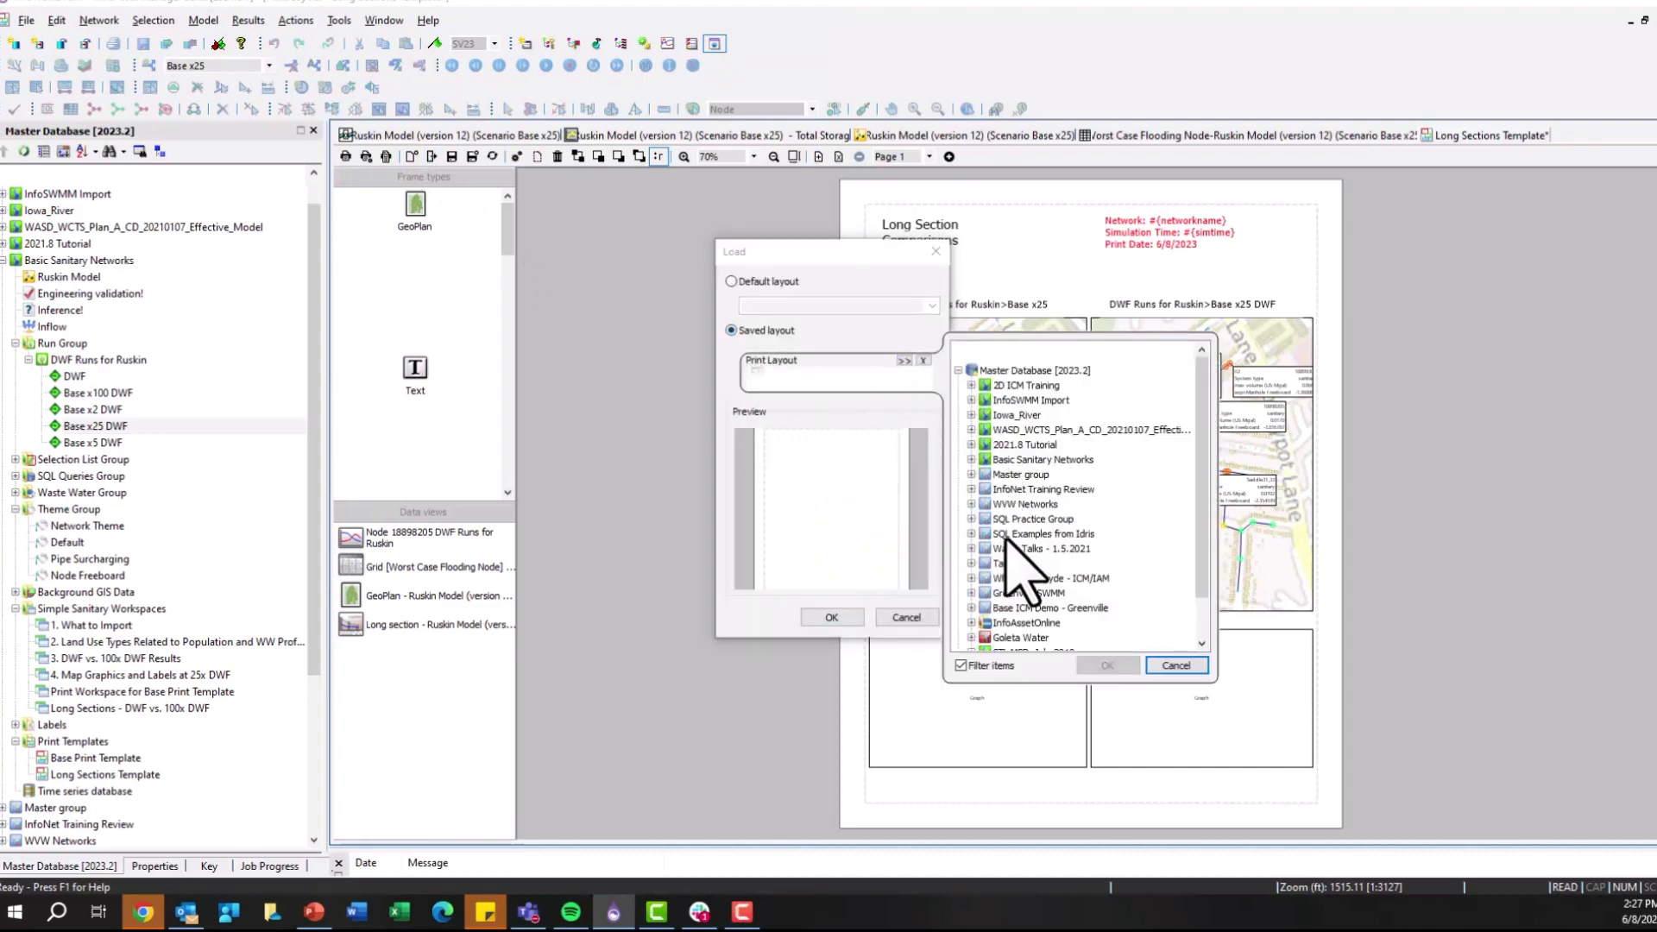
pyautogui.click(973, 458)
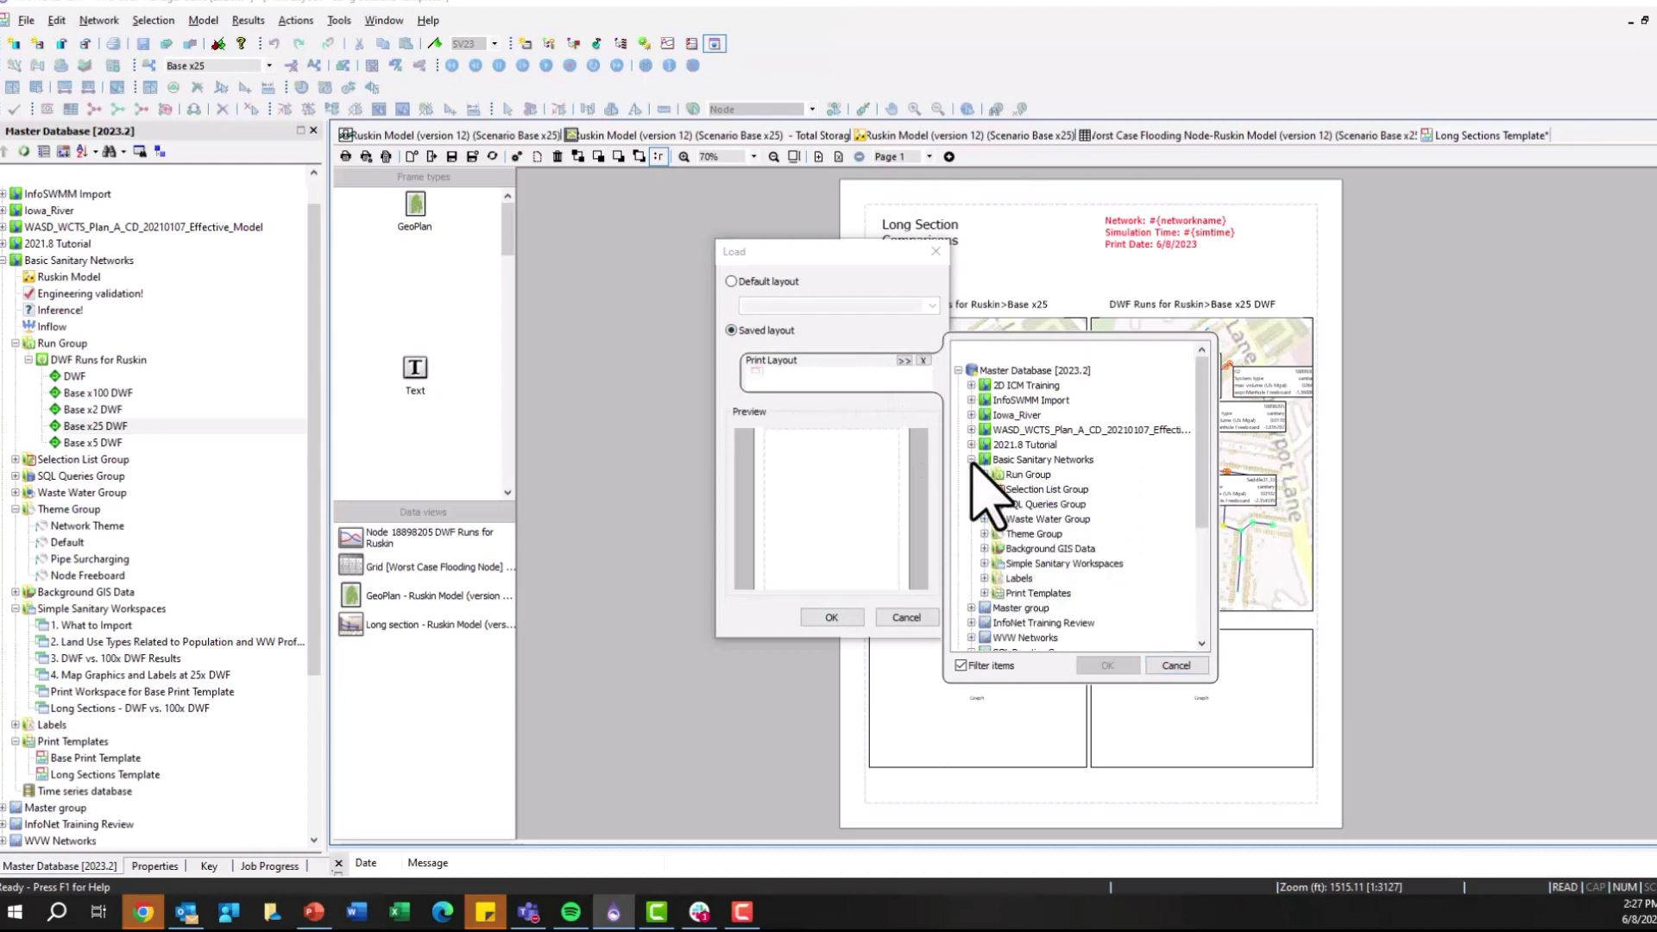
pyautogui.click(984, 593)
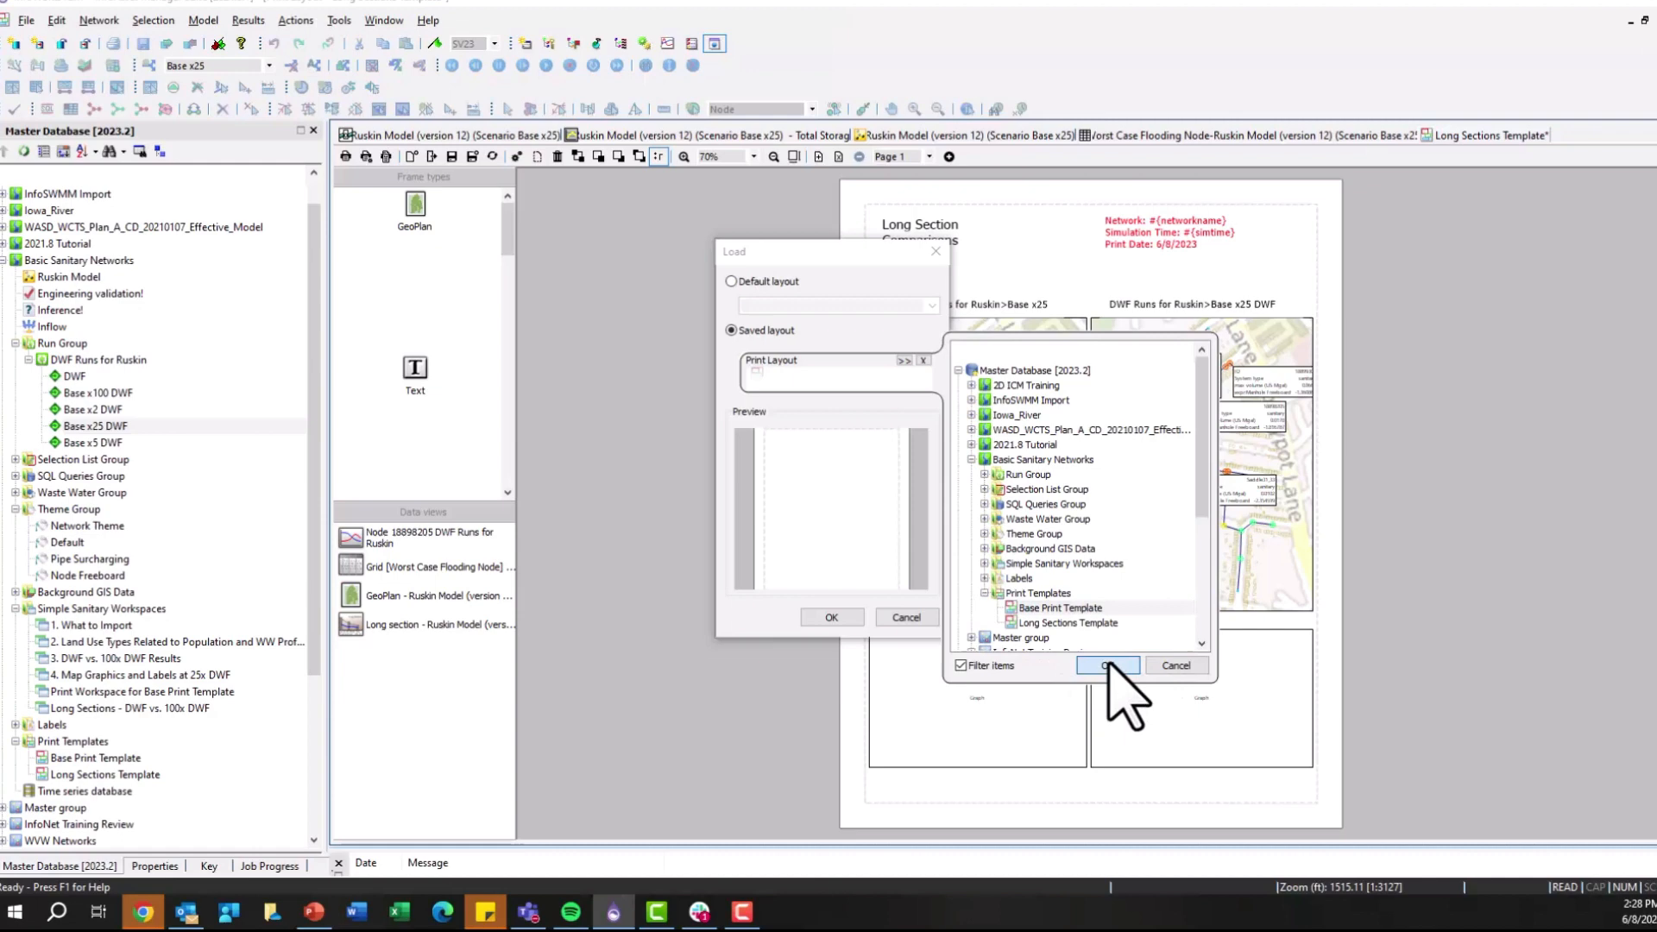
pyautogui.click(1103, 664)
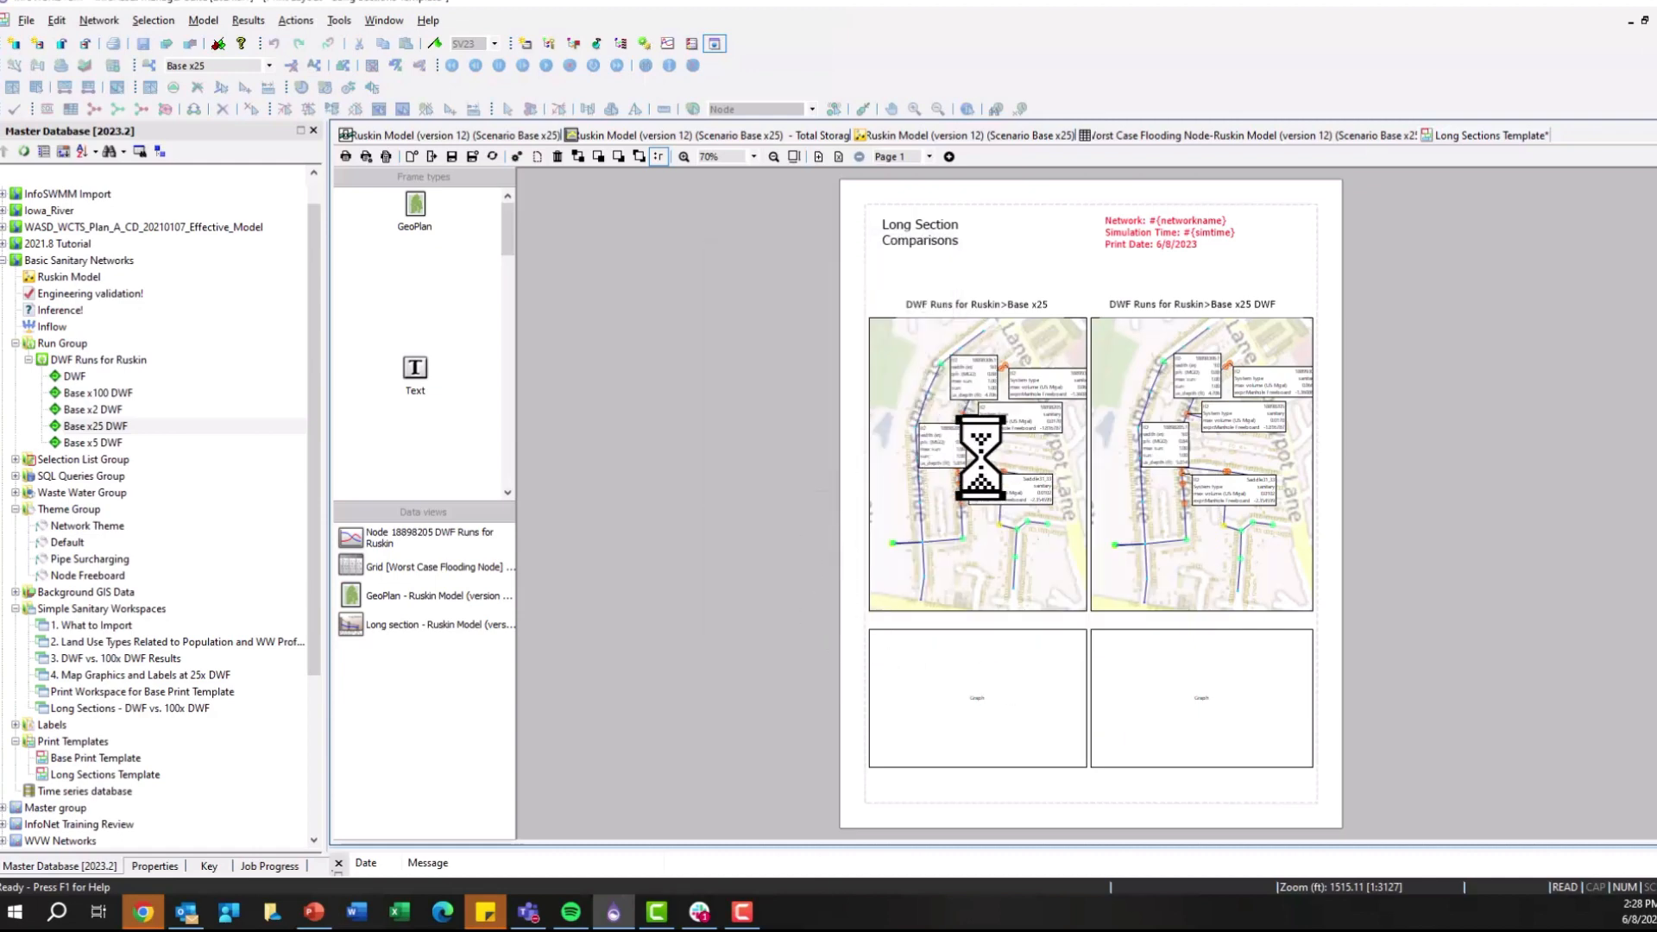
pyautogui.click(1478, 135)
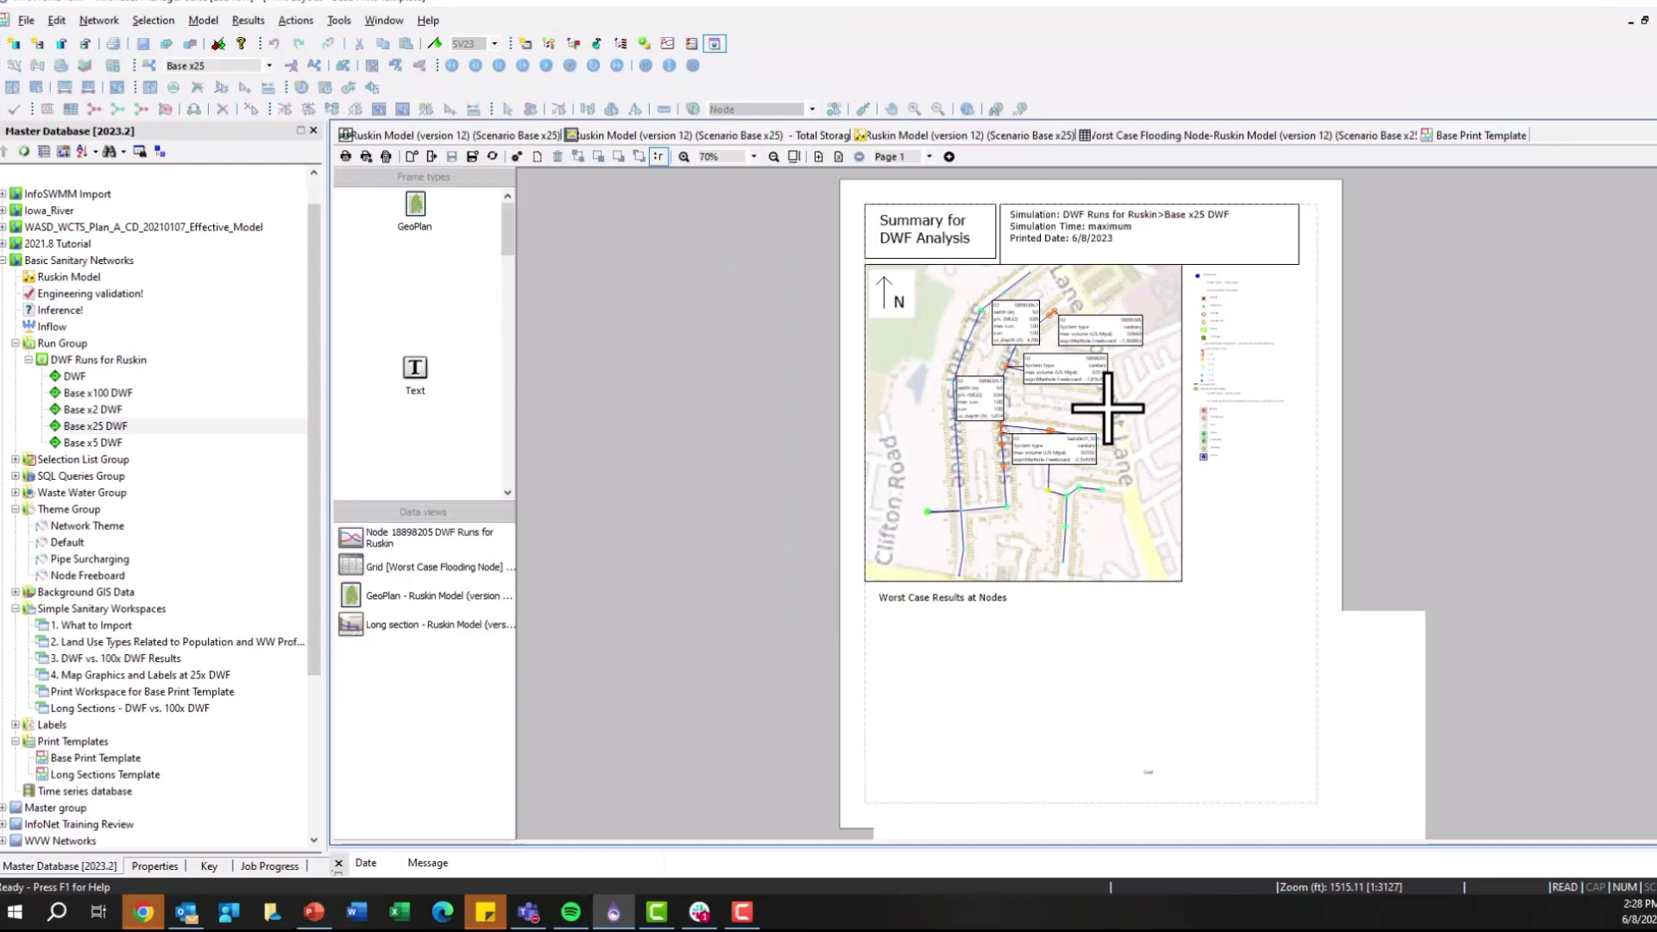
pyautogui.moveTo(1055, 406)
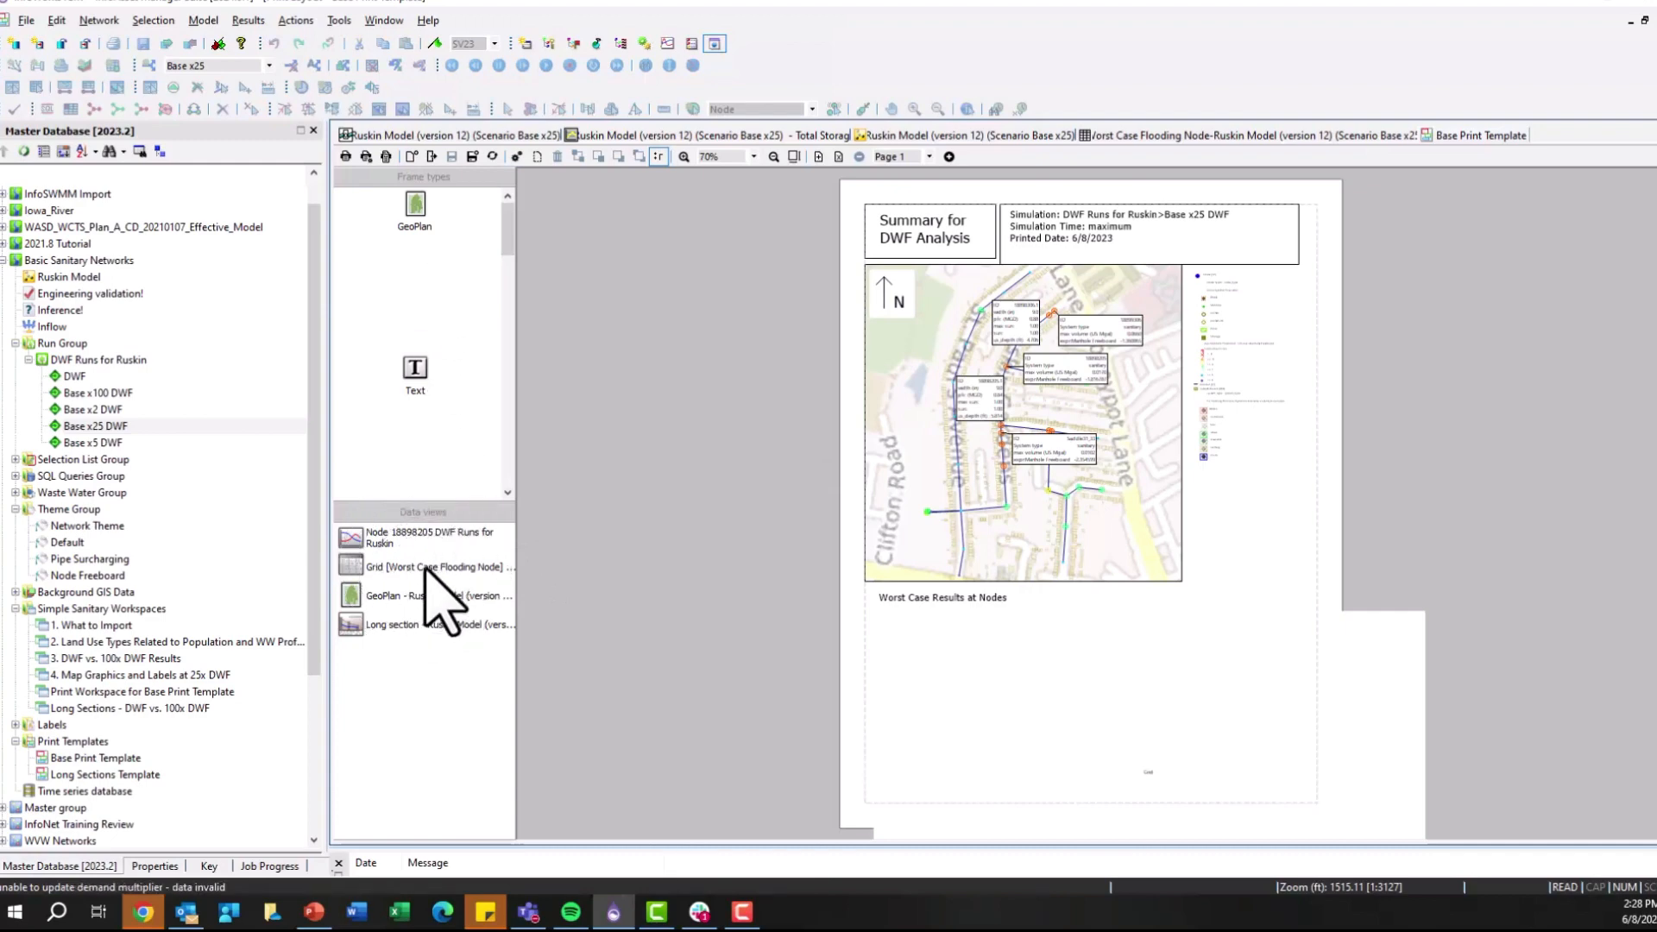
pyautogui.moveTo(470, 587)
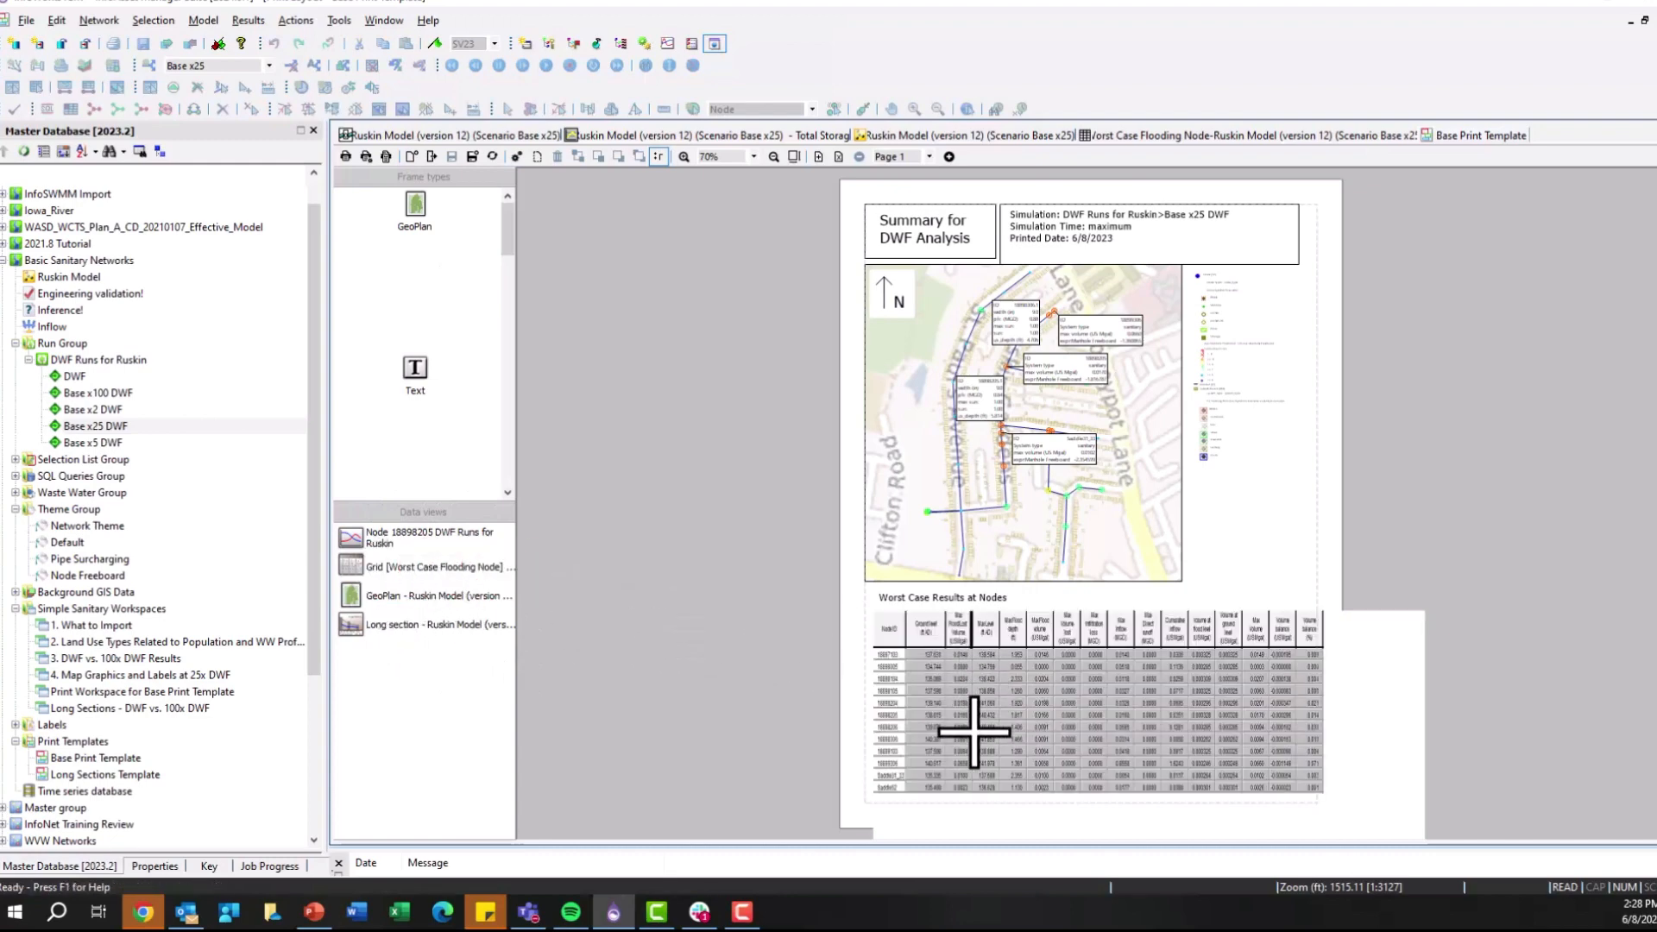
pyautogui.moveTo(920, 618)
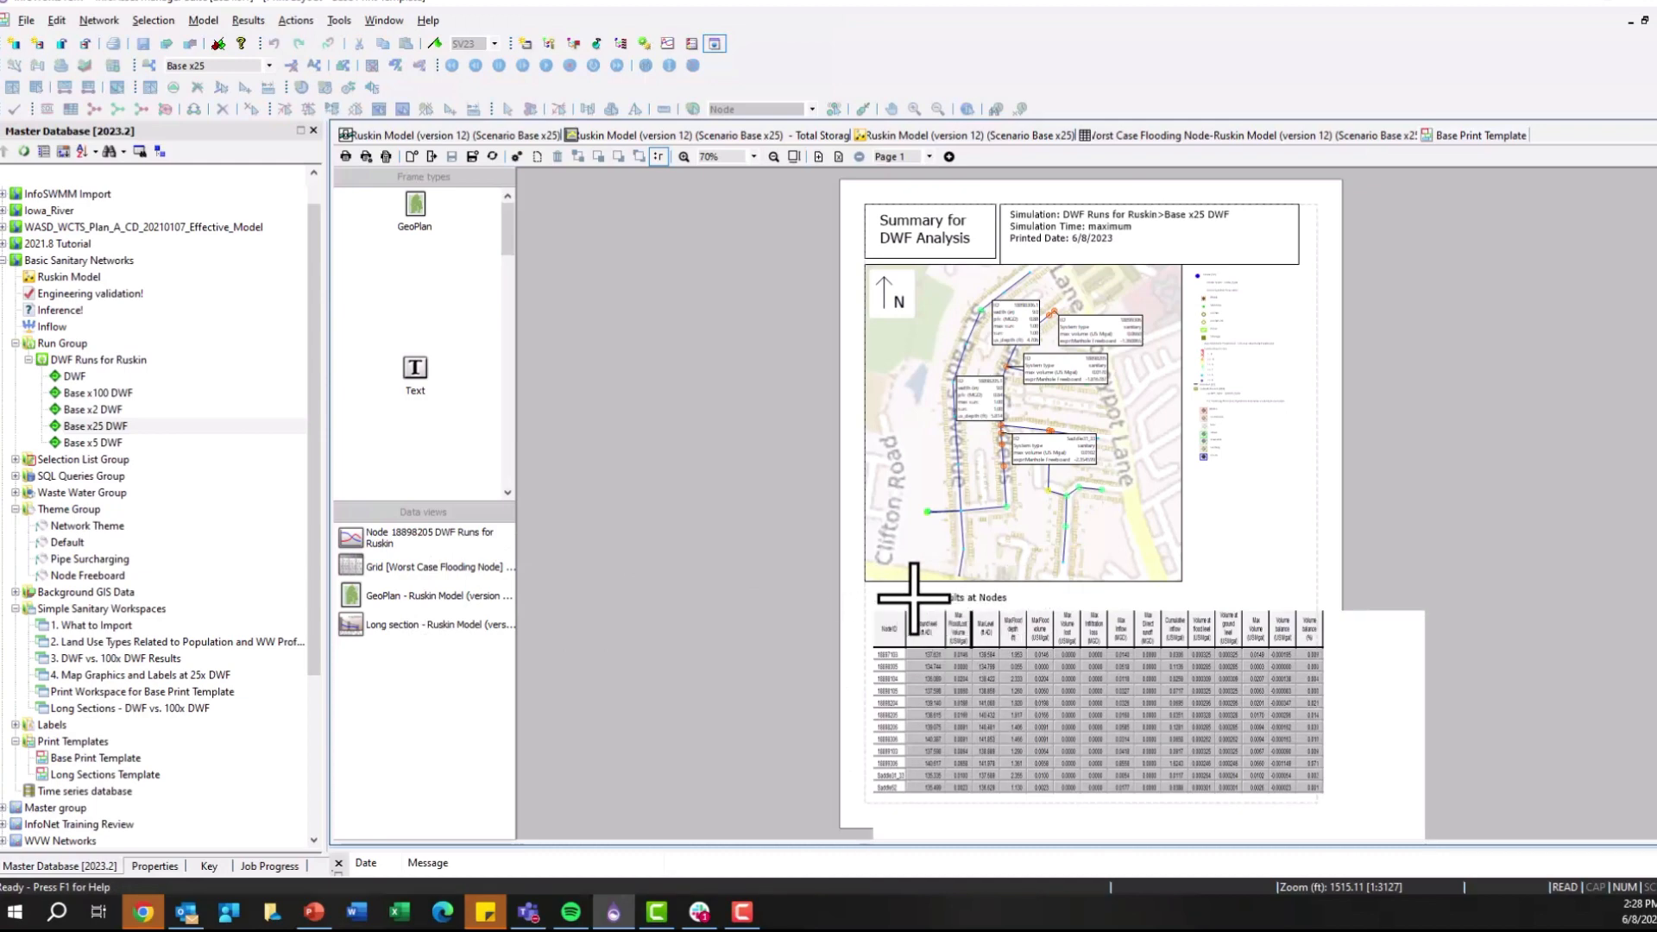
pyautogui.moveTo(1224, 372)
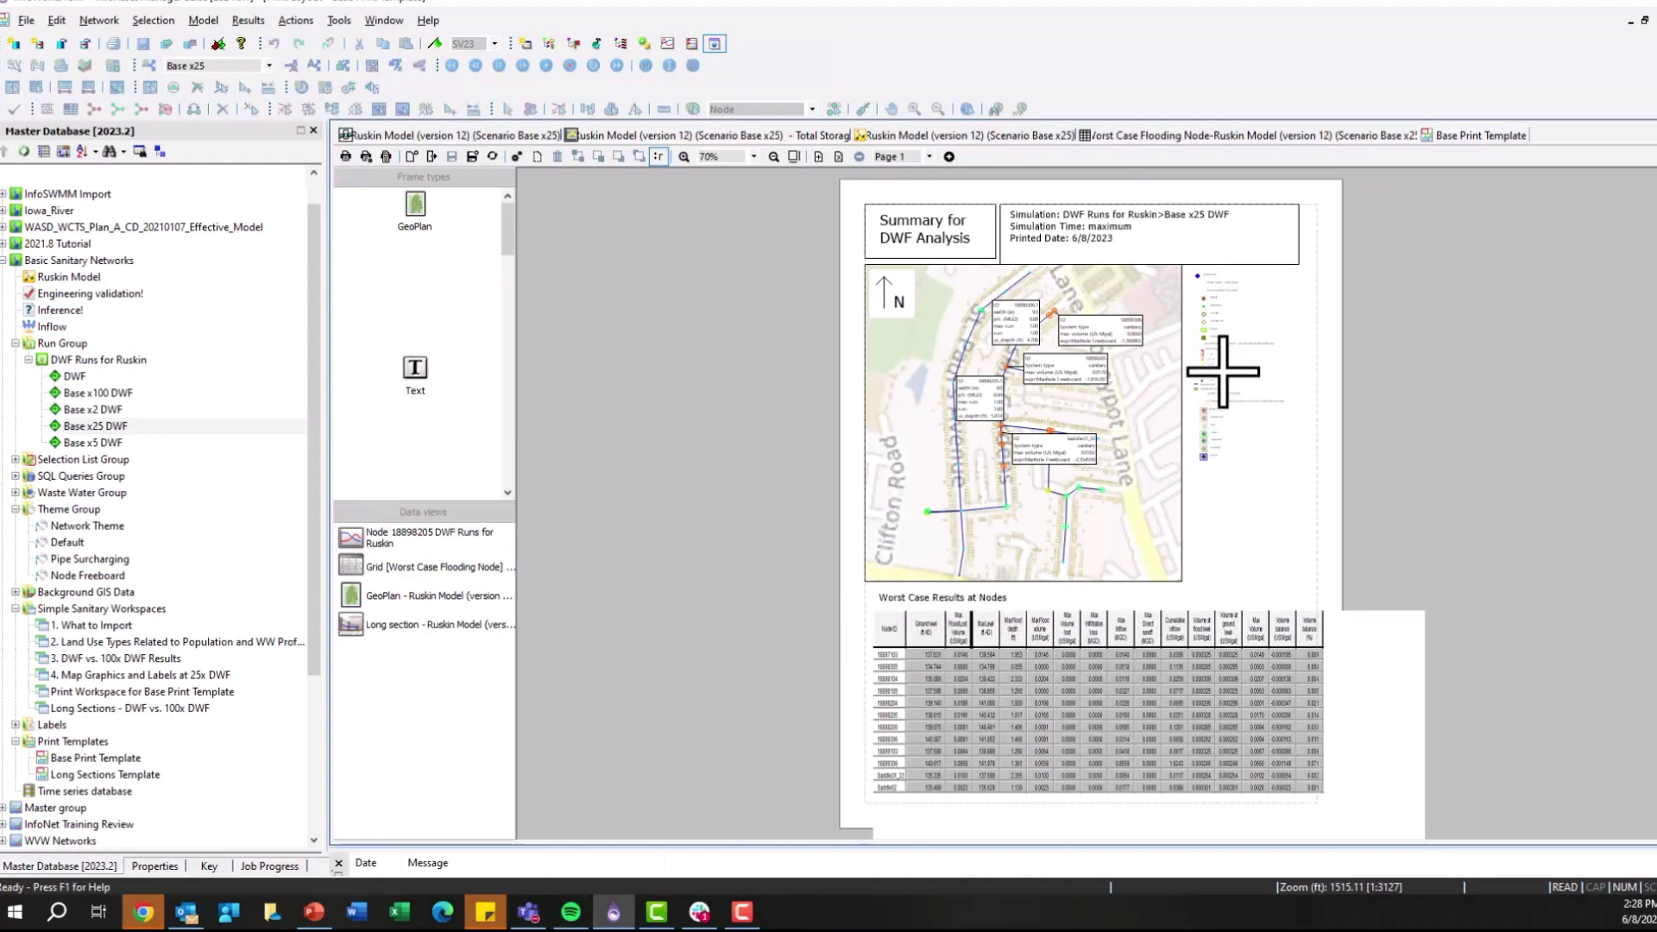
pyautogui.moveTo(1074, 383)
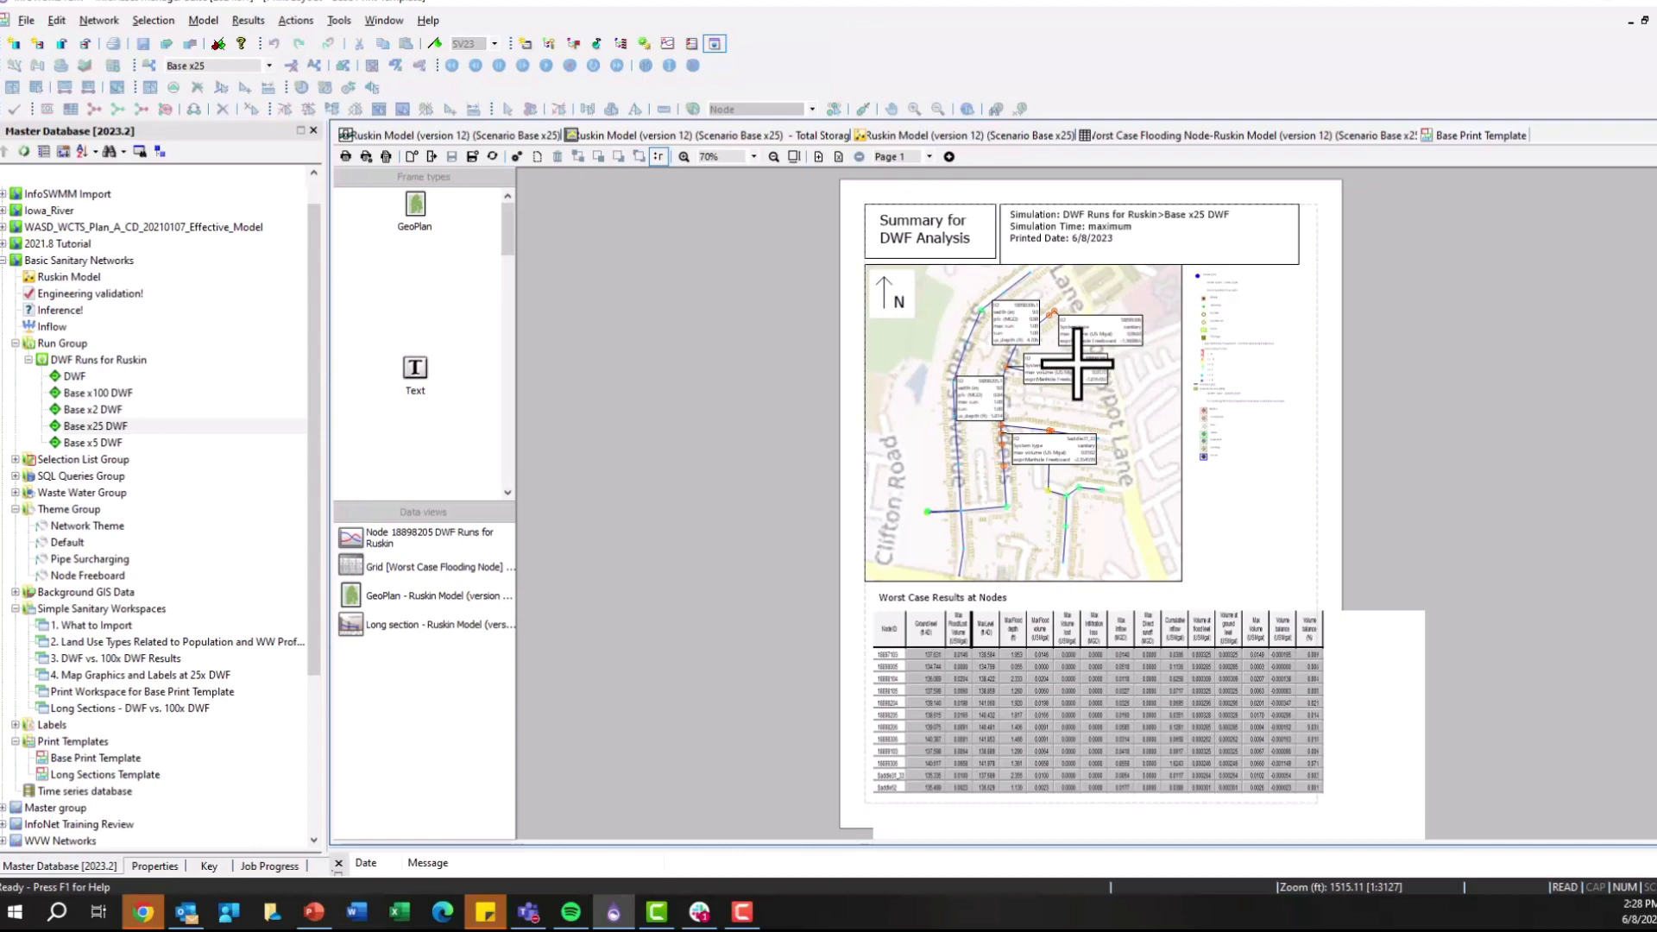
pyautogui.moveTo(1011, 378)
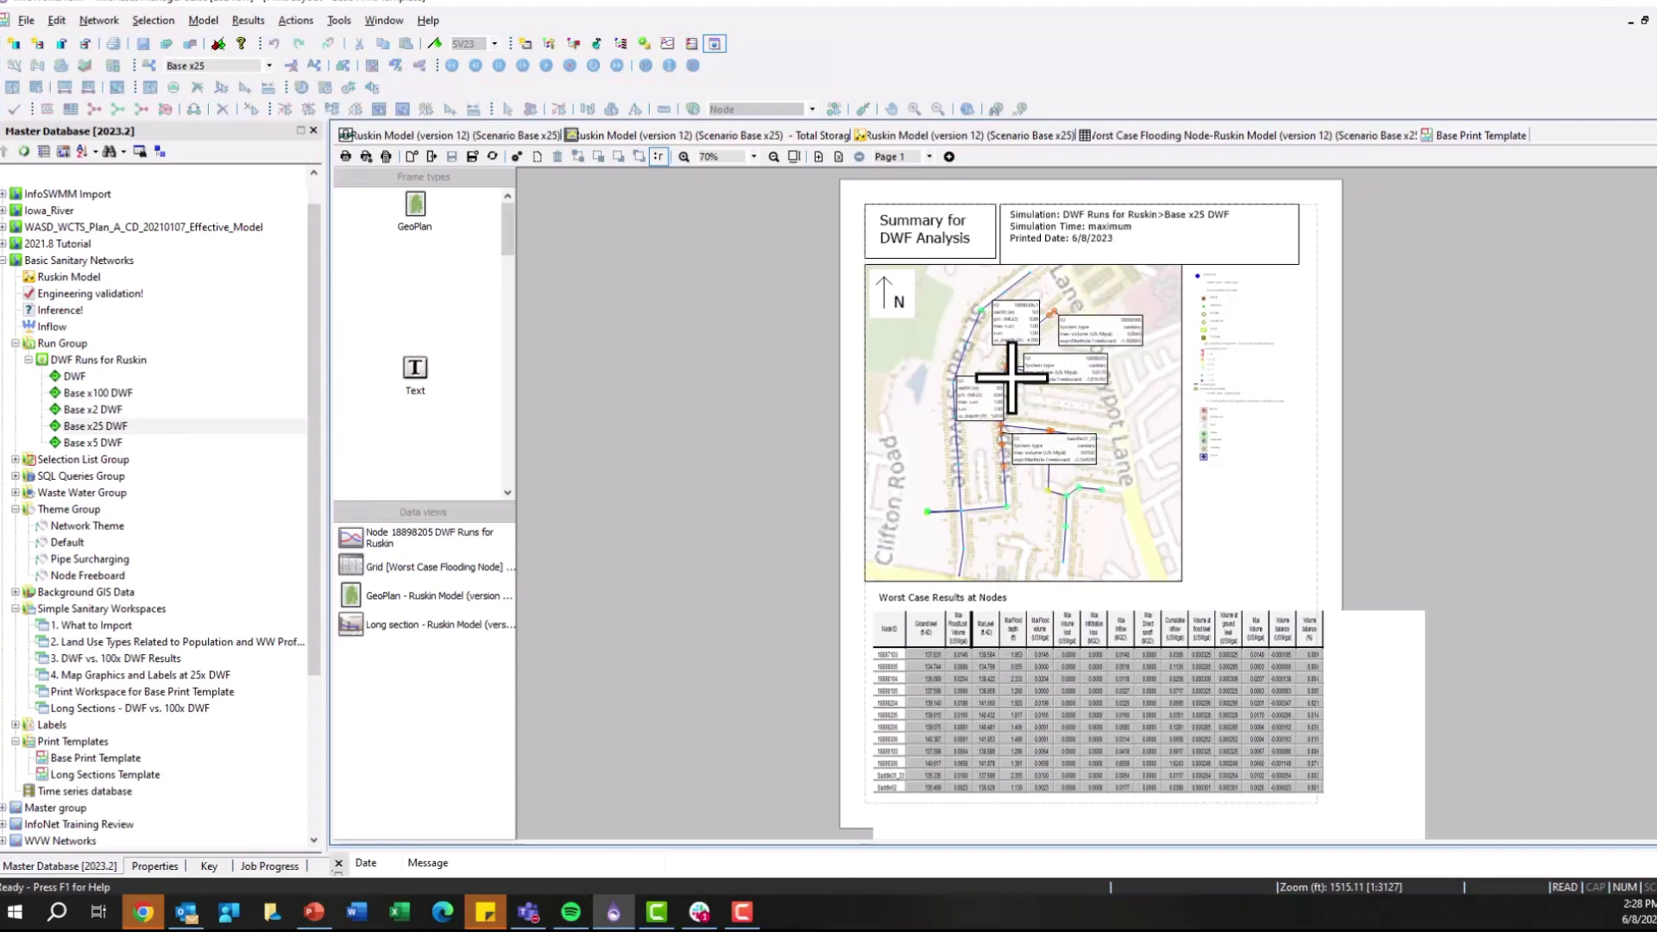
pyautogui.moveTo(1050, 390)
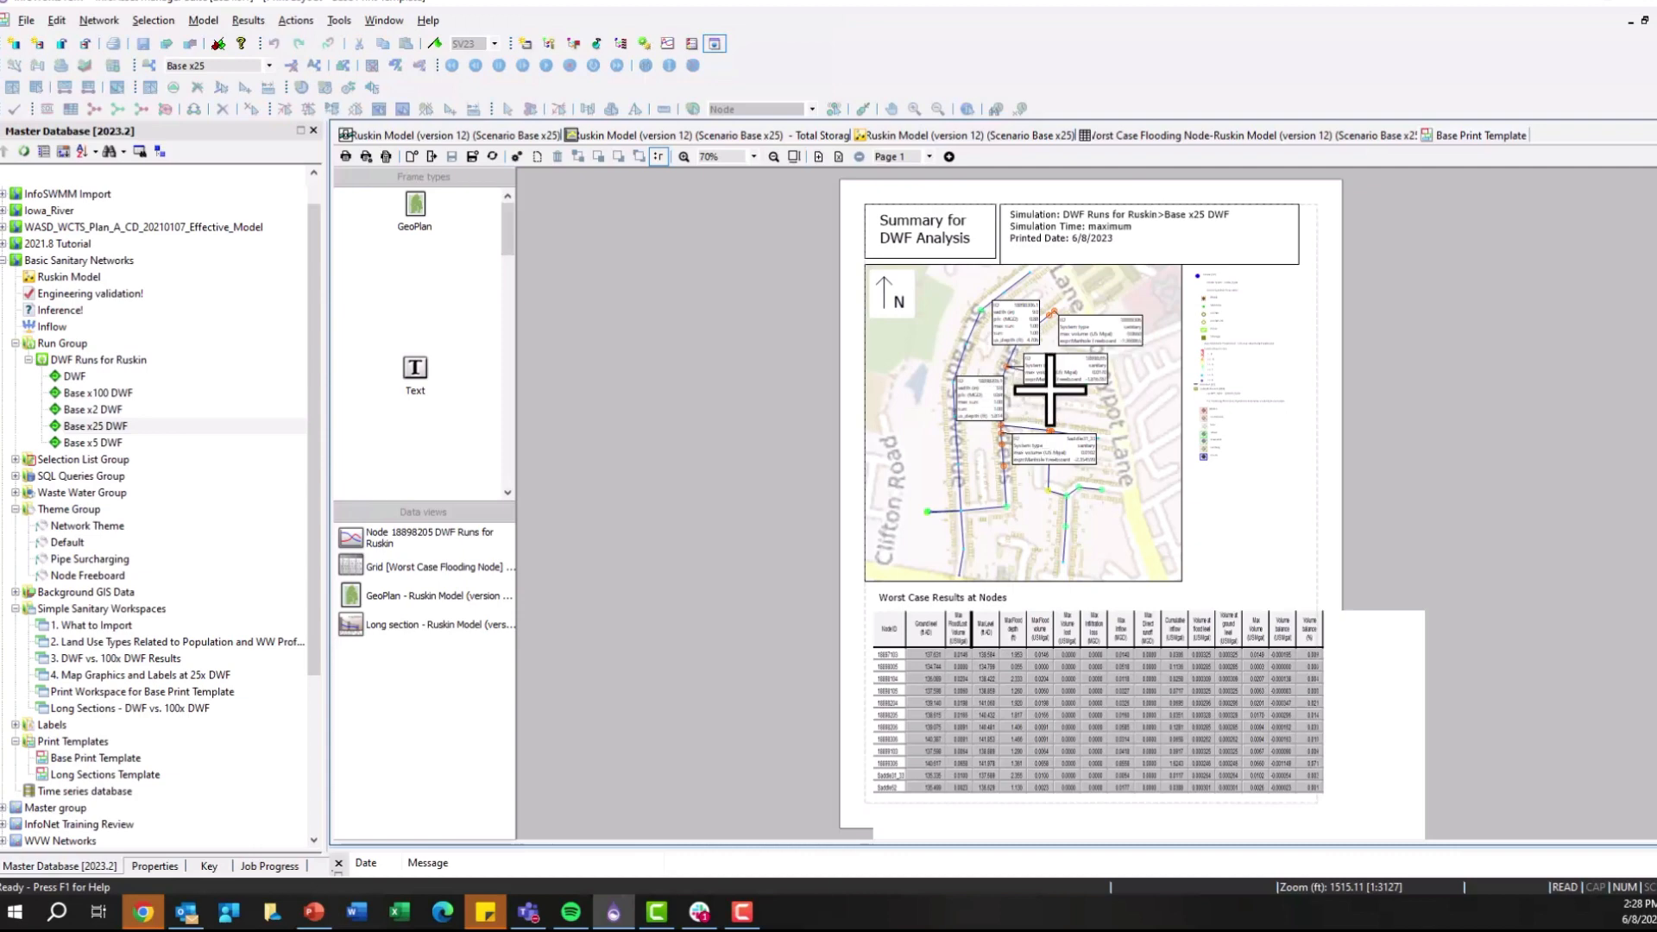
pyautogui.moveTo(1183, 320)
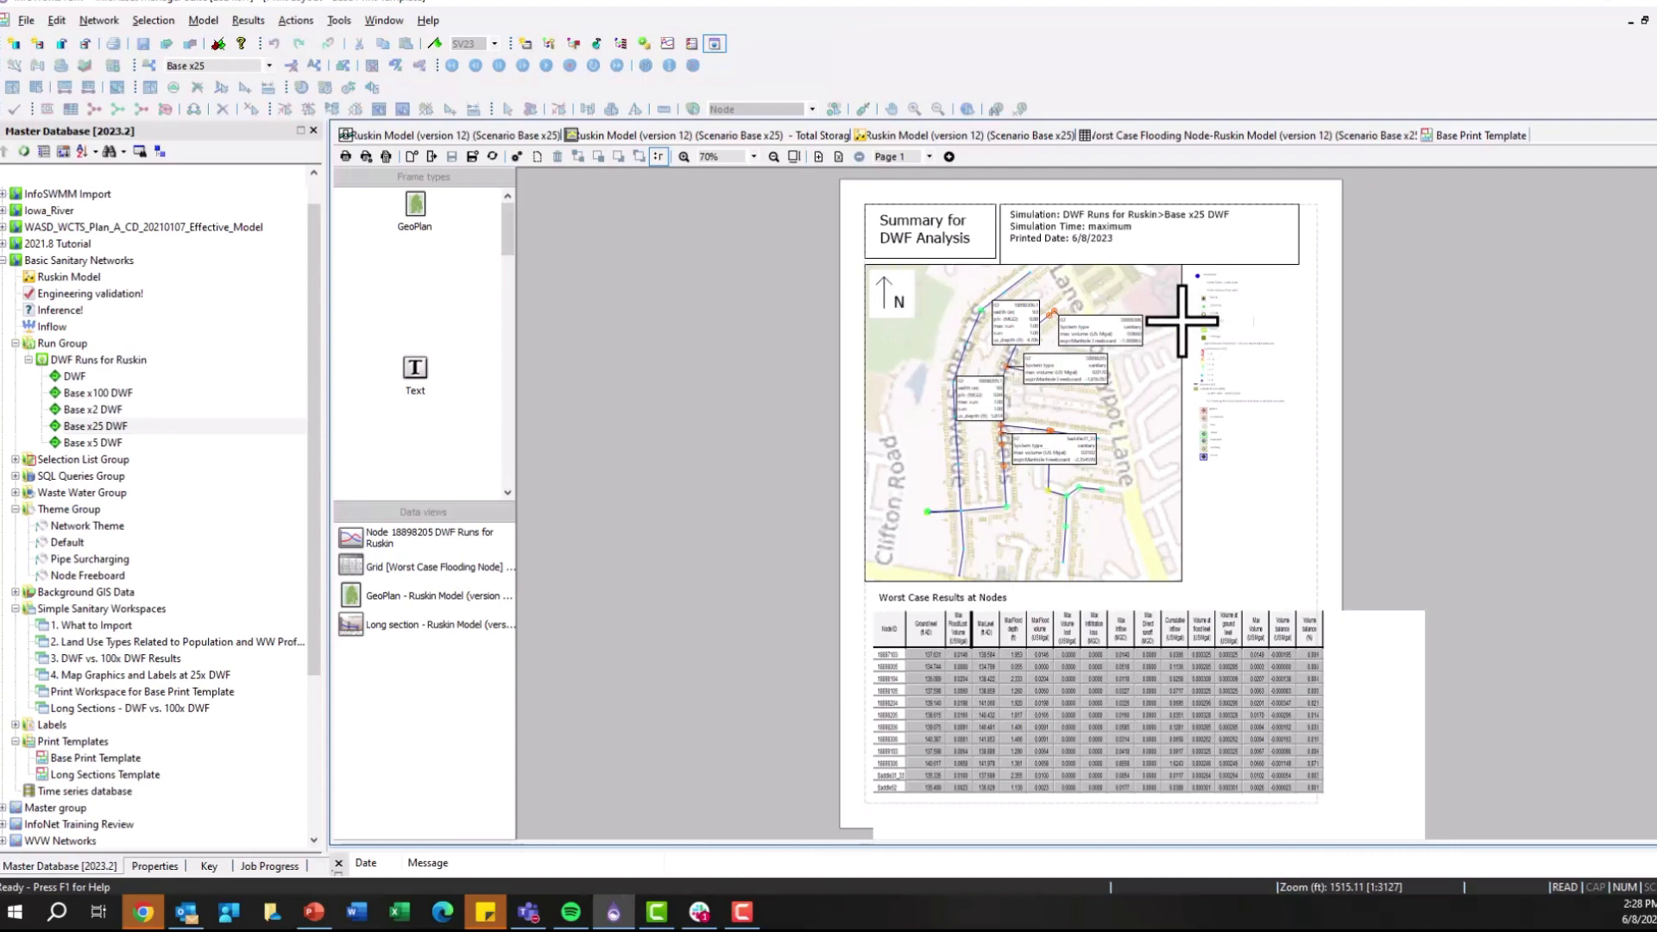
# Step: Open the properties of the key frame beside the GeoPlan map
pyautogui.scroll(-3)
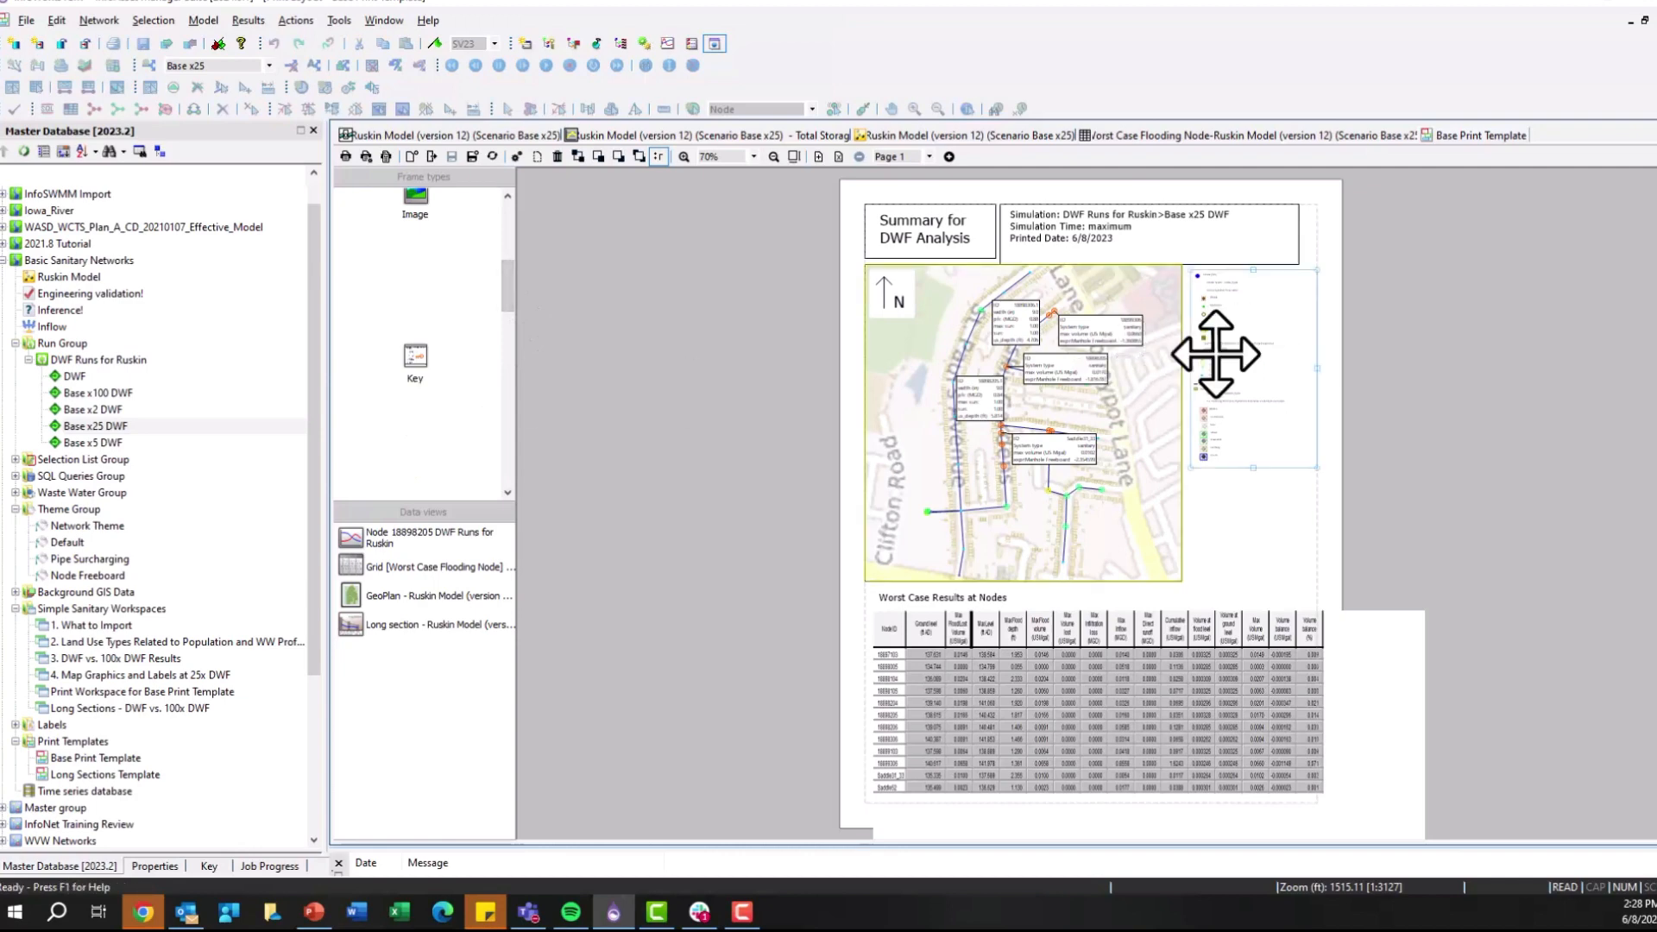
pyautogui.doubleClick(1253, 354)
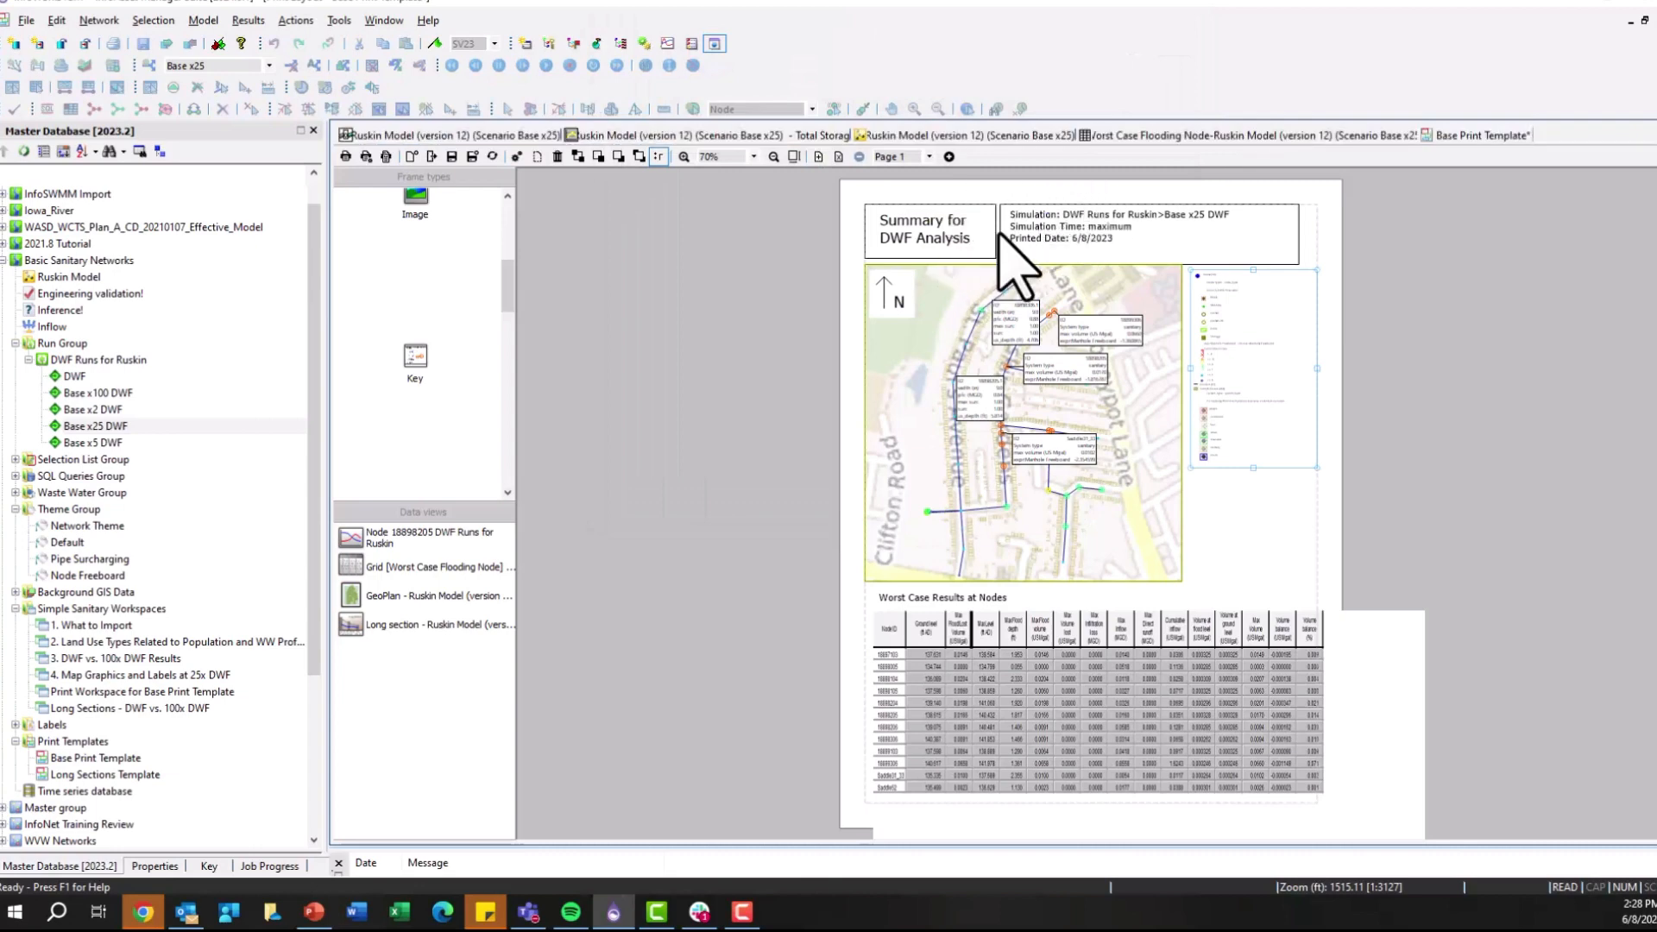
# Step: Go to Page 2, the Long Section of Worst Reach layout
pyautogui.click(947, 155)
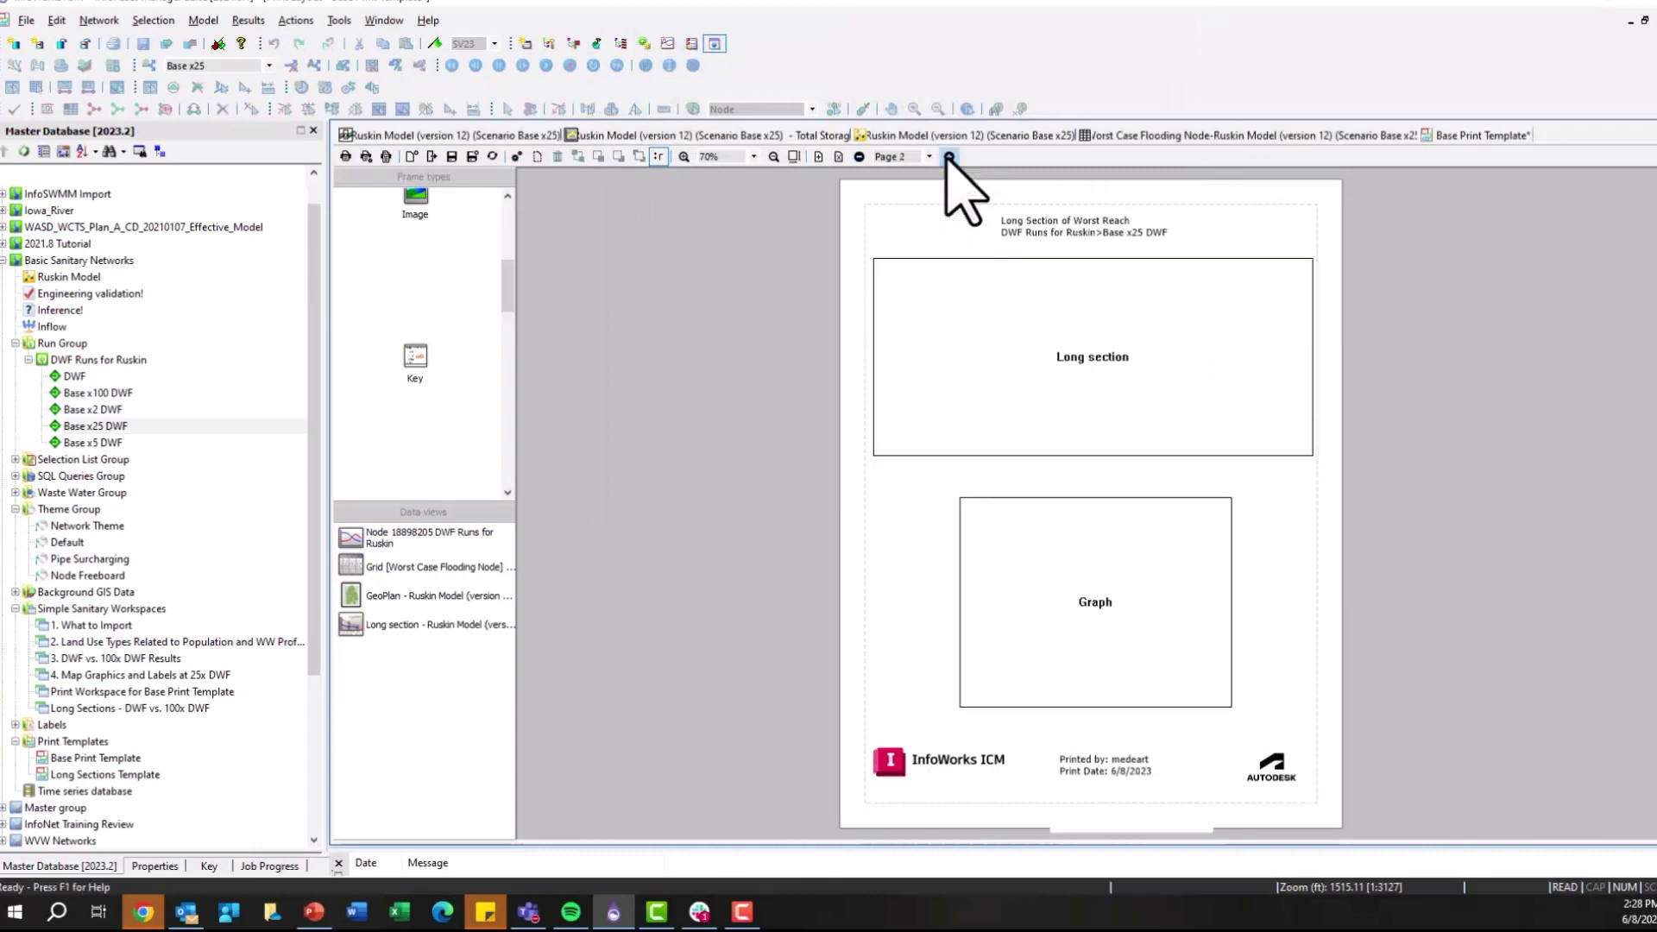
pyautogui.moveTo(1105, 291)
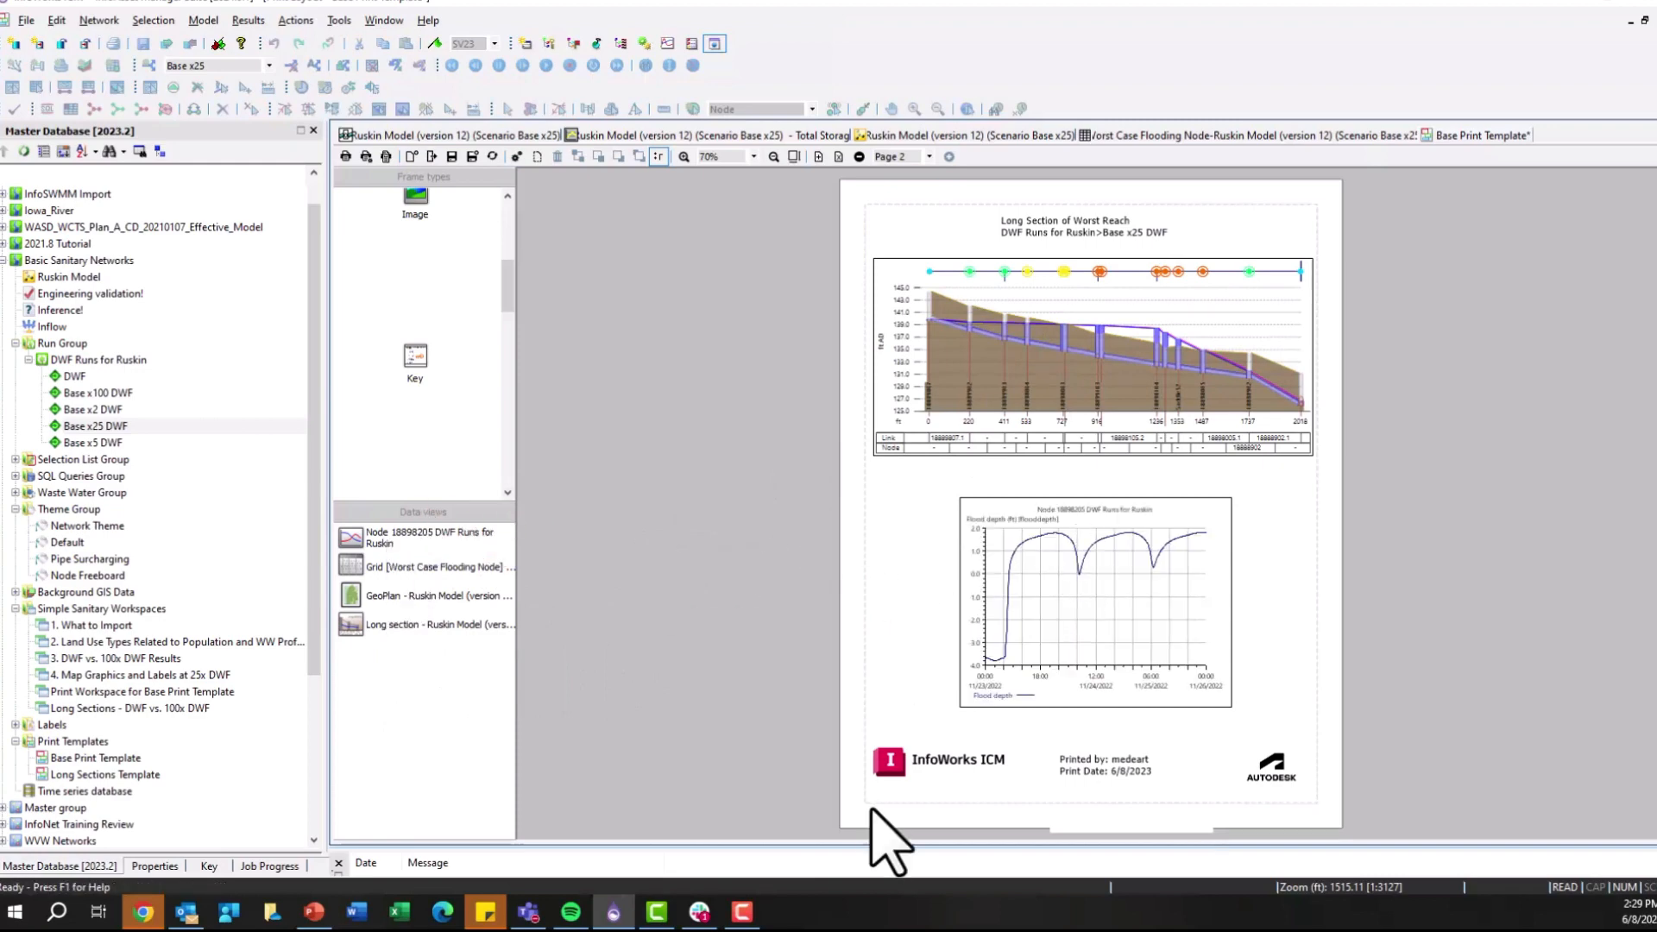
pyautogui.moveTo(349, 180)
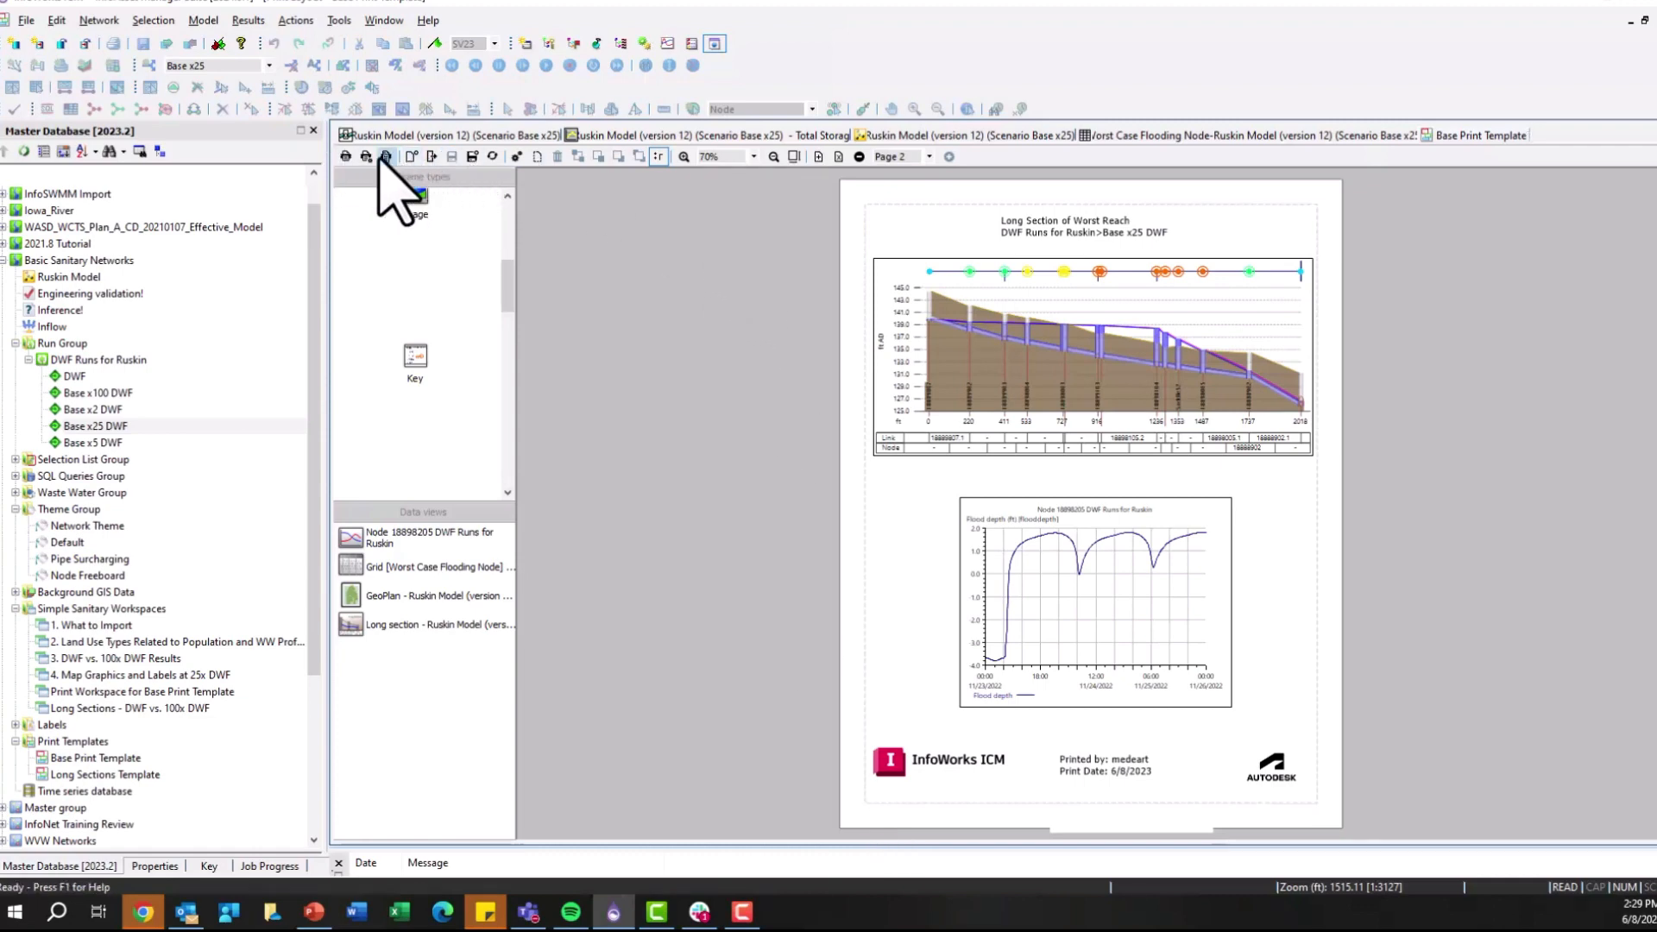
# Step: Print the layout to a PDF printer, saving as 'PDF 25x DWF Ruskin Summary Report.pdf'
pyautogui.click(345, 157)
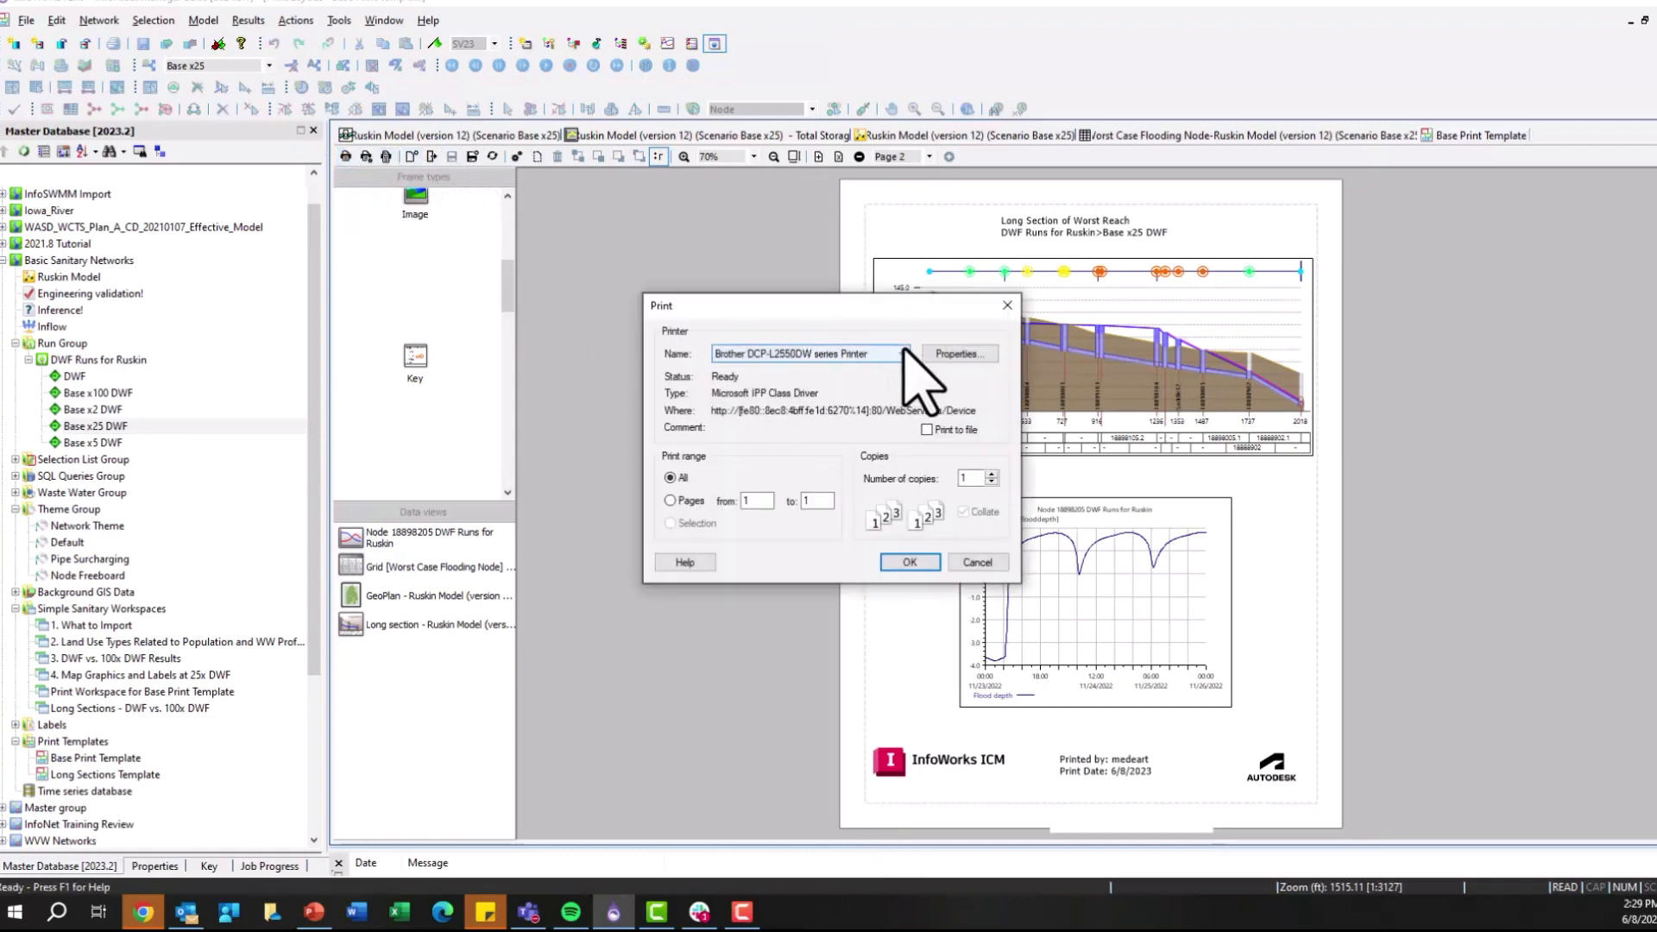
pyautogui.click(899, 353)
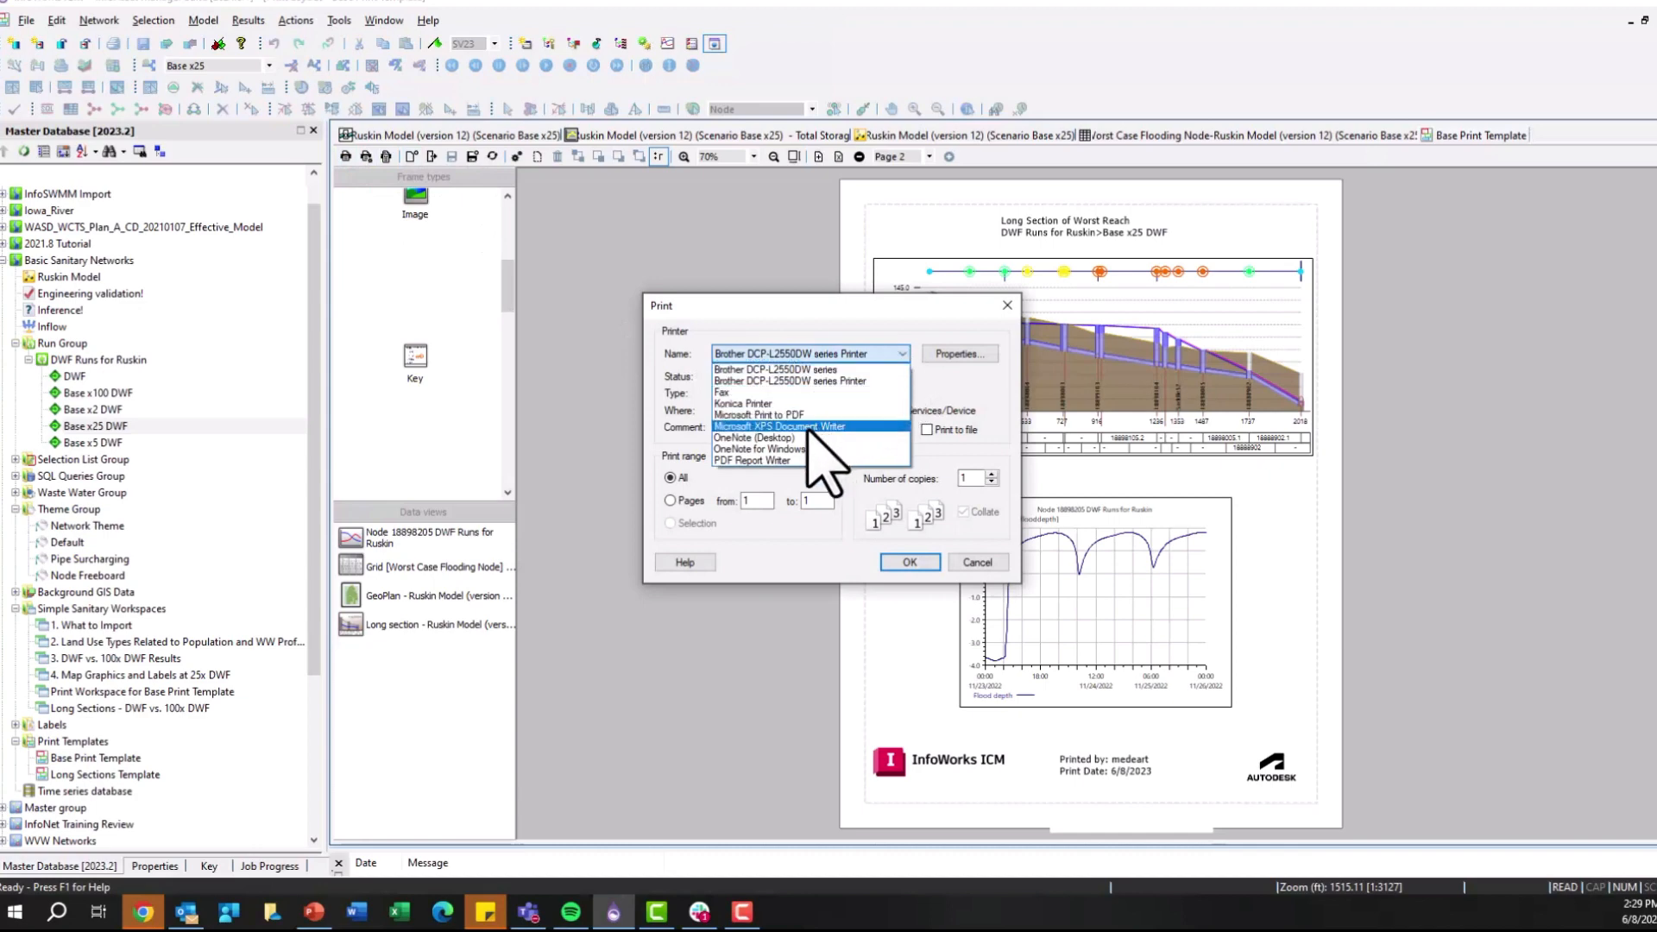
pyautogui.click(974, 561)
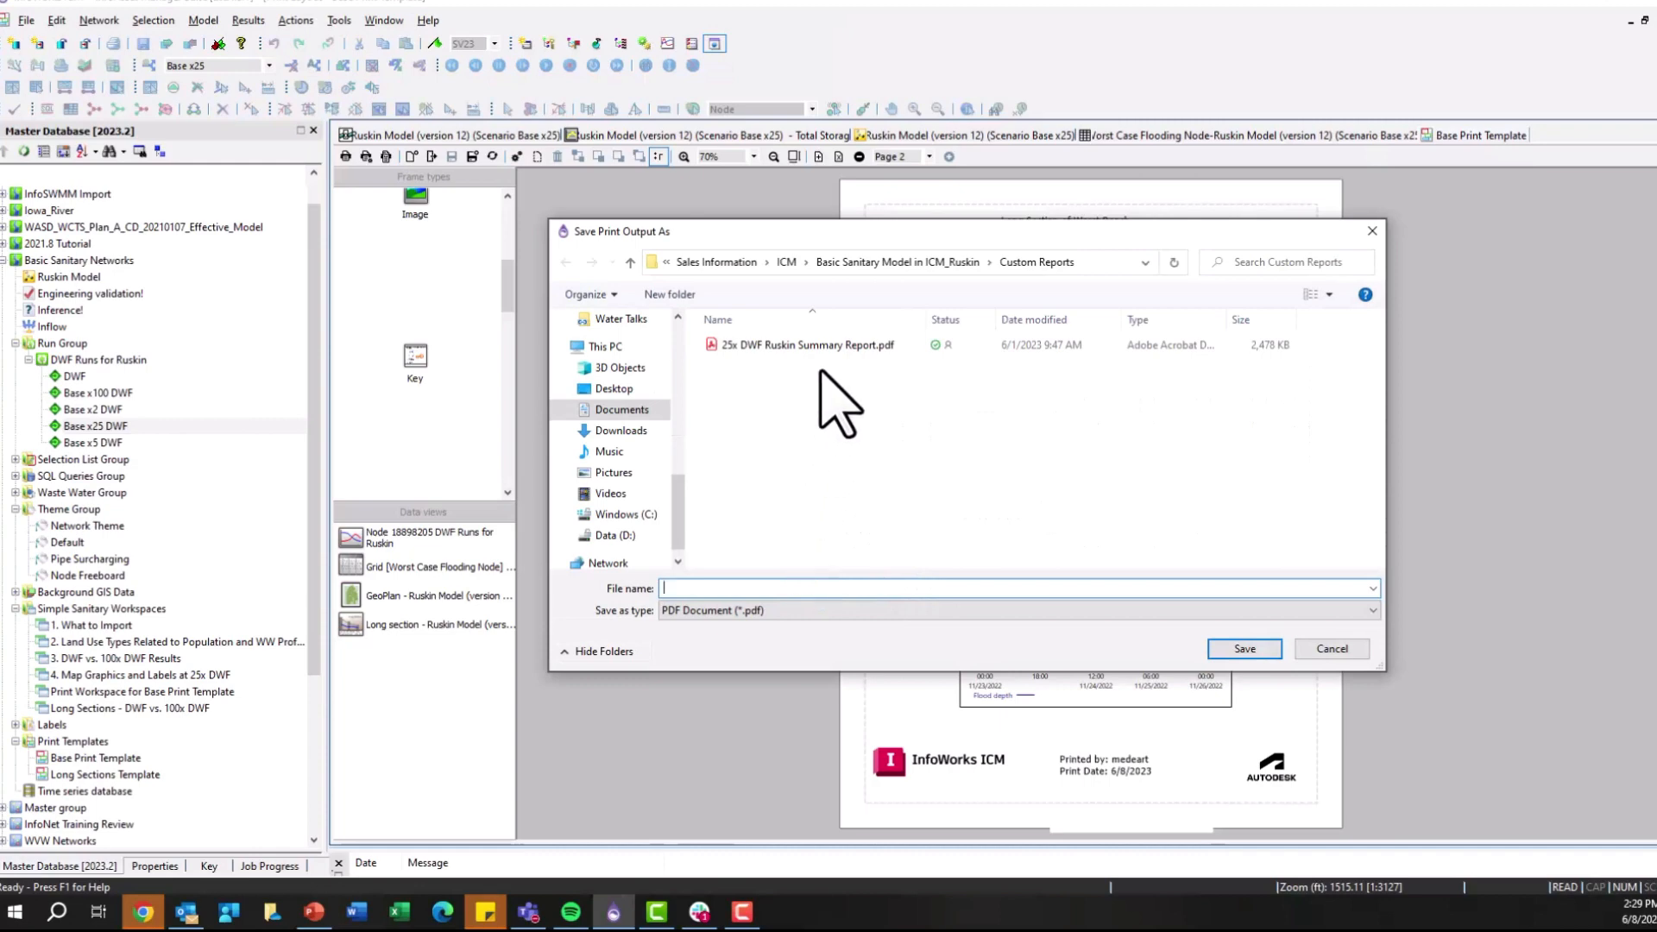
pyautogui.click(810, 344)
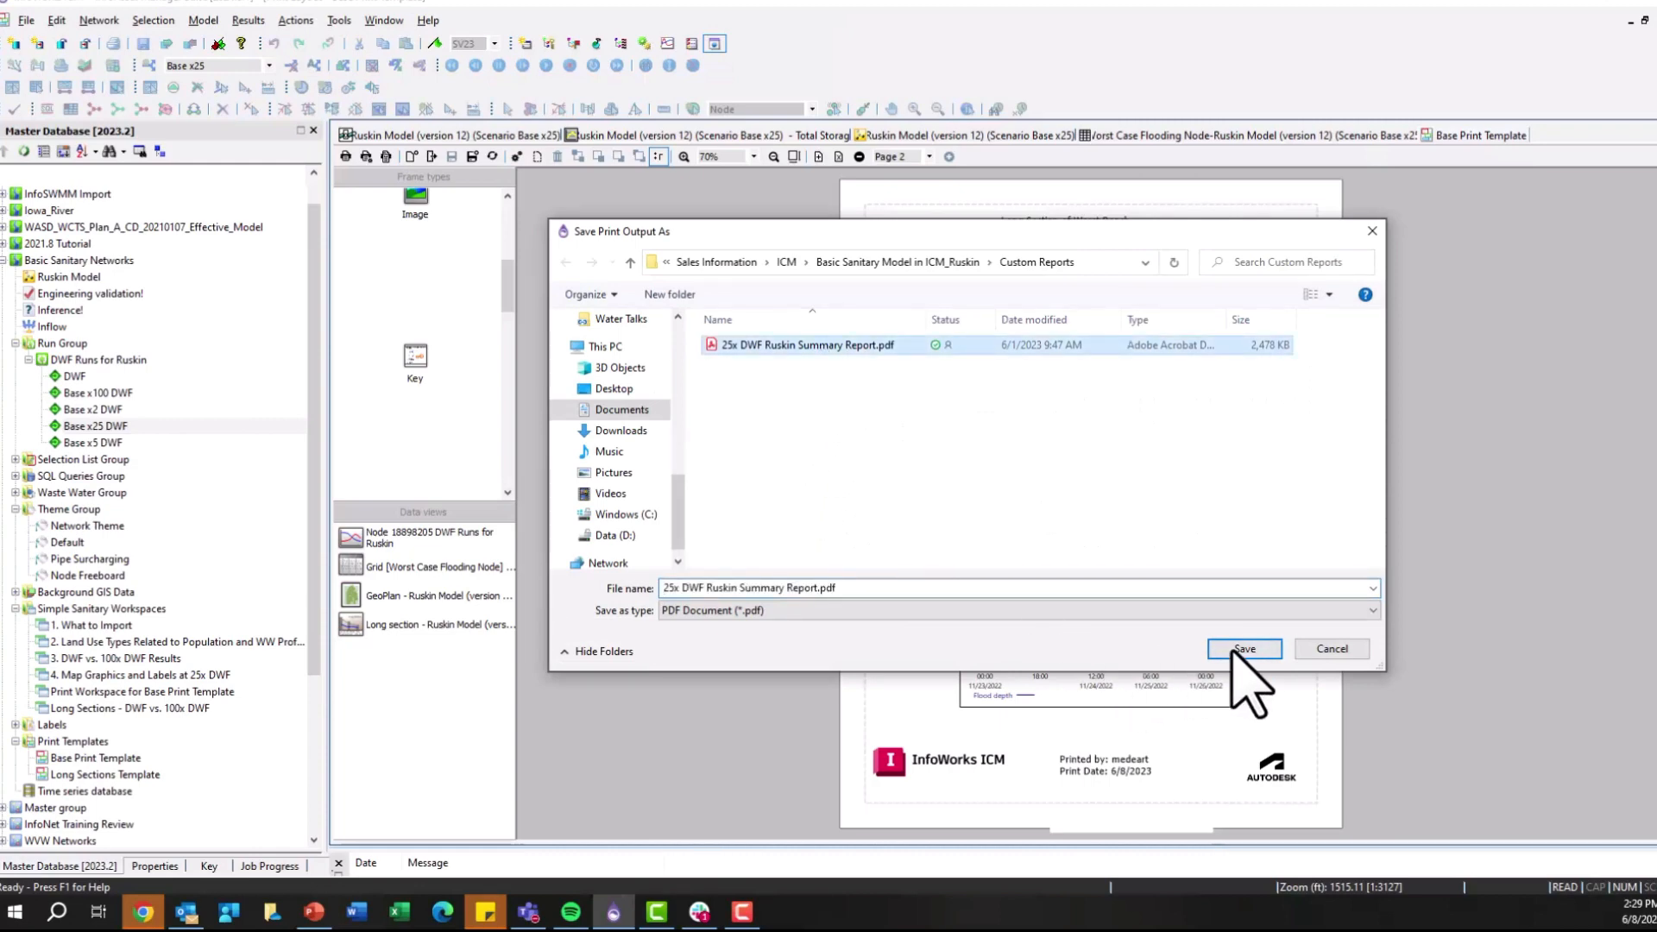
pyautogui.click(1243, 648)
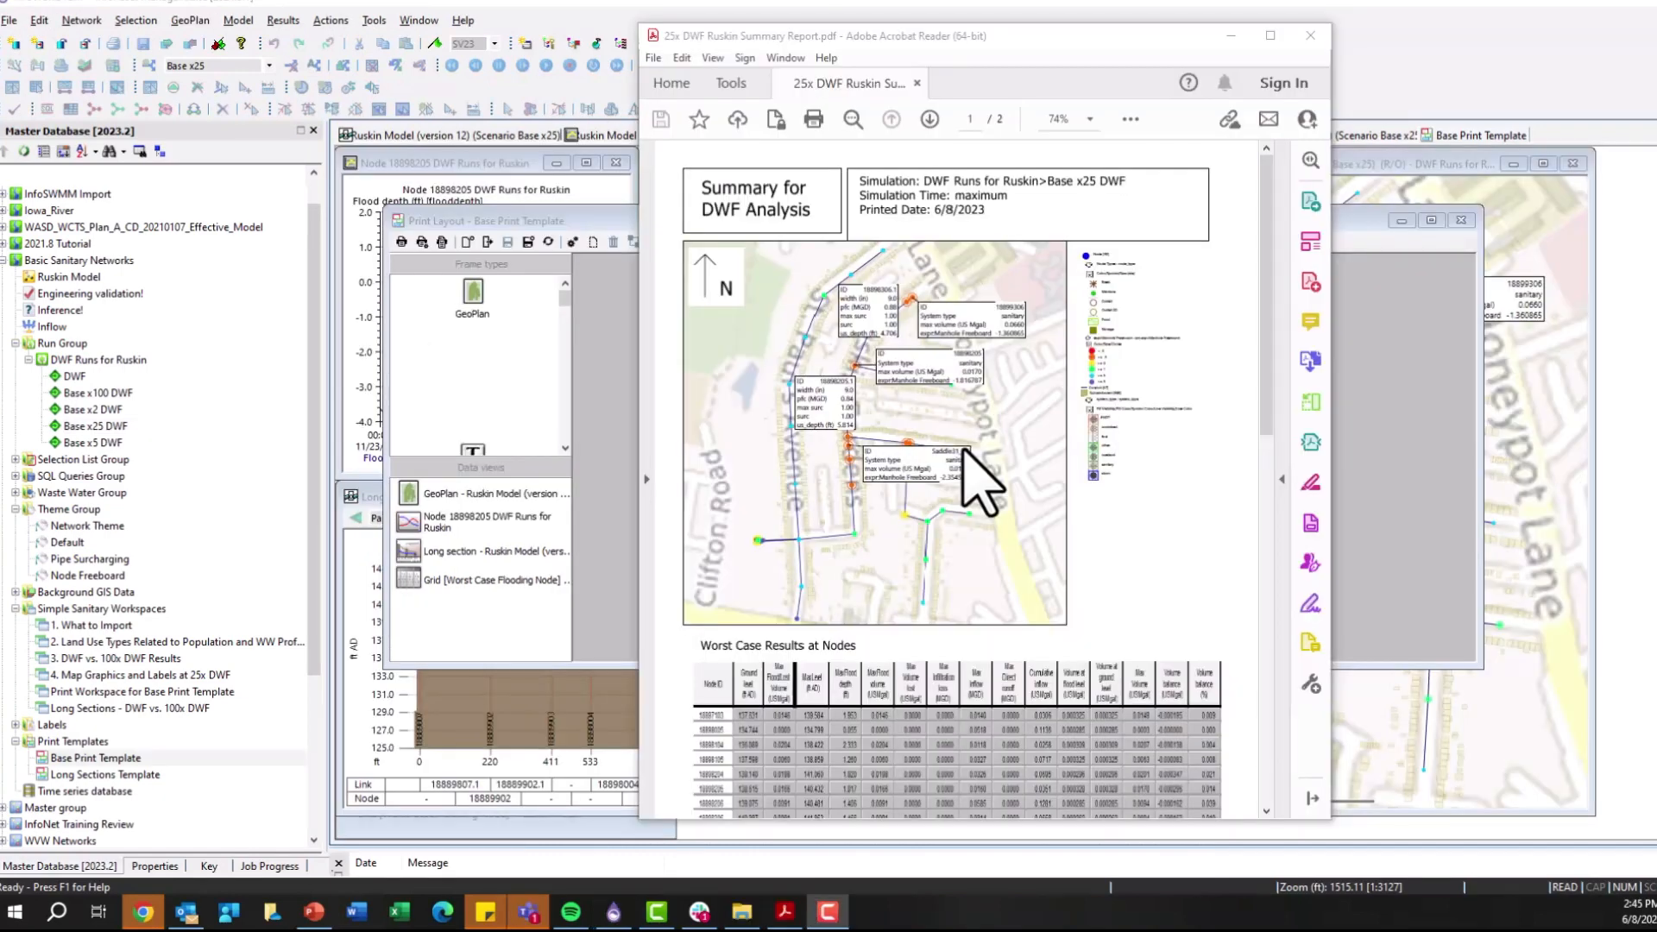
pyautogui.moveTo(1023, 395)
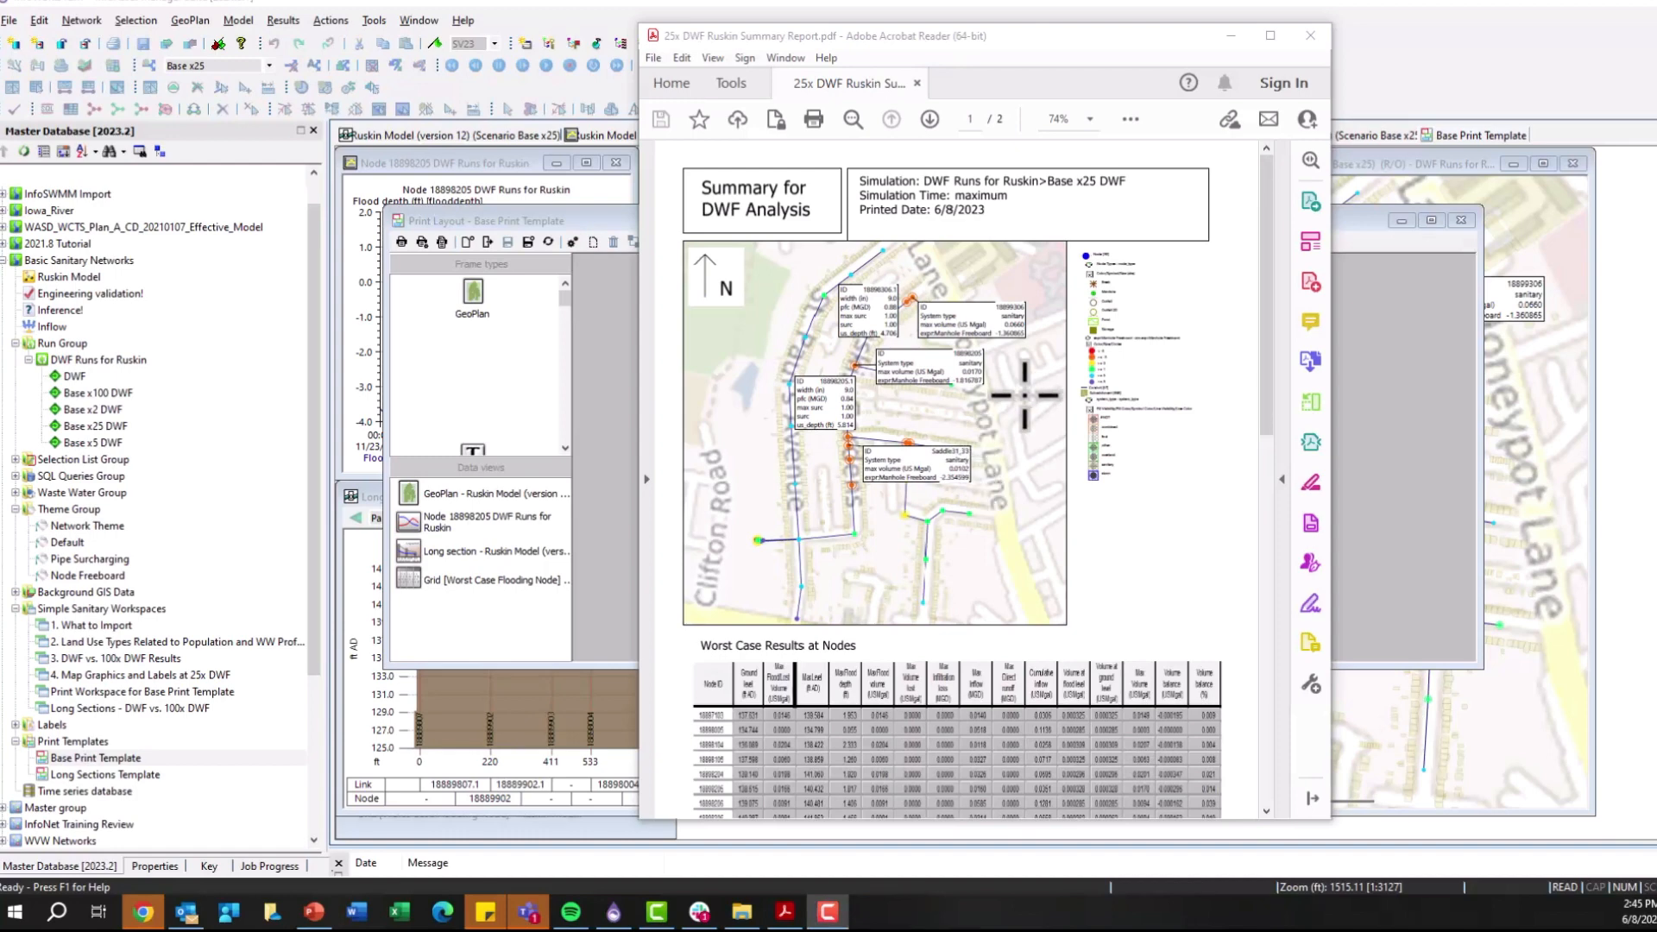
pyautogui.moveTo(1279, 217)
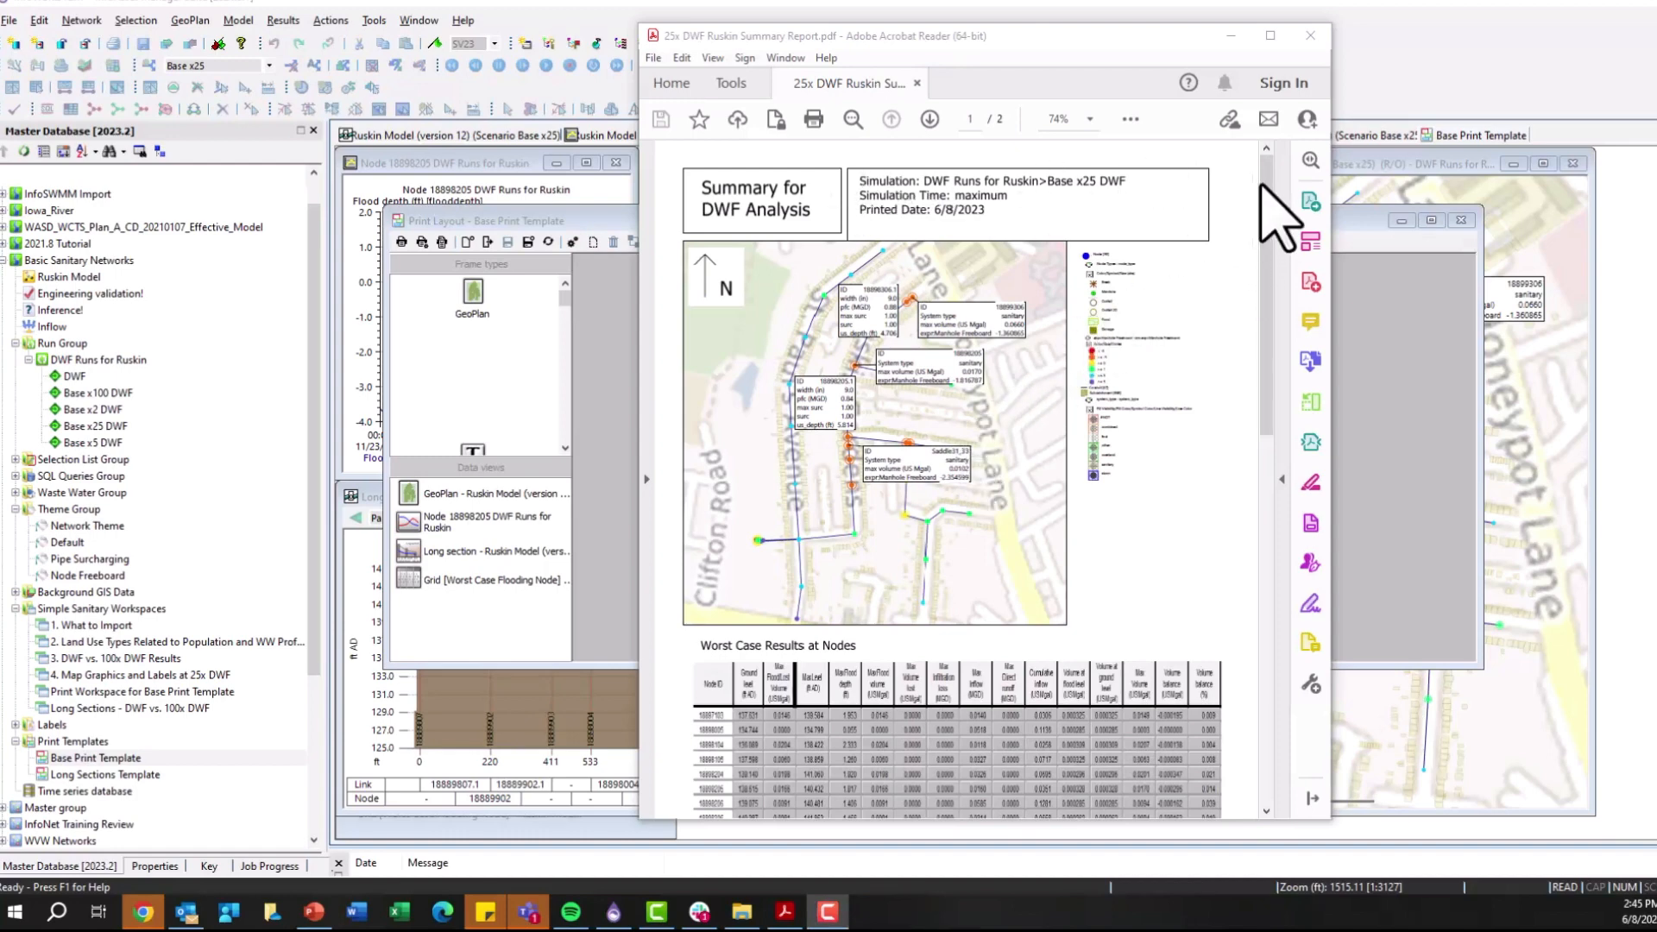
# Step: Scroll through both PDF pages to the long section and flood depth graph, then close Acrobat
pyautogui.scroll(3)
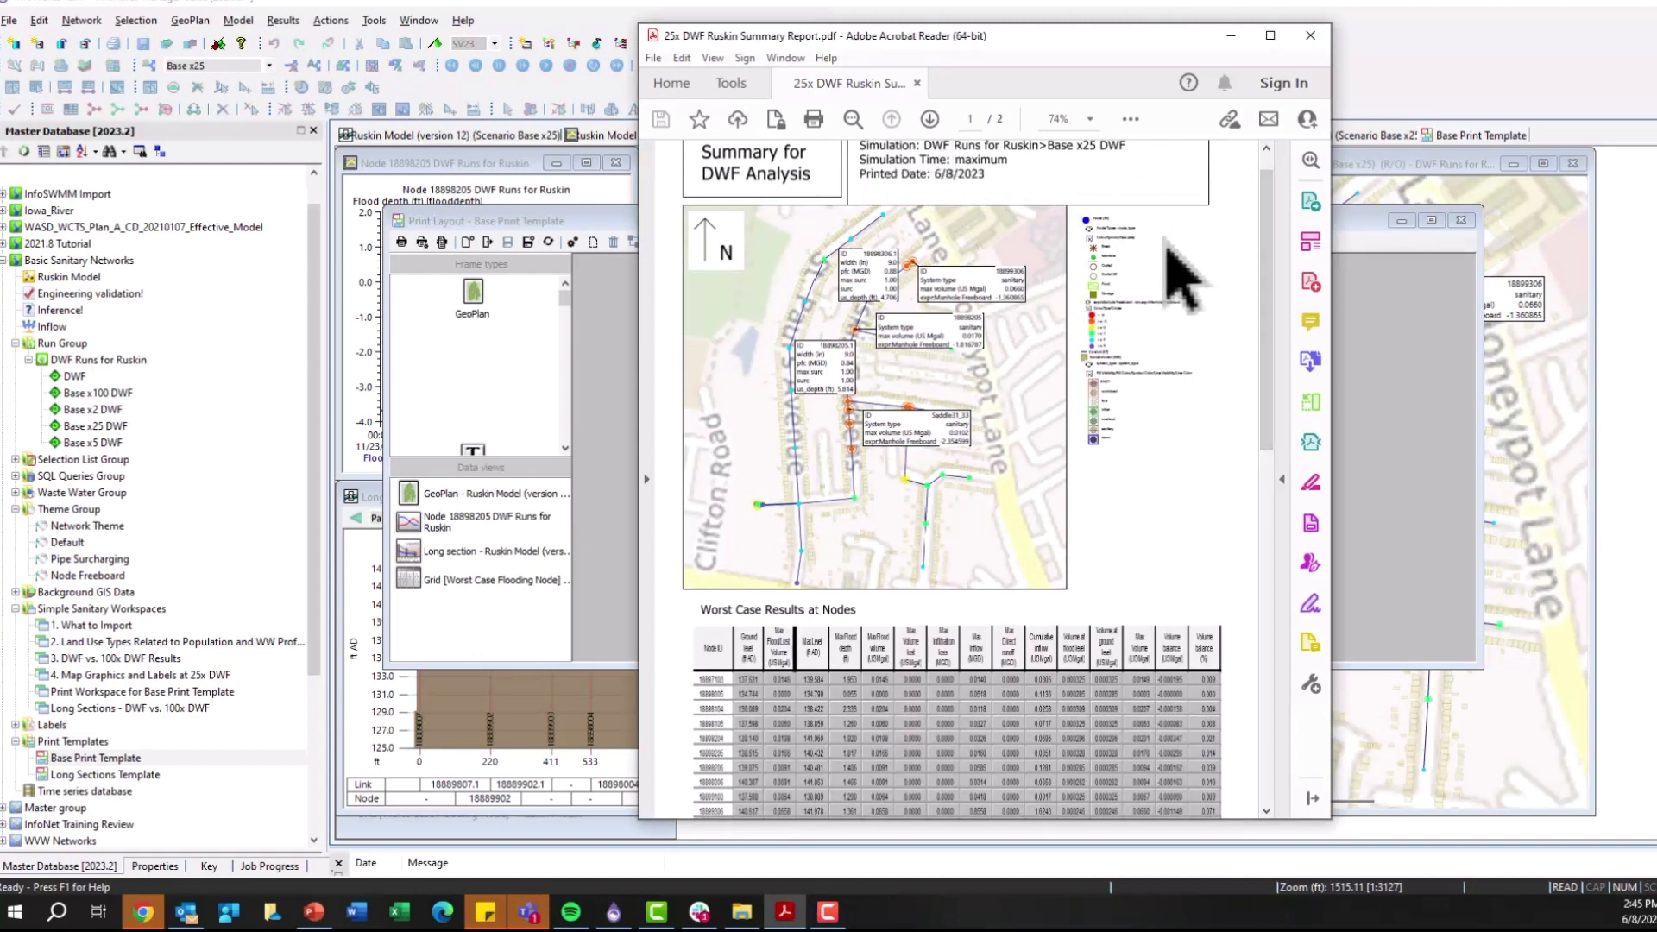
pyautogui.scroll(-3)
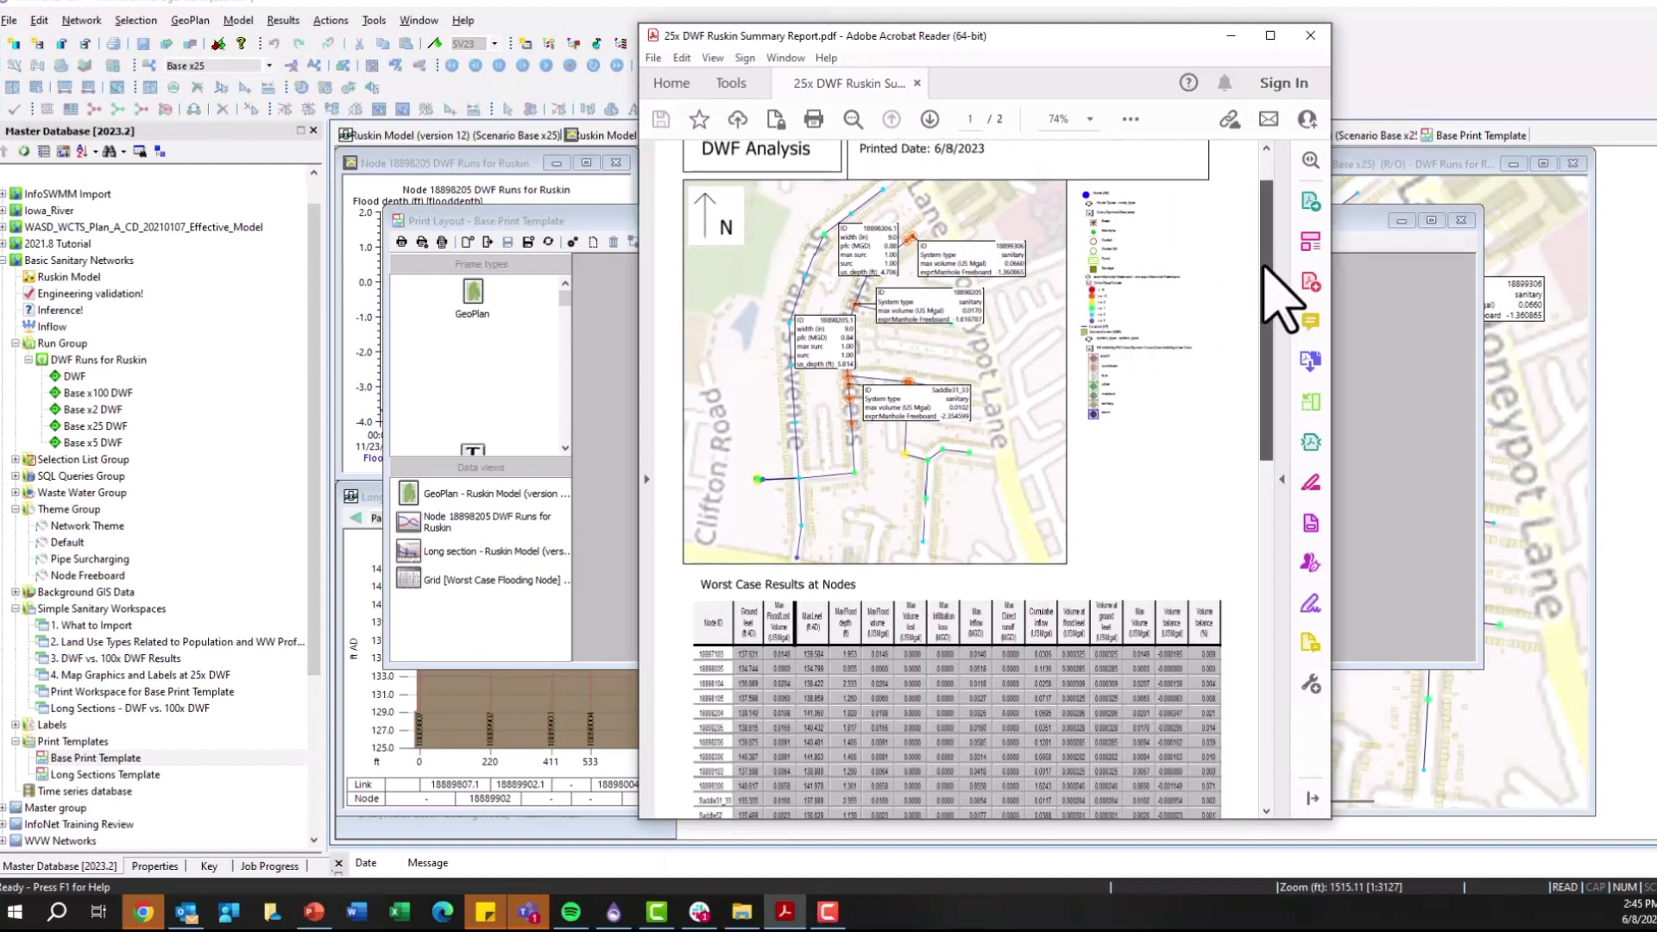
pyautogui.scroll(-3)
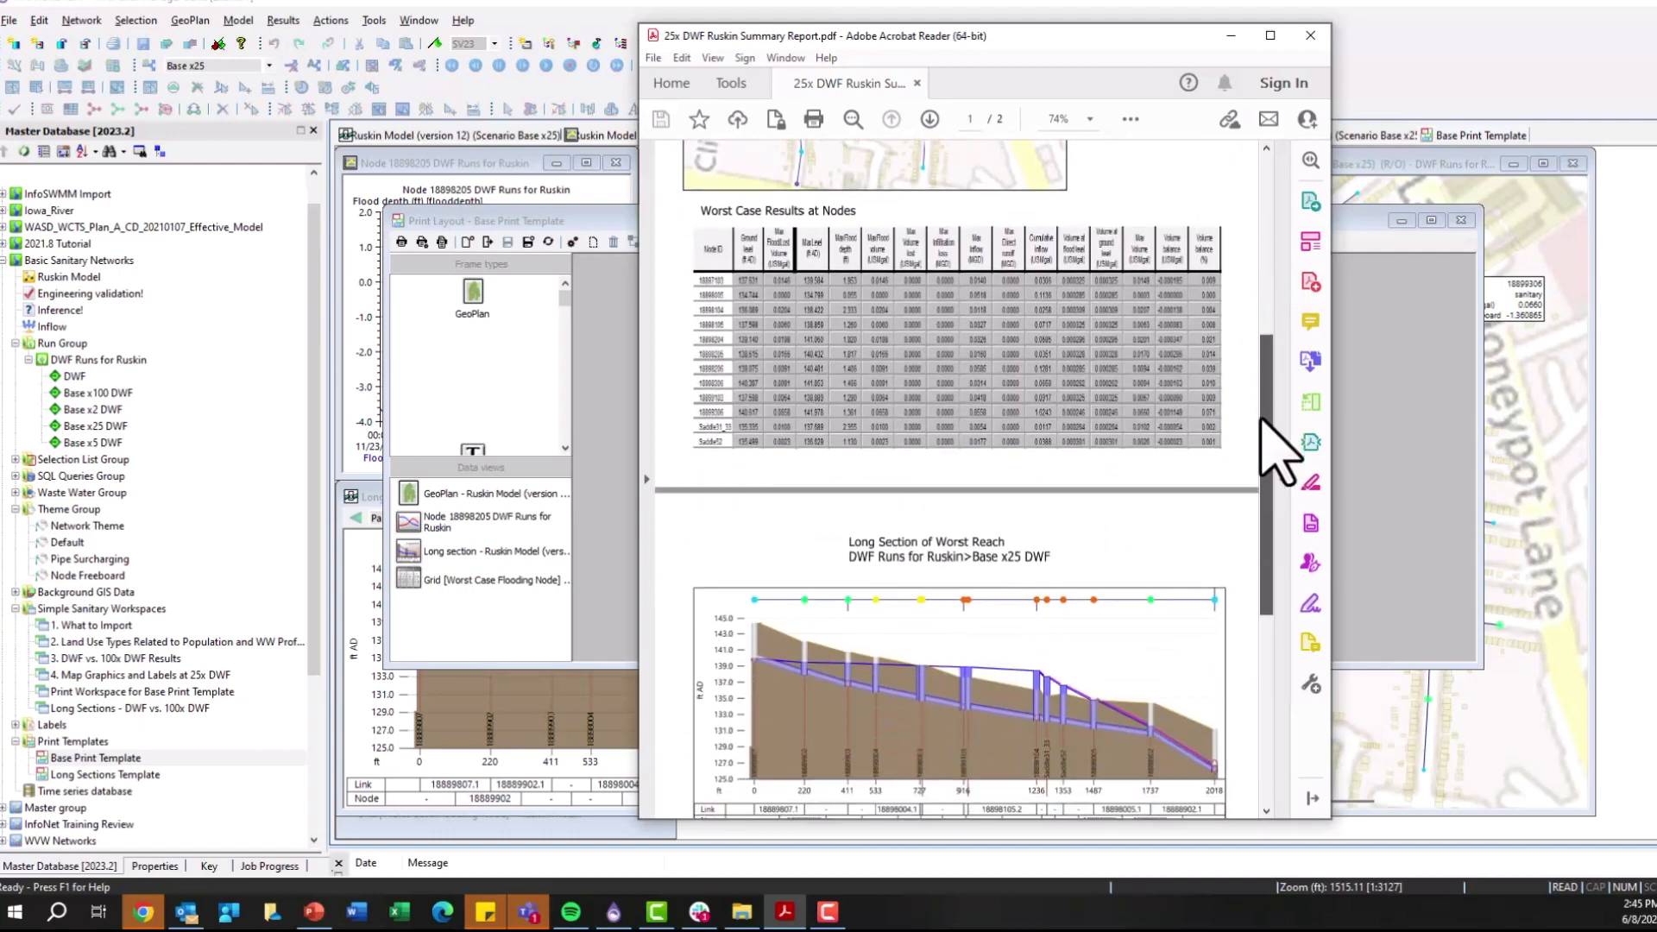
pyautogui.scroll(-3)
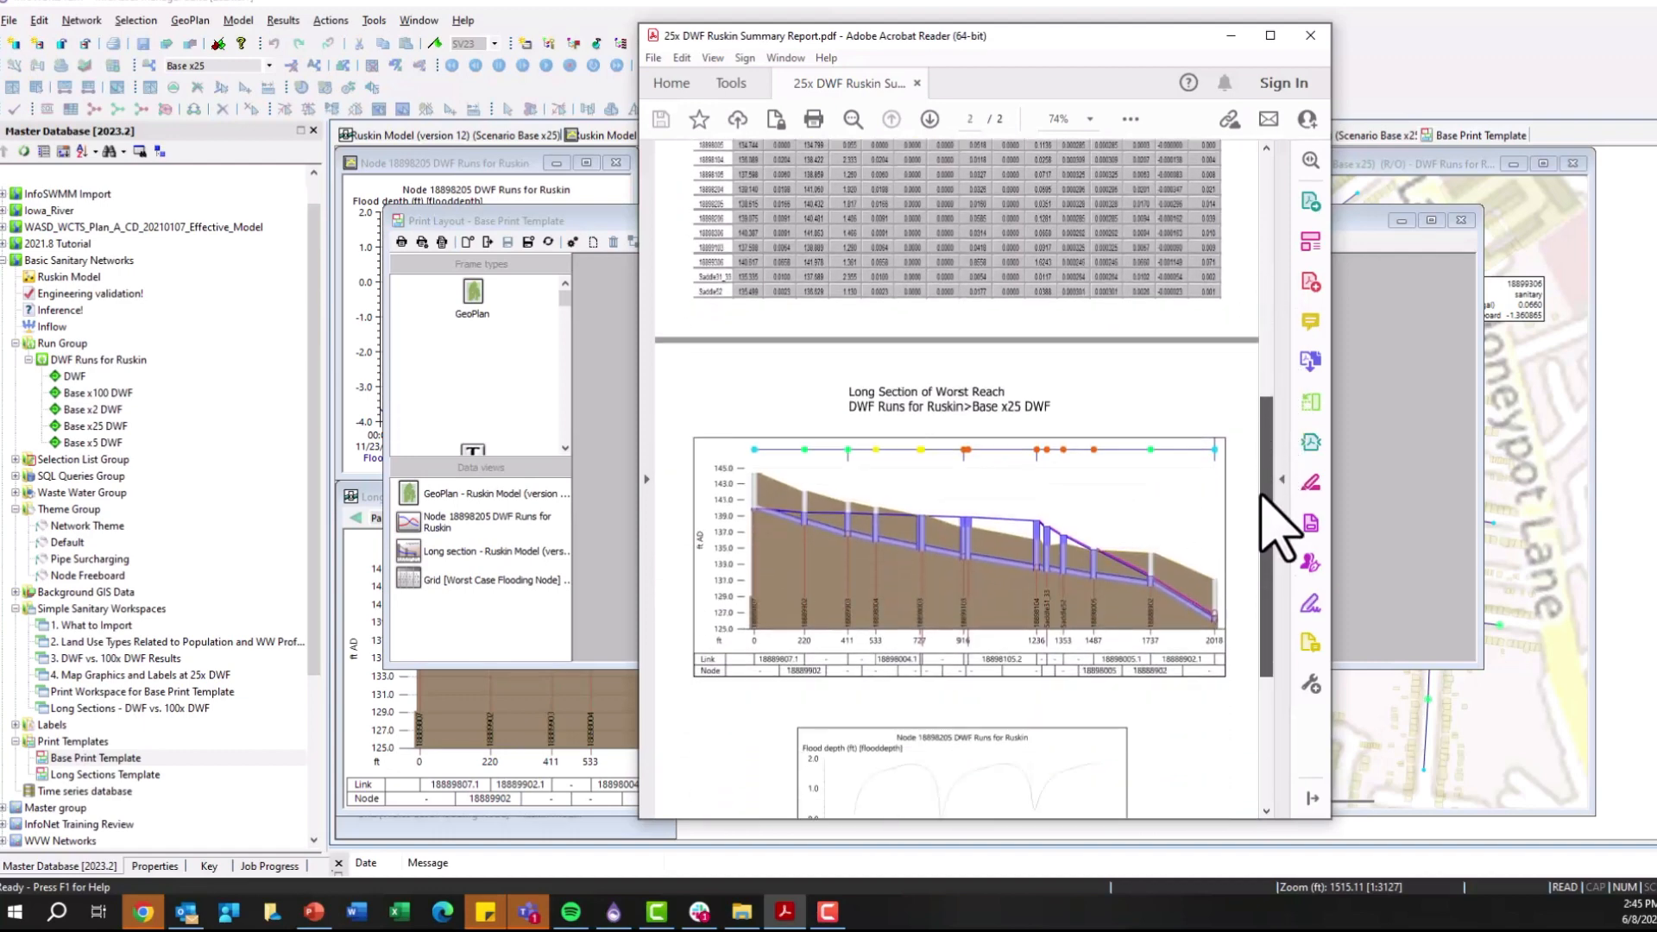
pyautogui.scroll(-3)
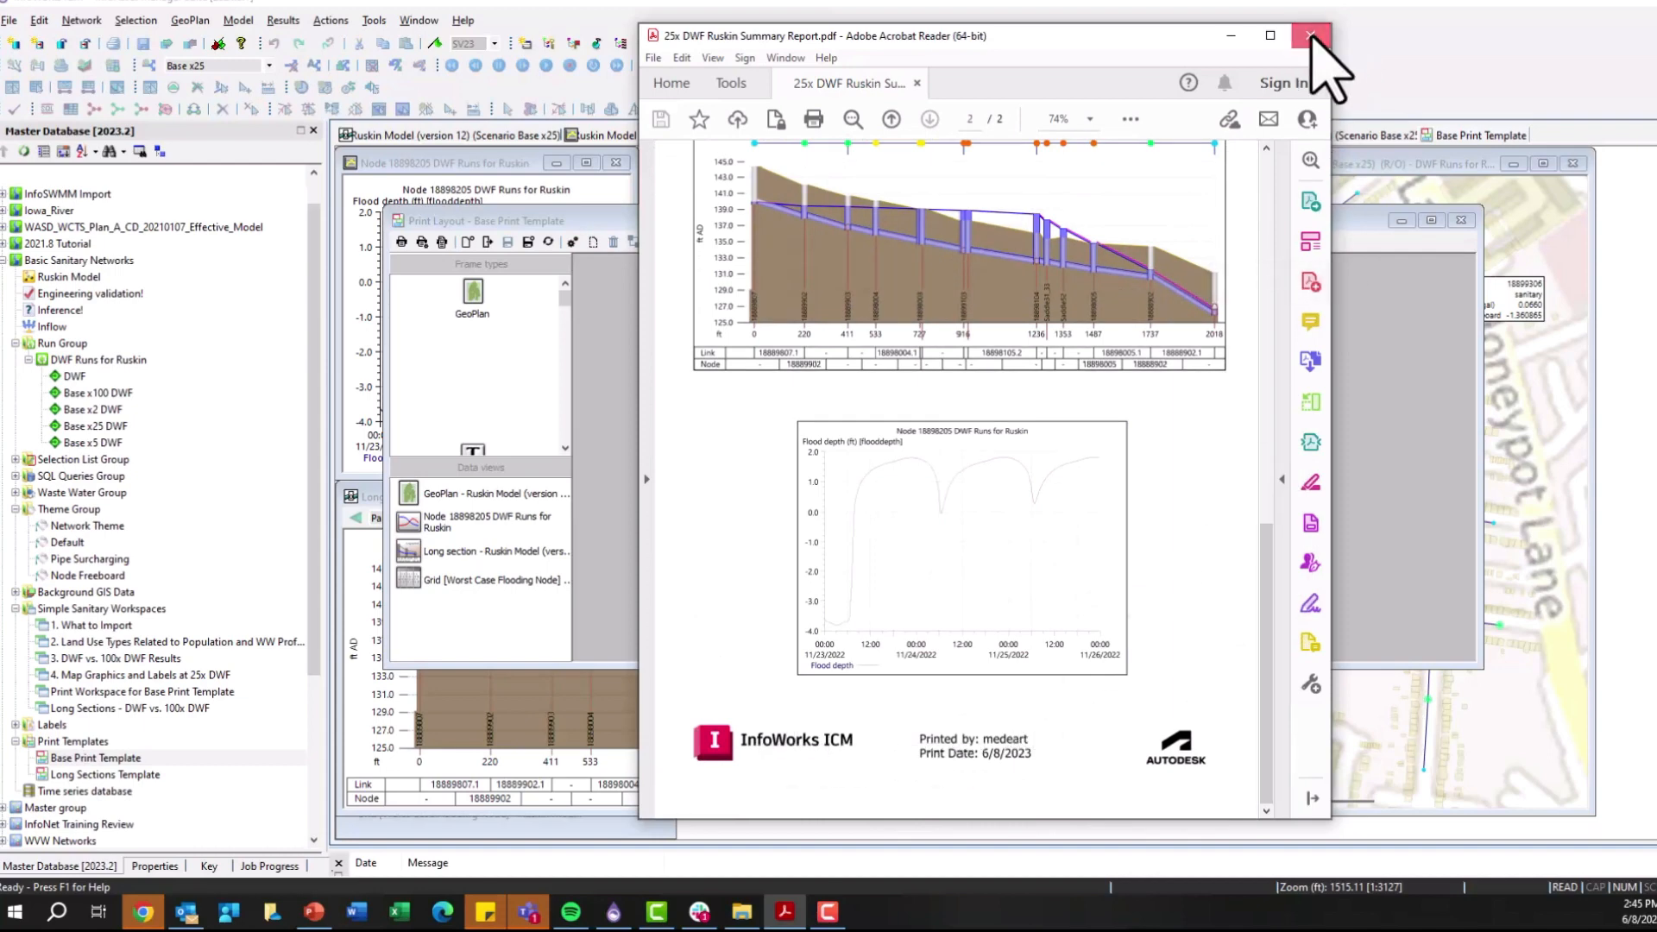
pyautogui.click(1312, 35)
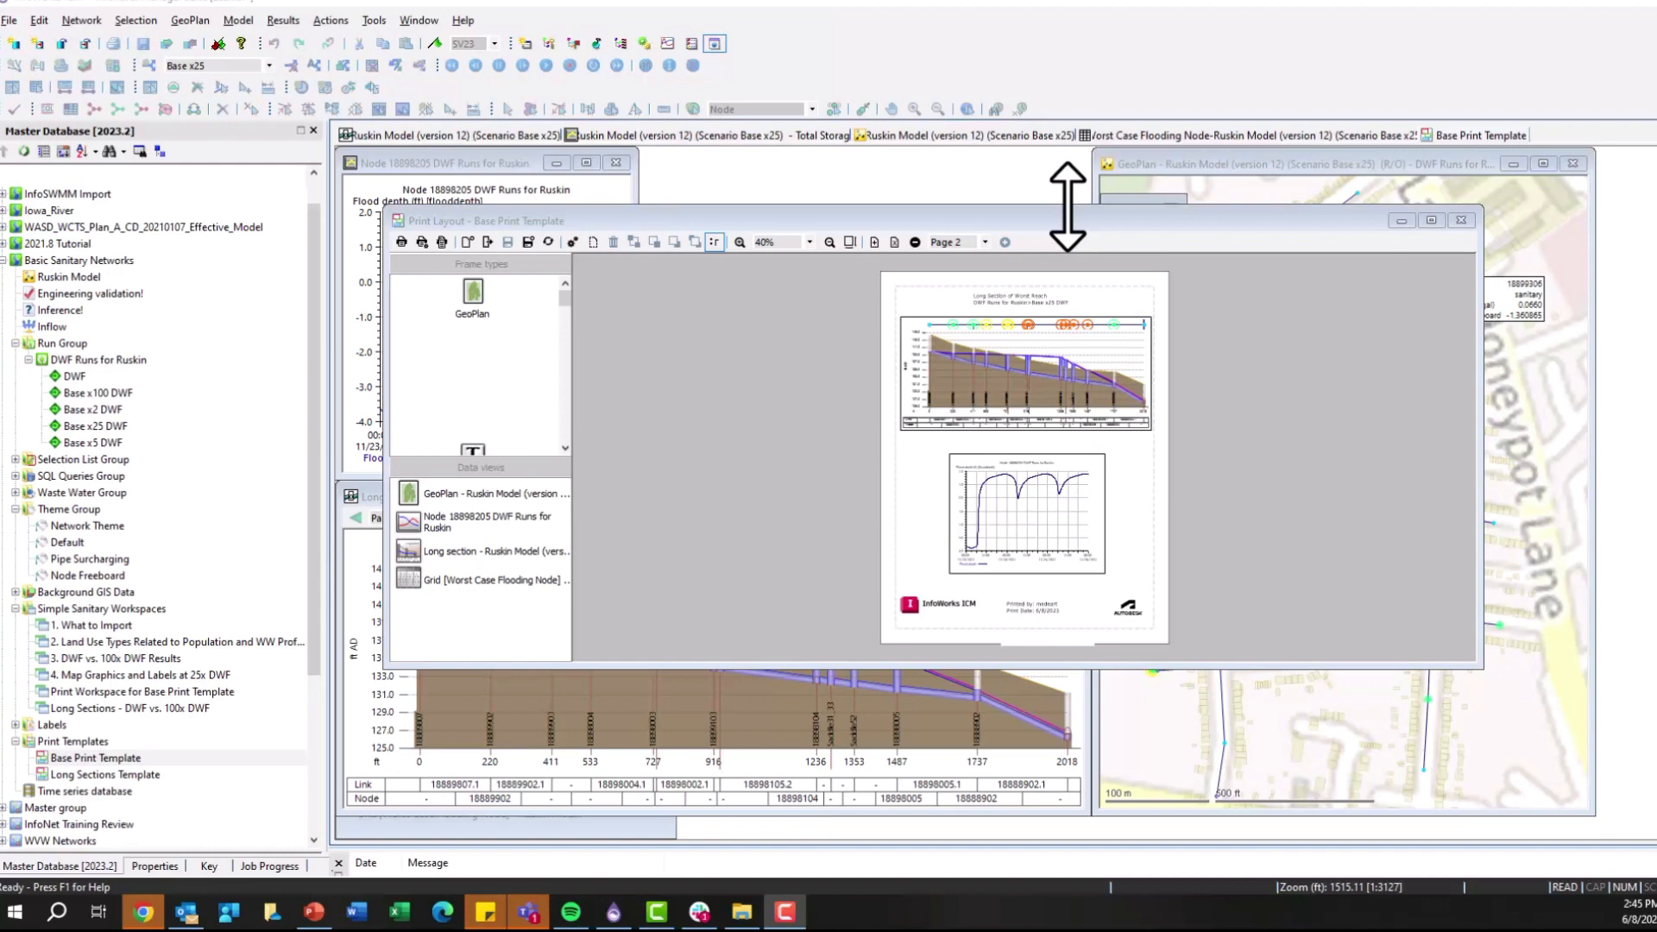
pyautogui.moveTo(1178, 290)
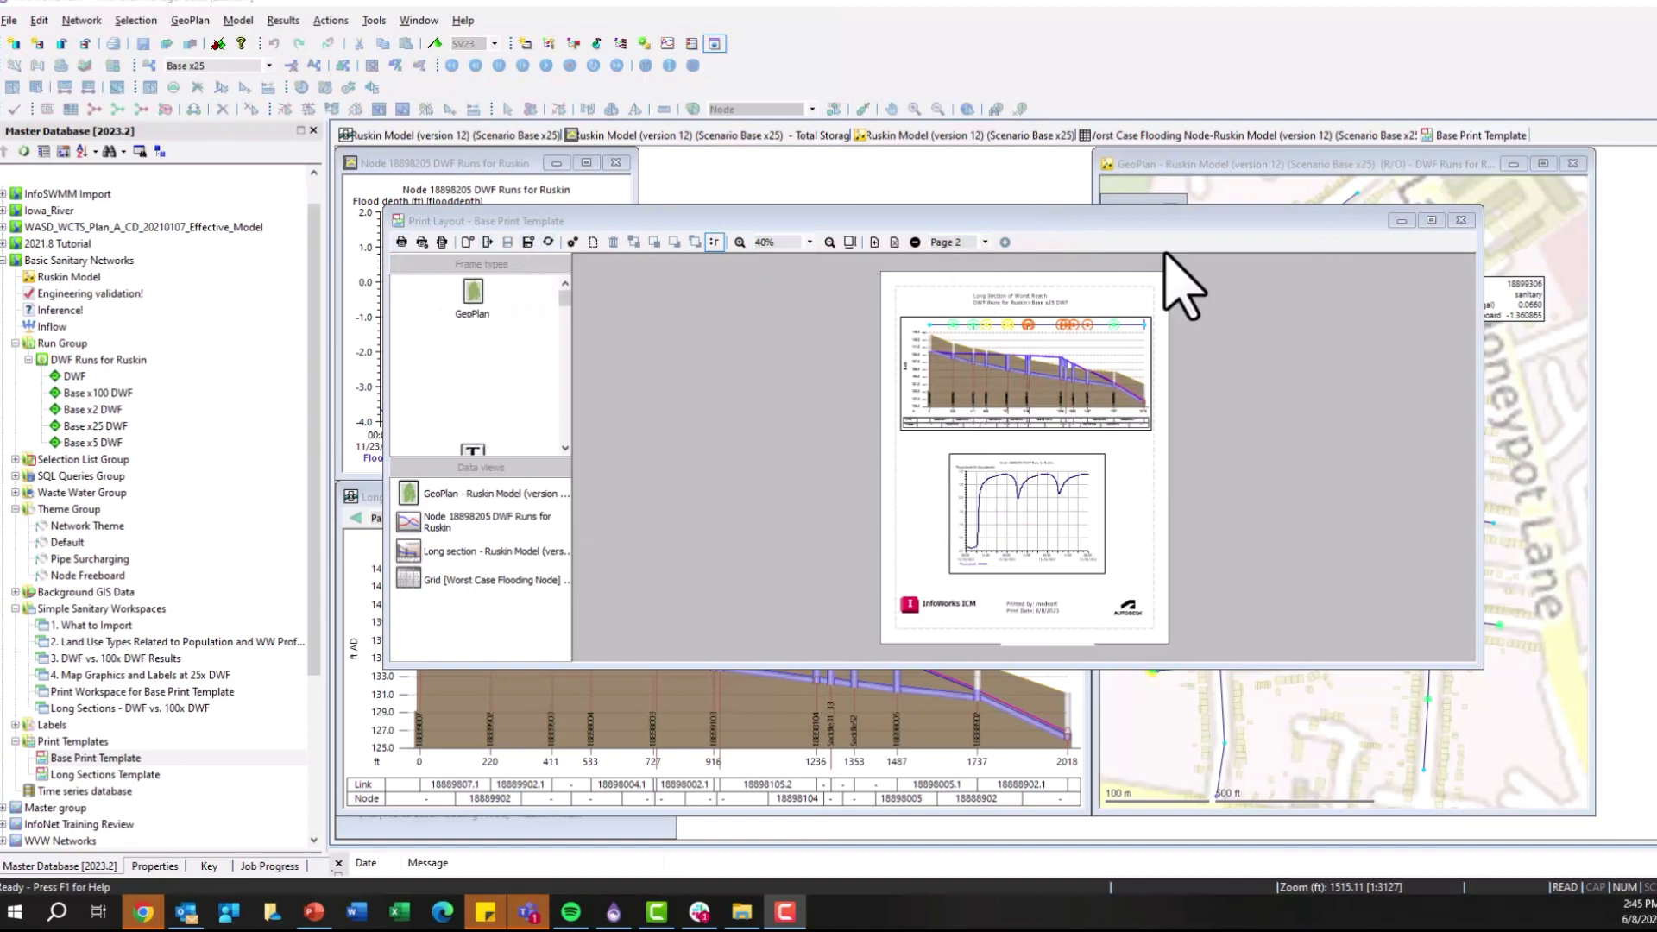